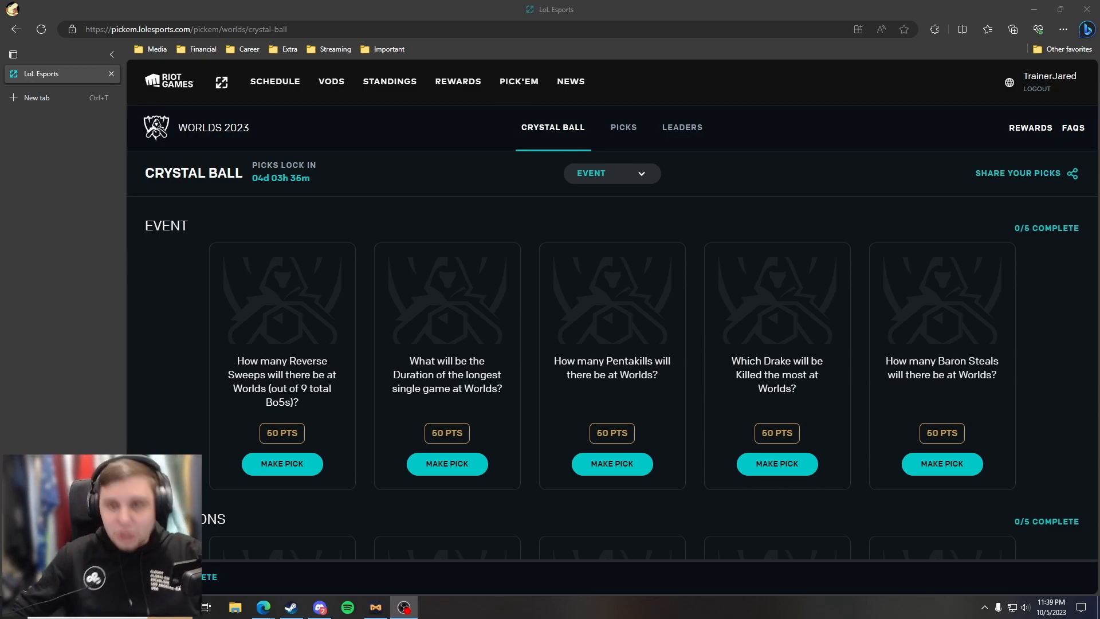
- Check the match picks and leaderboard pages, then predict 1 Reverse Sweep
left_click(623, 127)
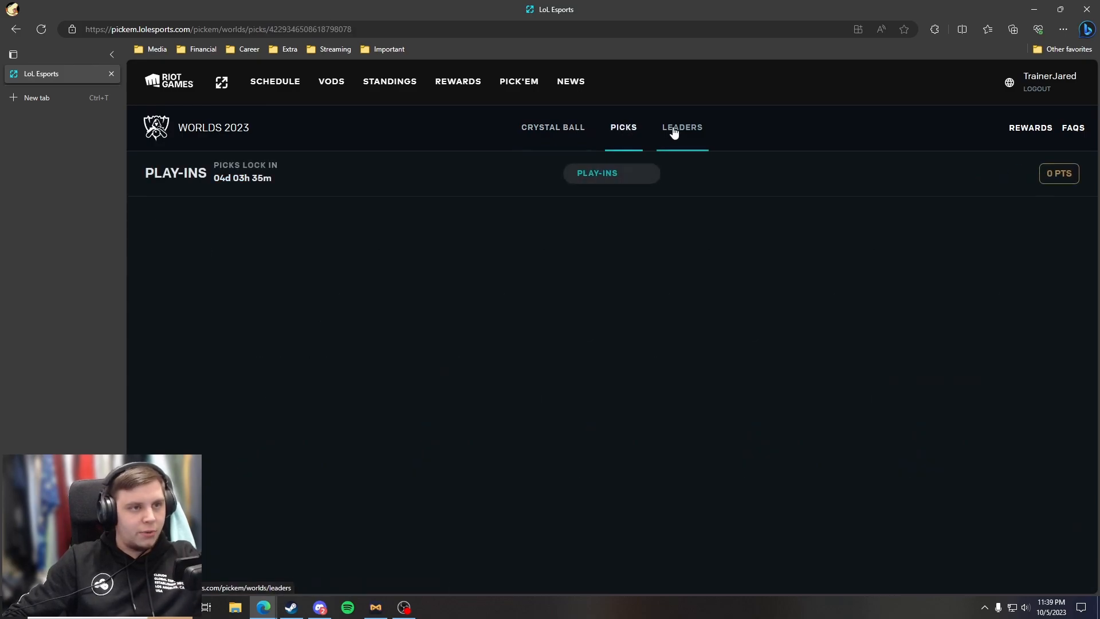
left_click(553, 127)
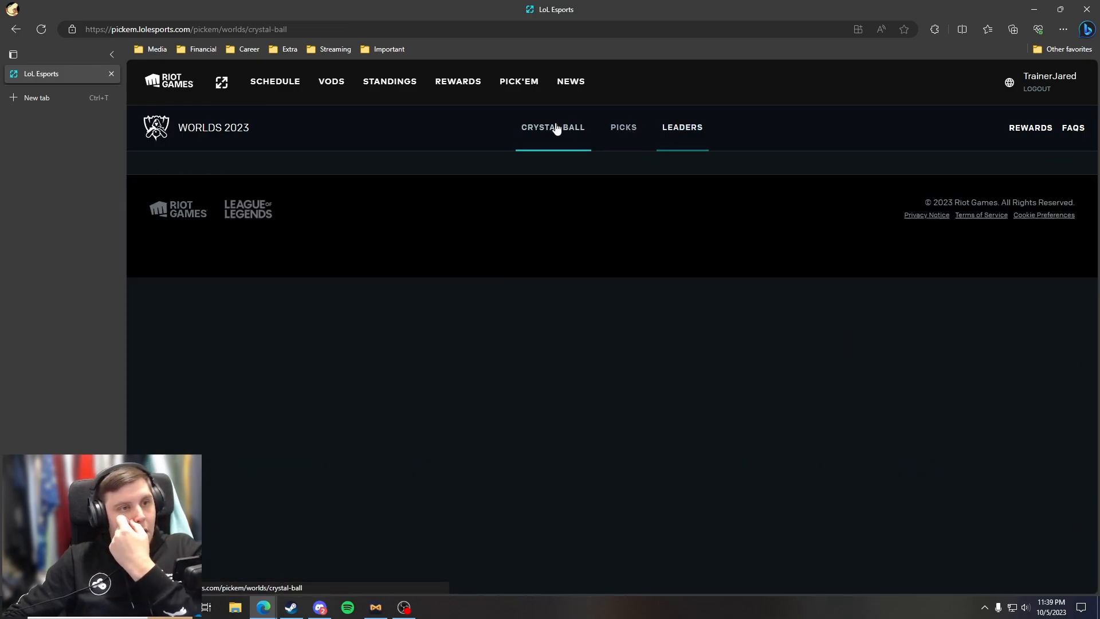
left_click(552, 127)
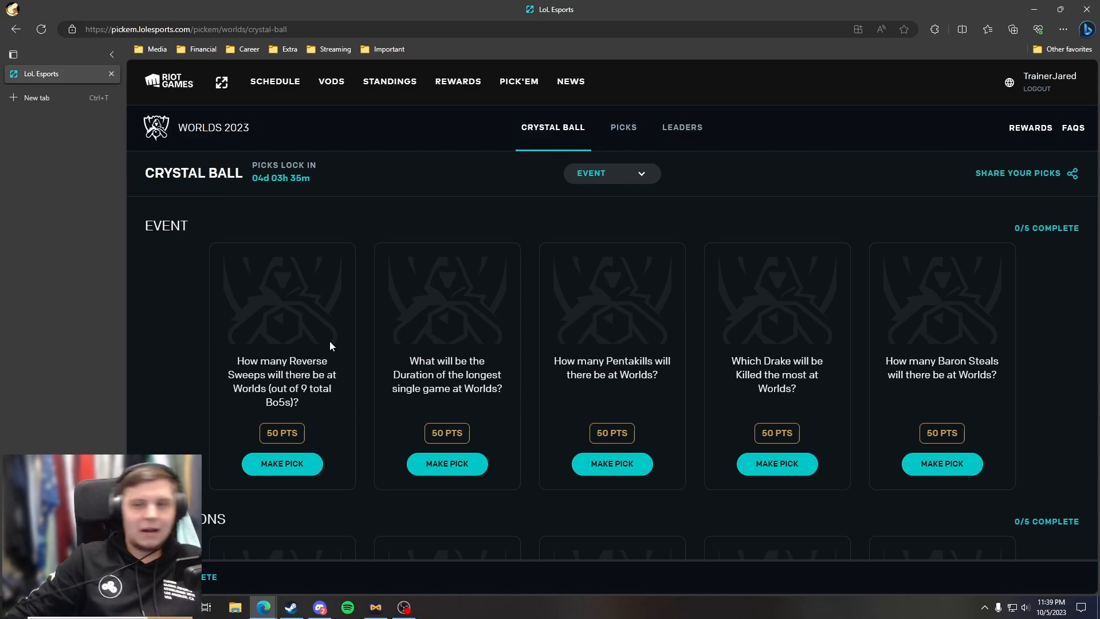
left_click(281, 463)
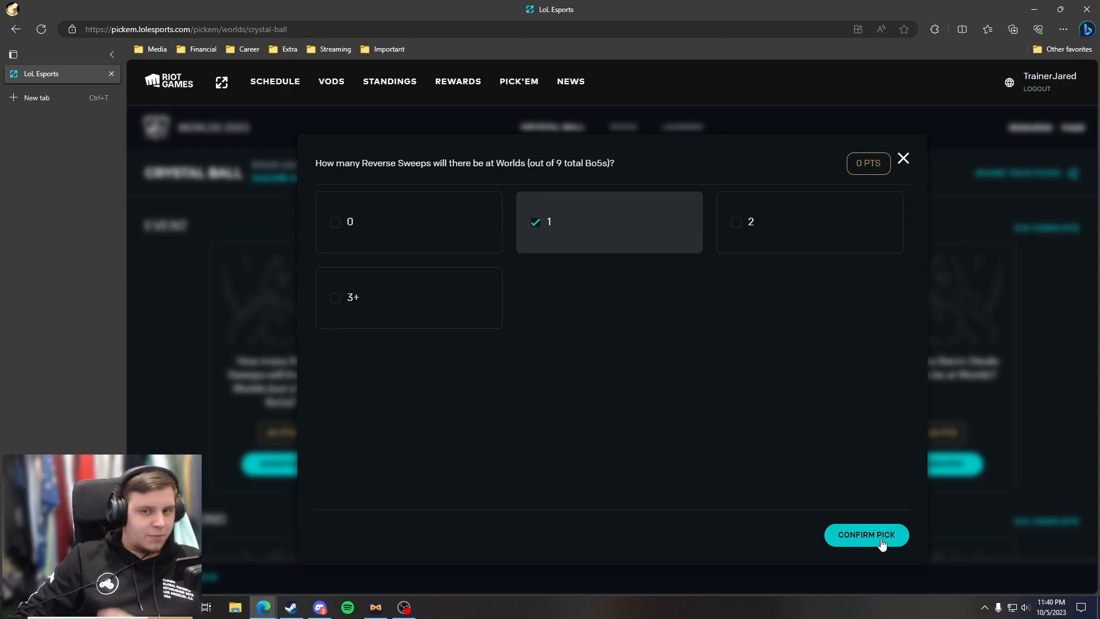
left_click(864, 534)
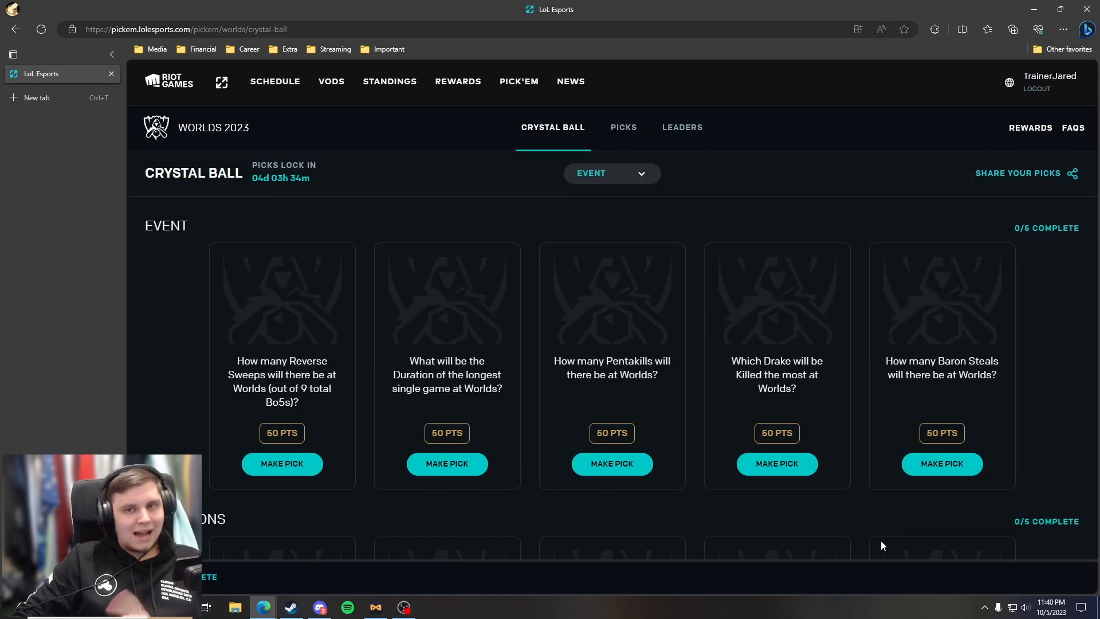
- Save 50:00-54:59 as the predicted longest game duration
left_click(282, 463)
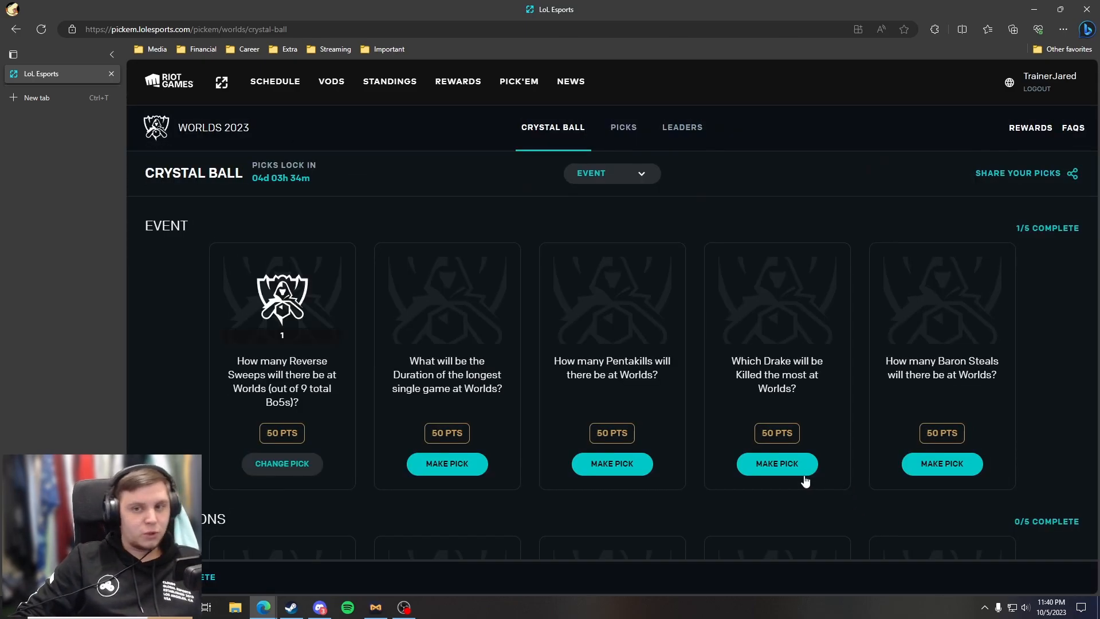
mouse_move(627, 428)
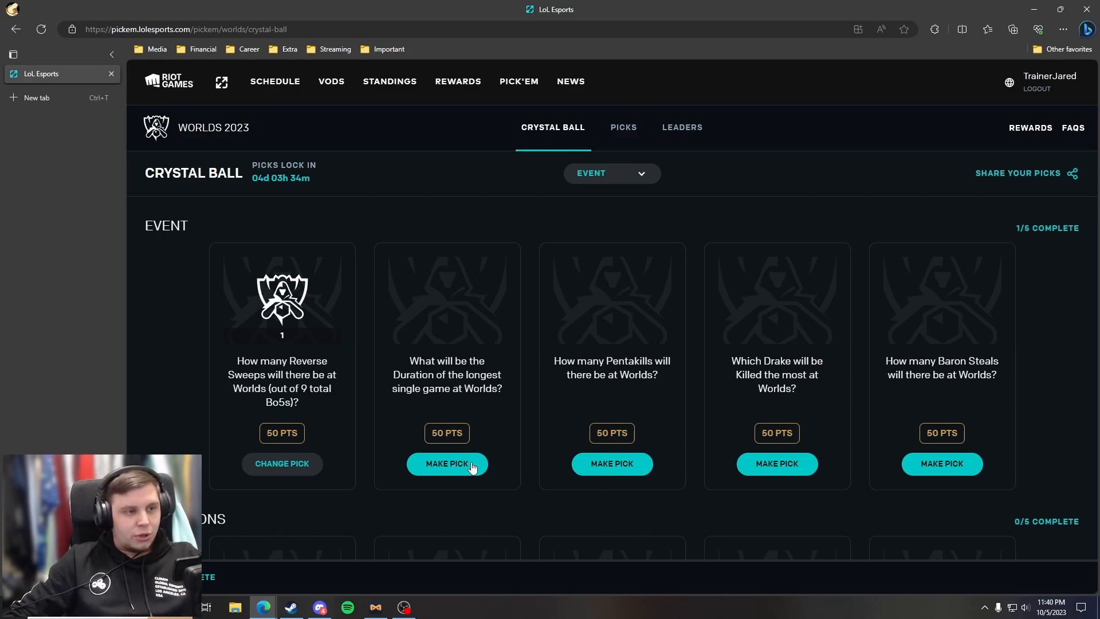
left_click(447, 463)
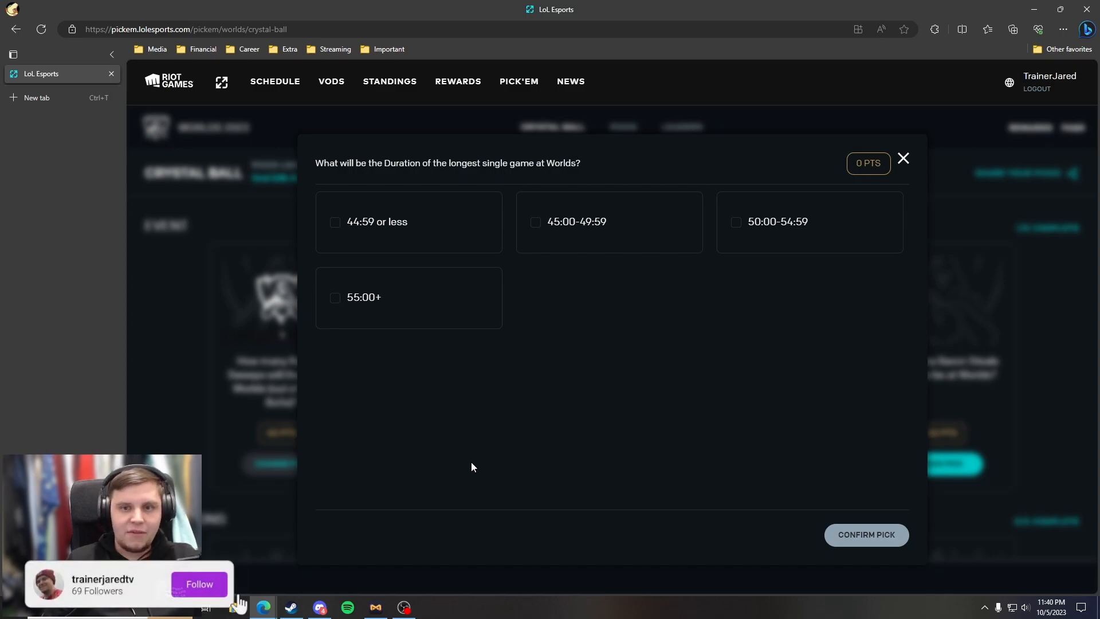
left_click(199, 583)
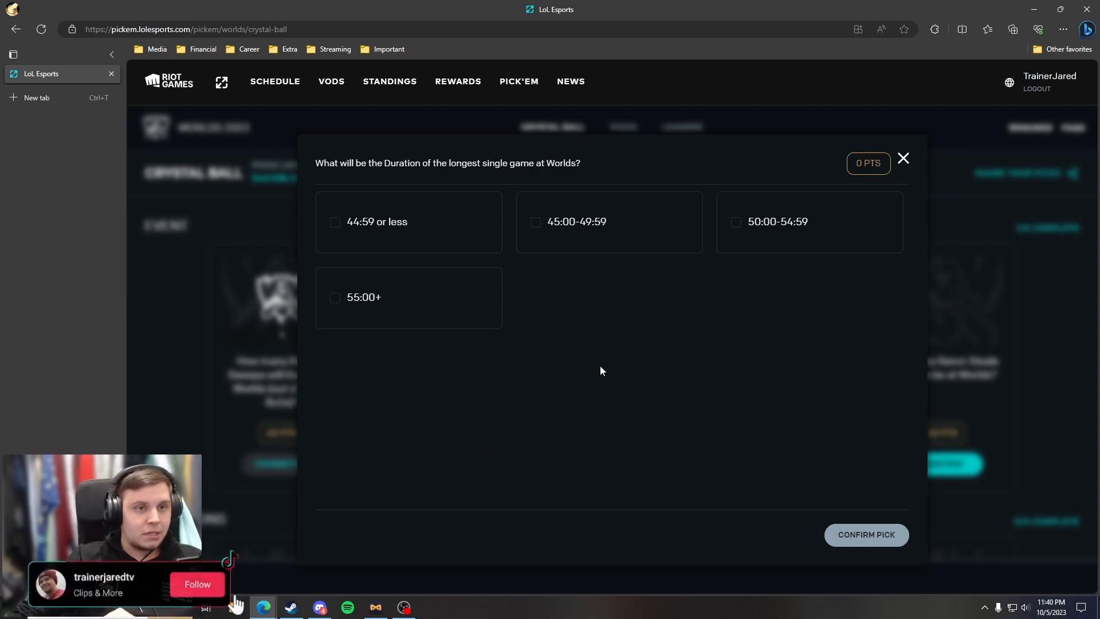
left_click(197, 584)
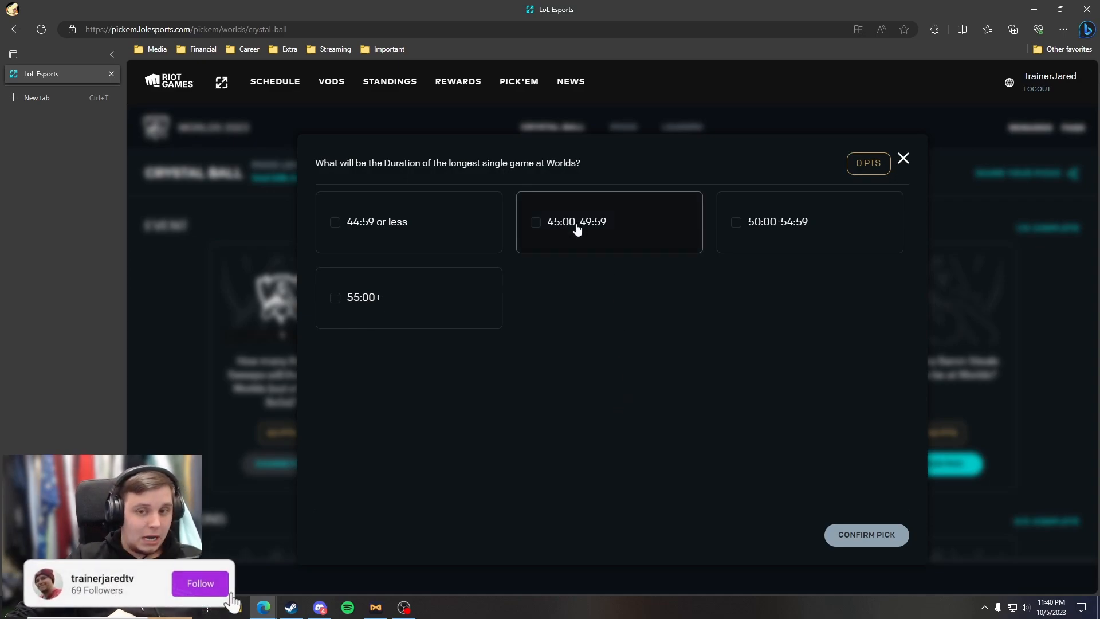
left_click(199, 583)
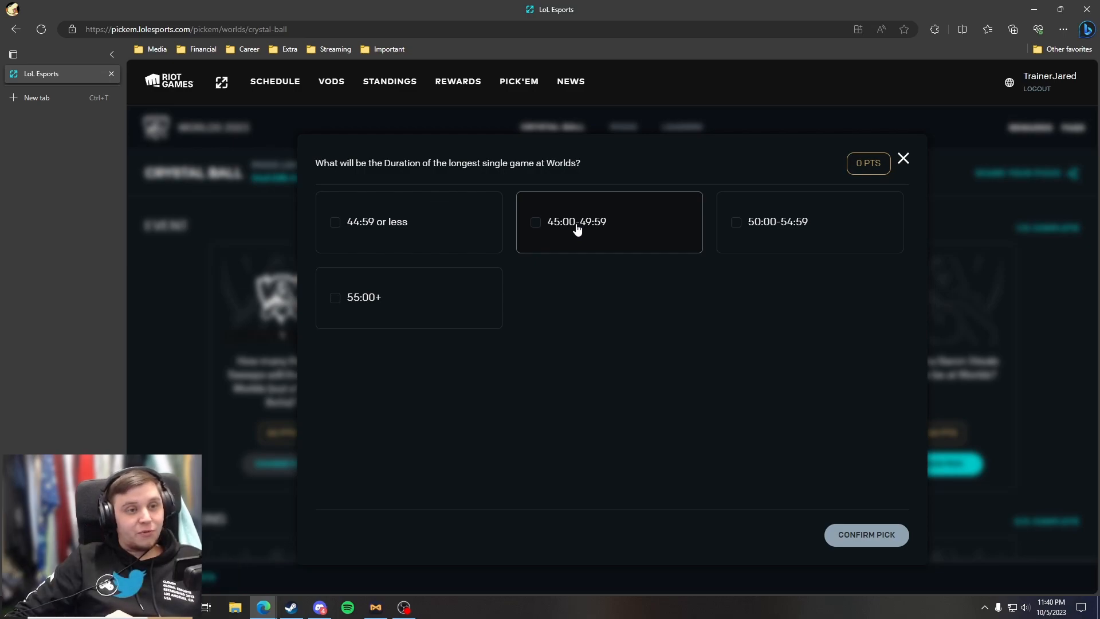
mouse_move(777, 225)
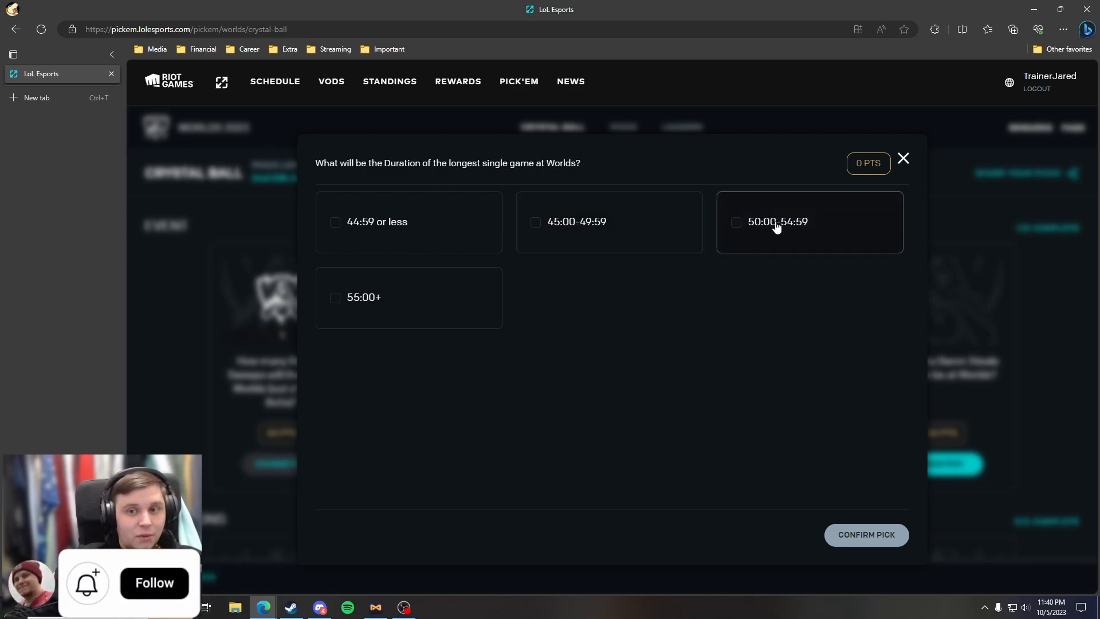
left_click(153, 582)
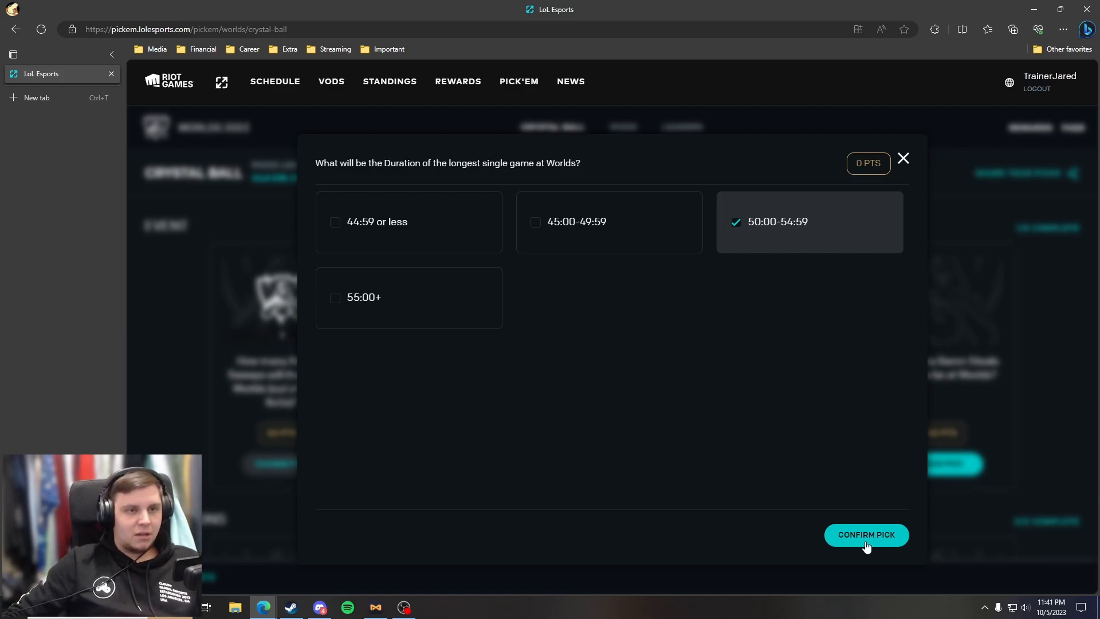
left_click(865, 534)
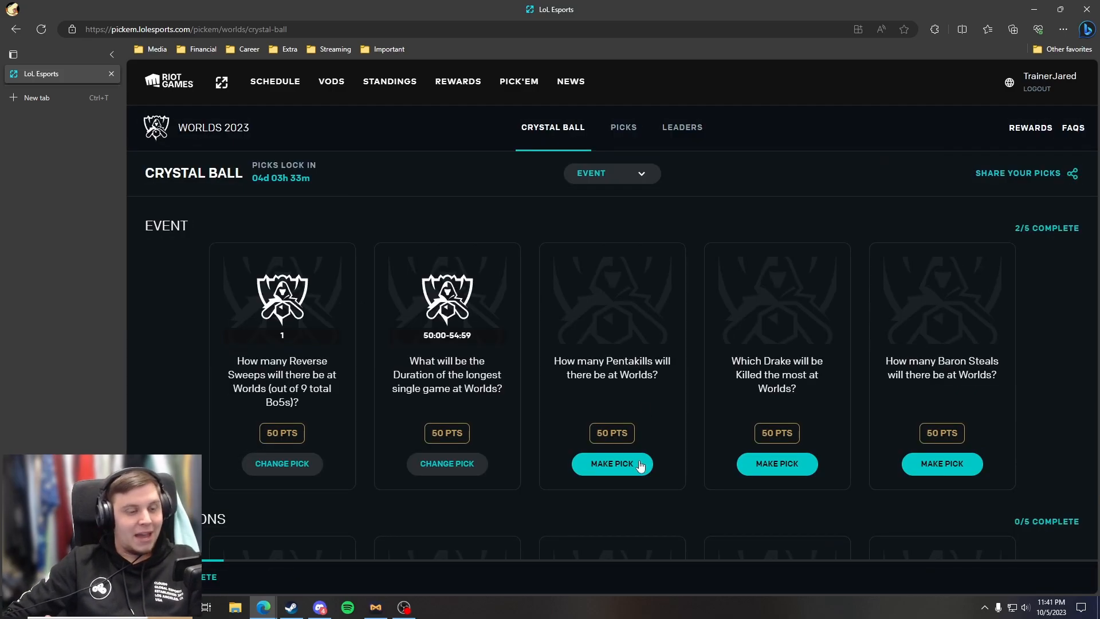
- Save a prediction of 3+ Pentakills, bringing Event picks to 3/5
left_click(611, 463)
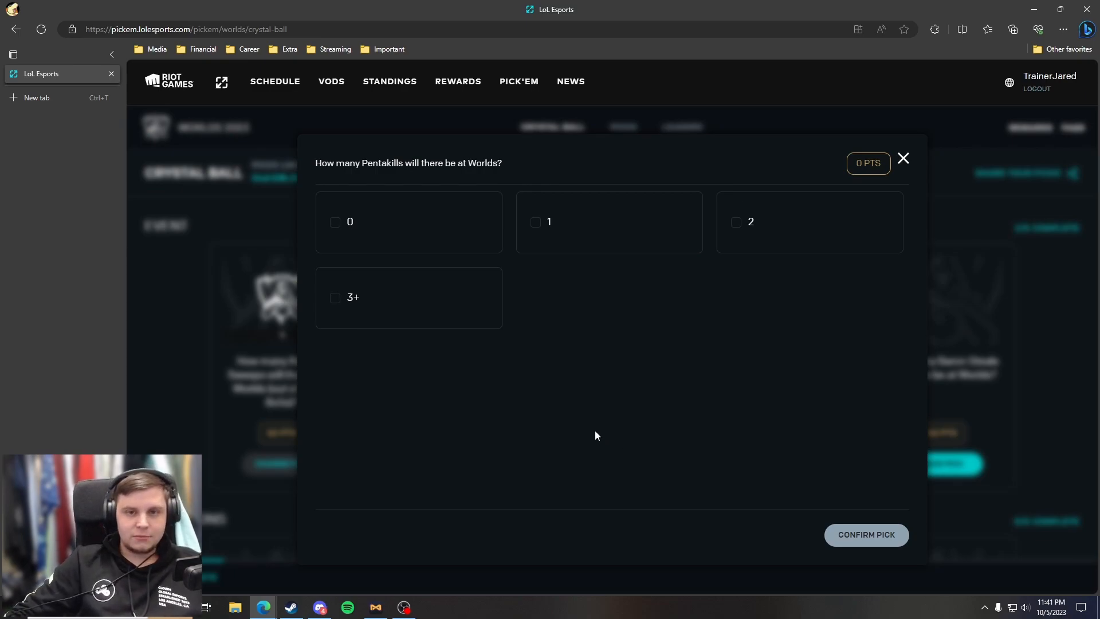
mouse_move(748, 351)
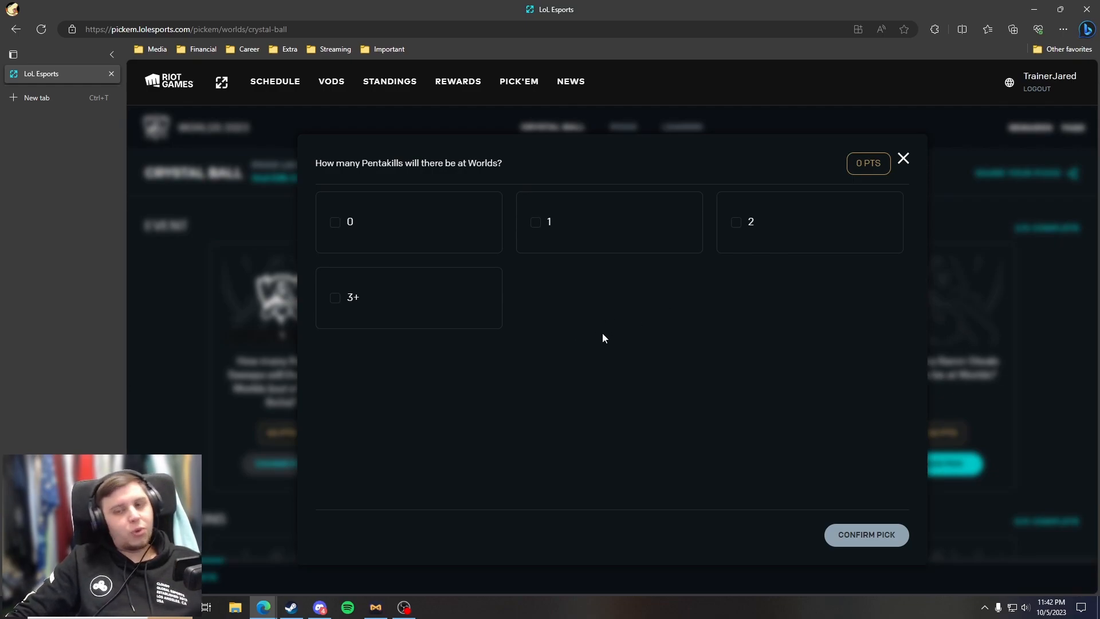
mouse_move(494, 389)
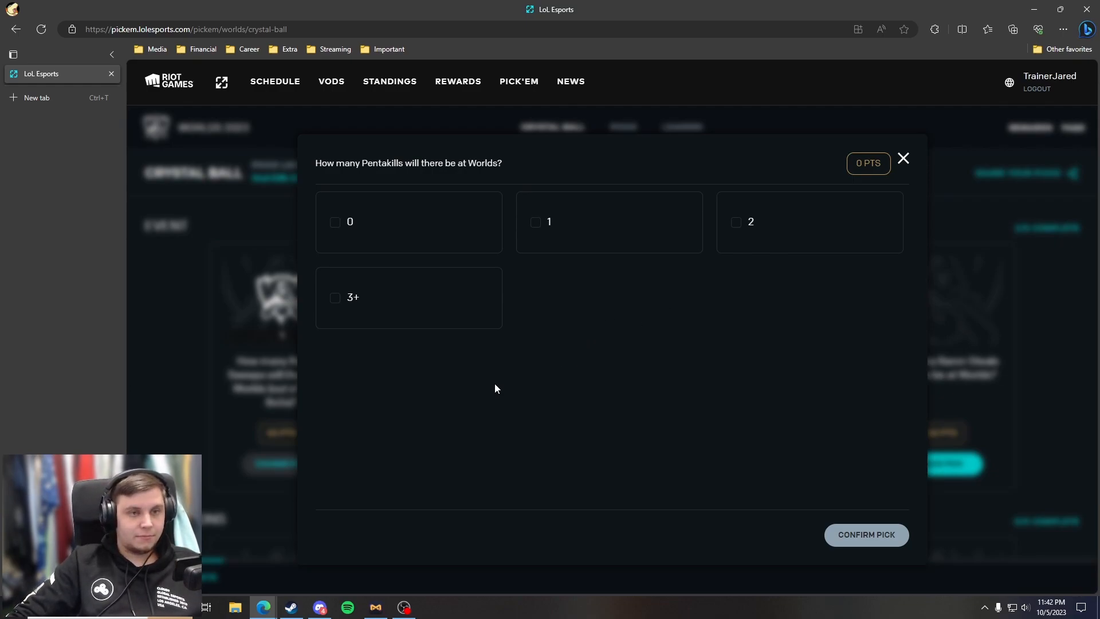
mouse_move(529, 375)
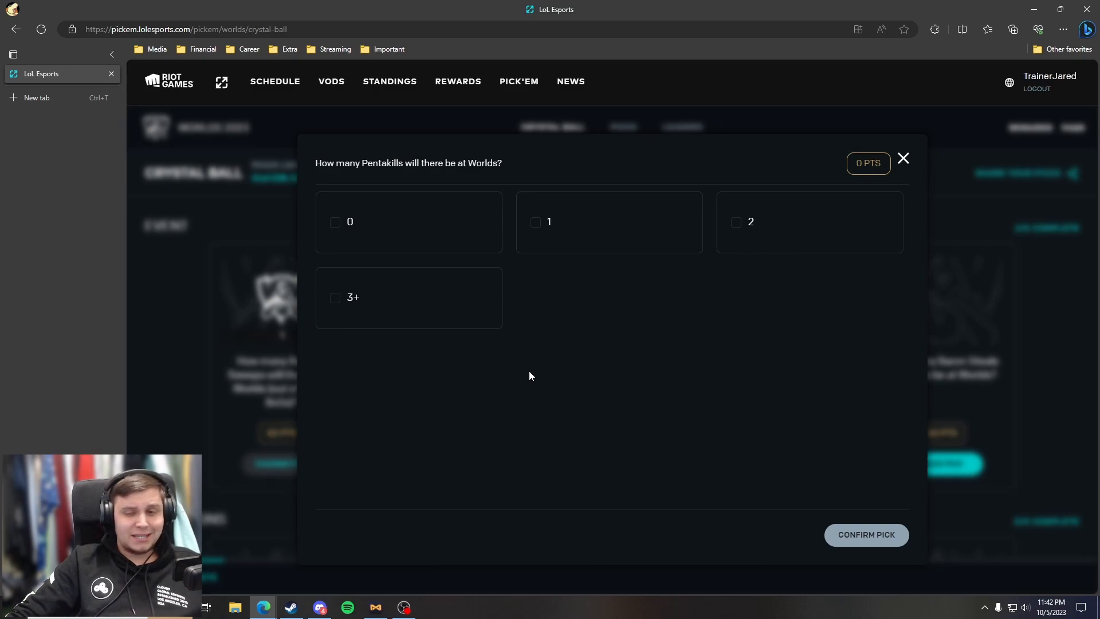
mouse_move(687, 387)
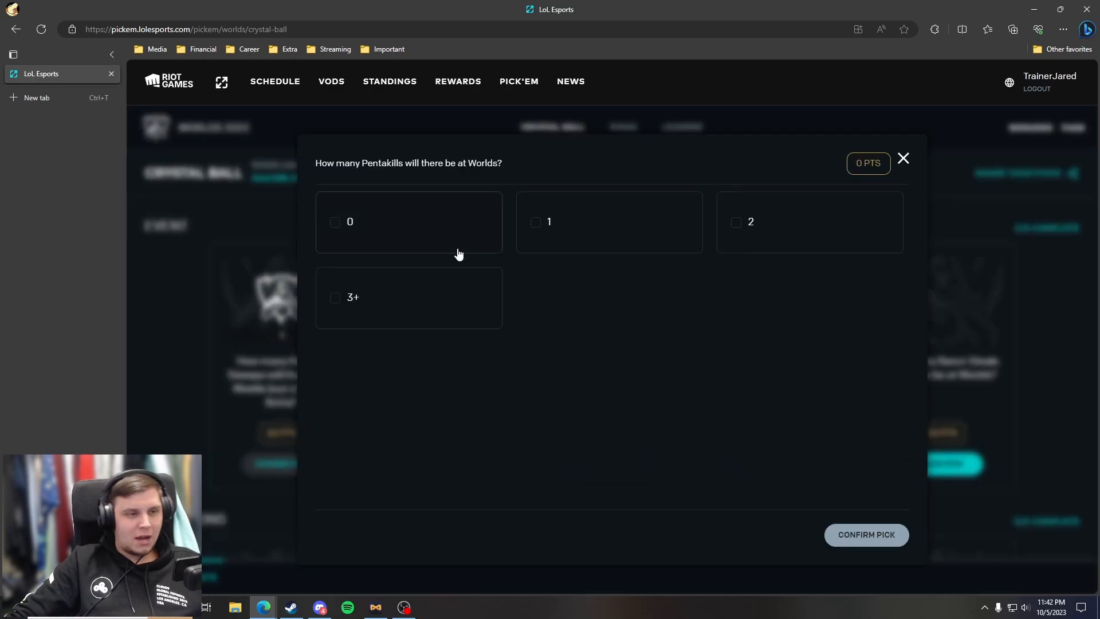
left_click(409, 298)
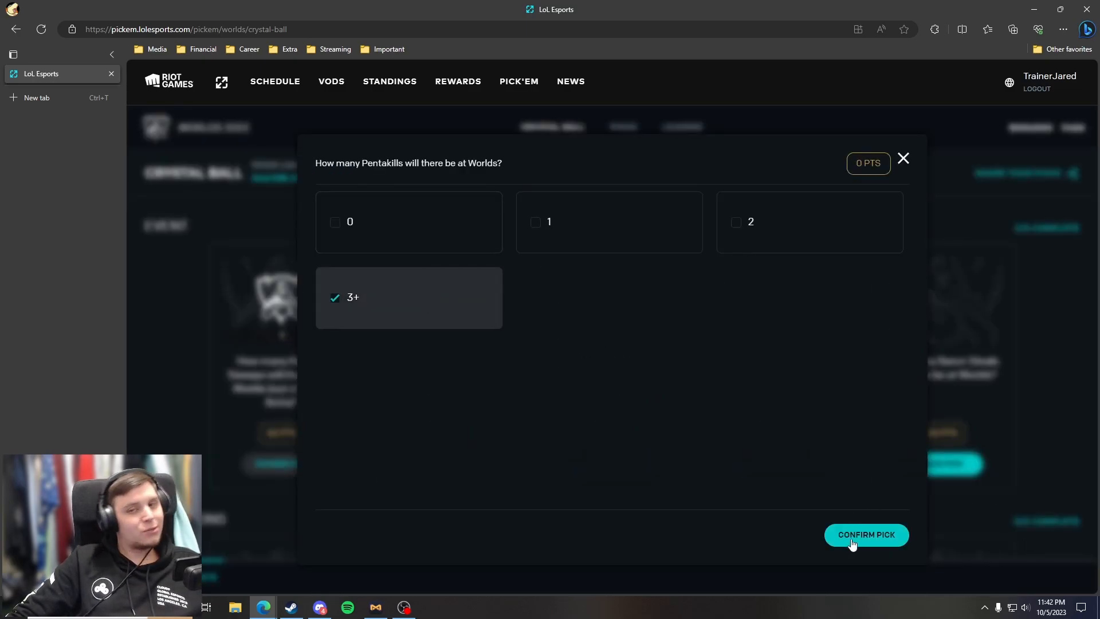
left_click(865, 534)
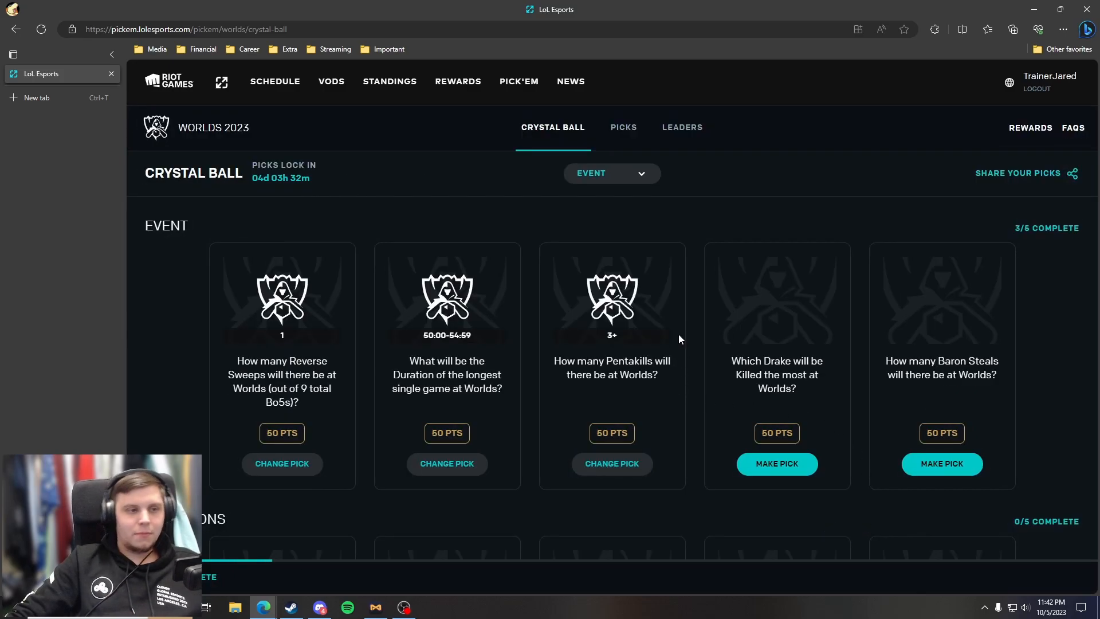
mouse_move(777, 464)
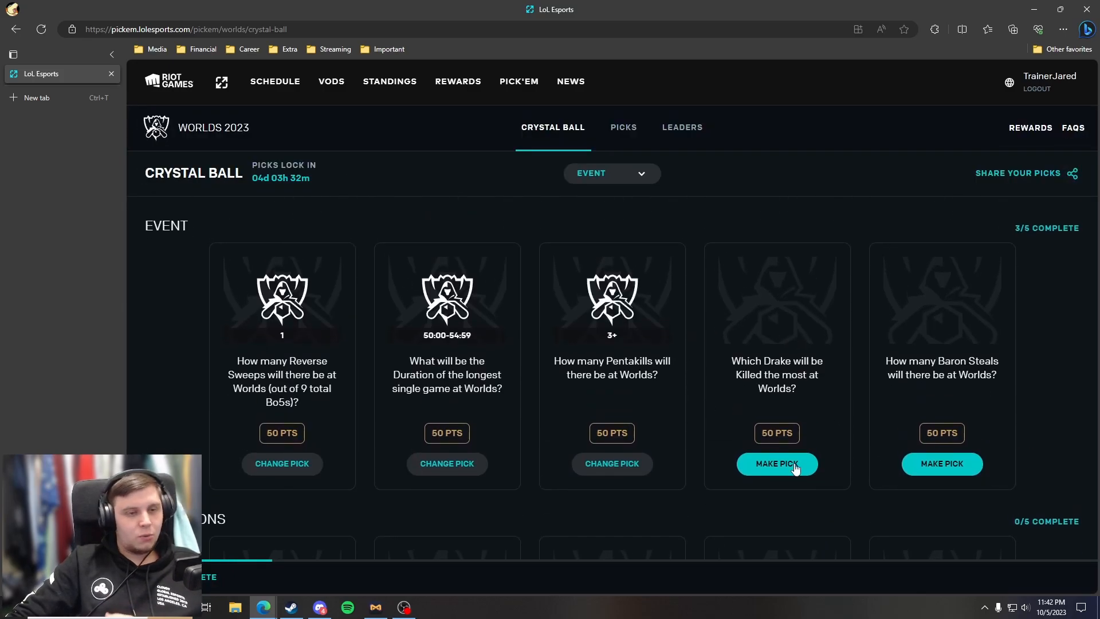
- Save Cloud Drake as the most-killed Drake prediction
left_click(776, 464)
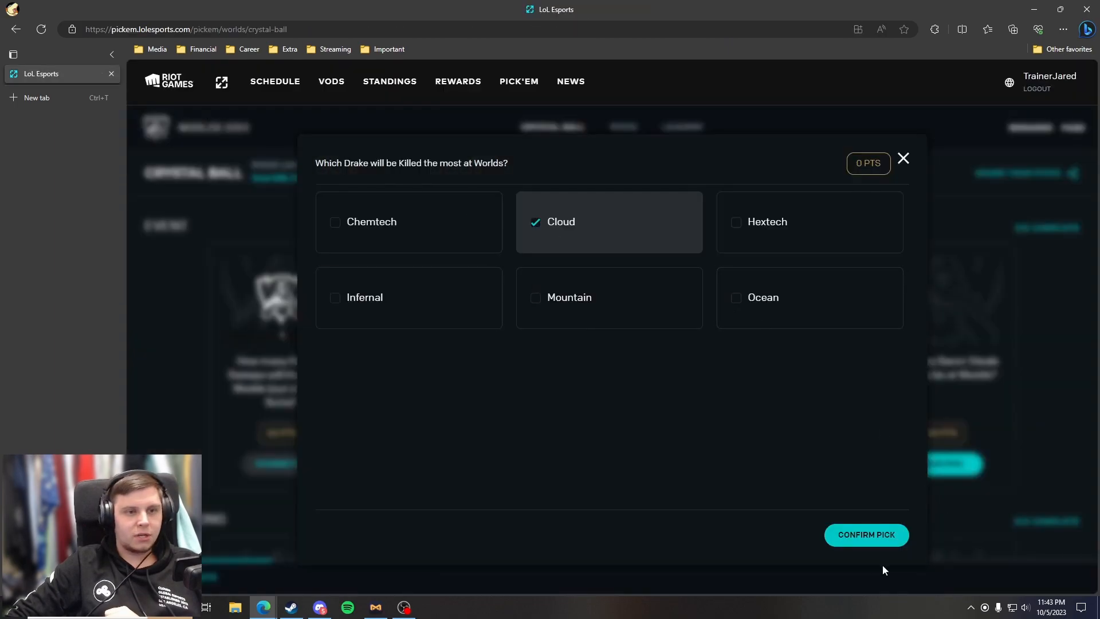
left_click(865, 535)
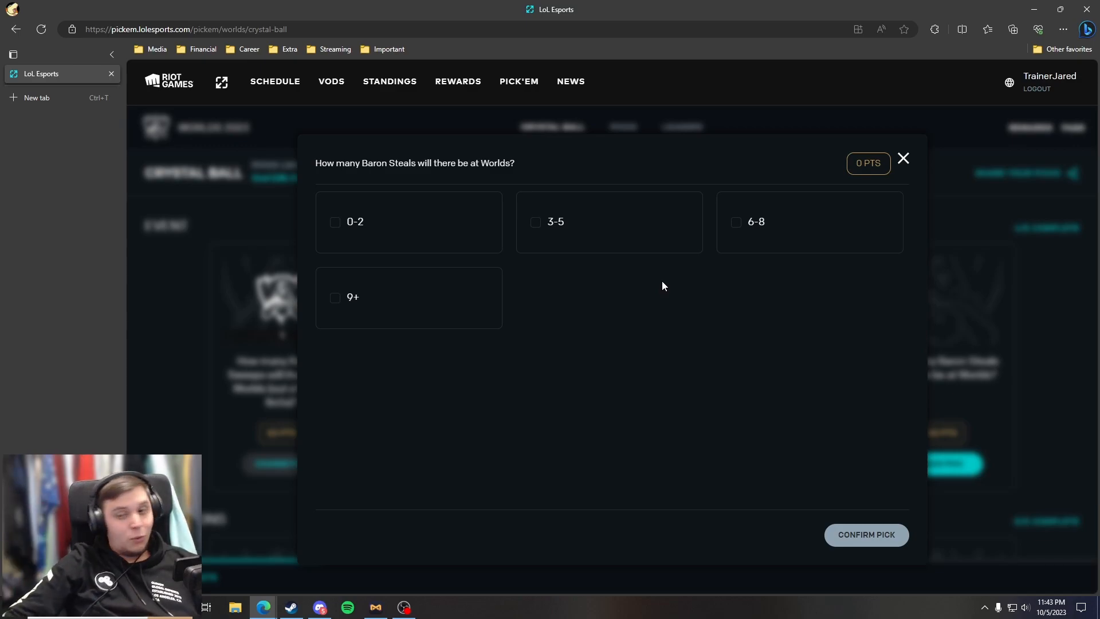
mouse_move(684, 291)
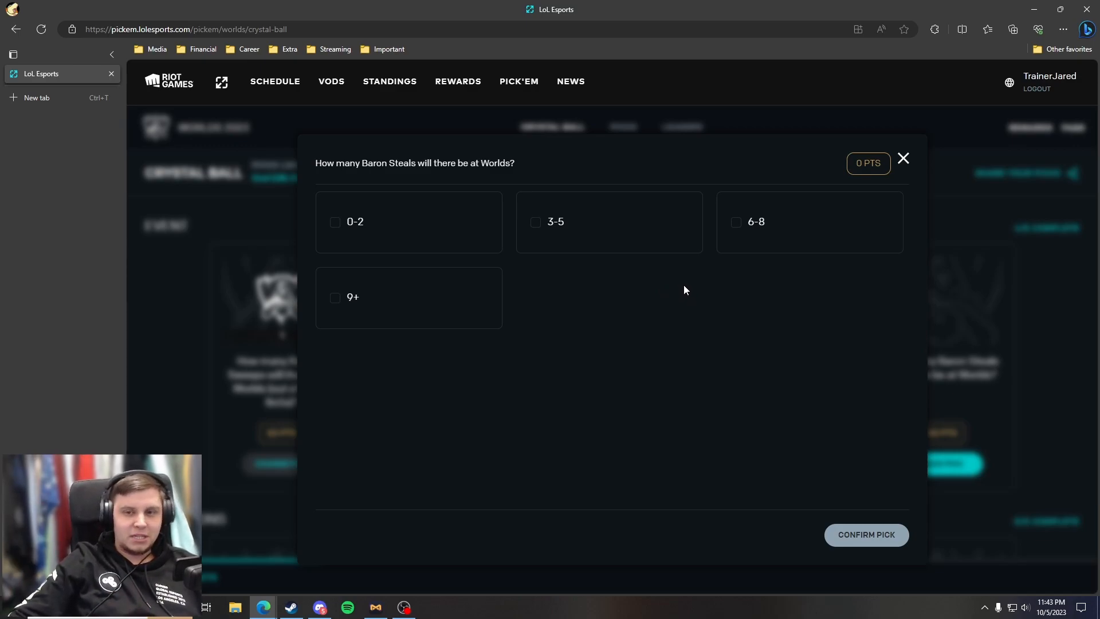
mouse_move(635, 275)
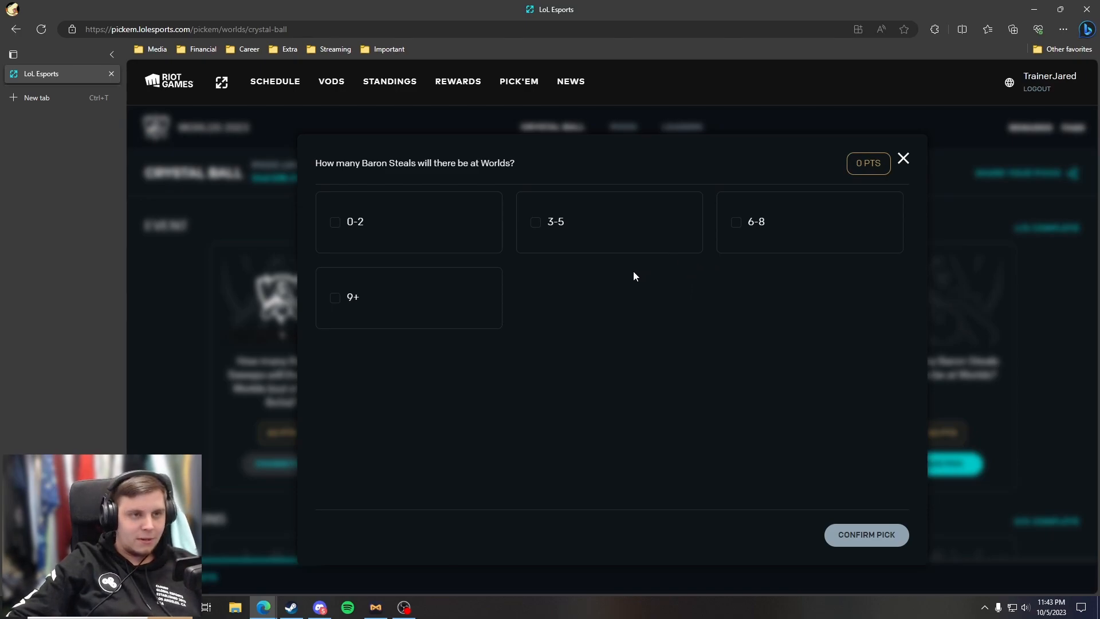
mouse_move(427, 234)
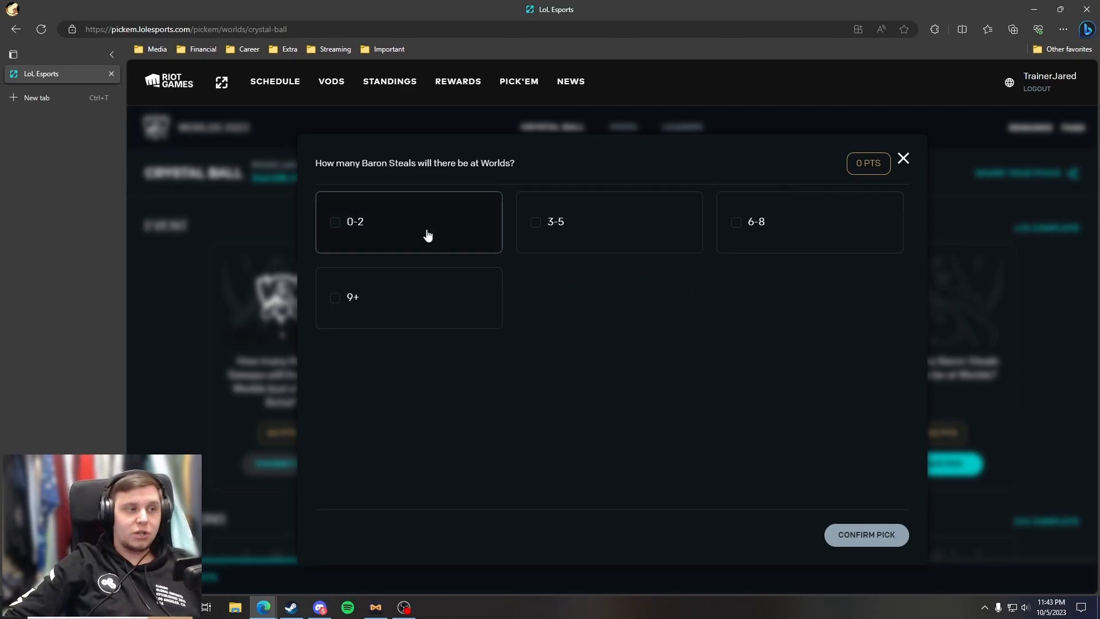
mouse_move(484, 237)
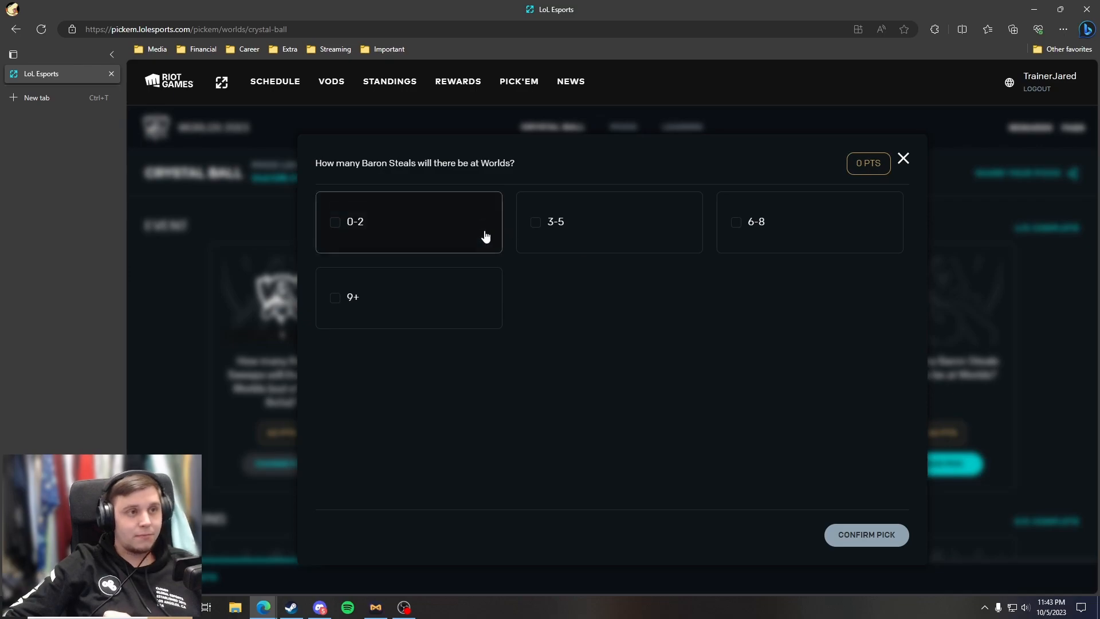
mouse_move(660, 225)
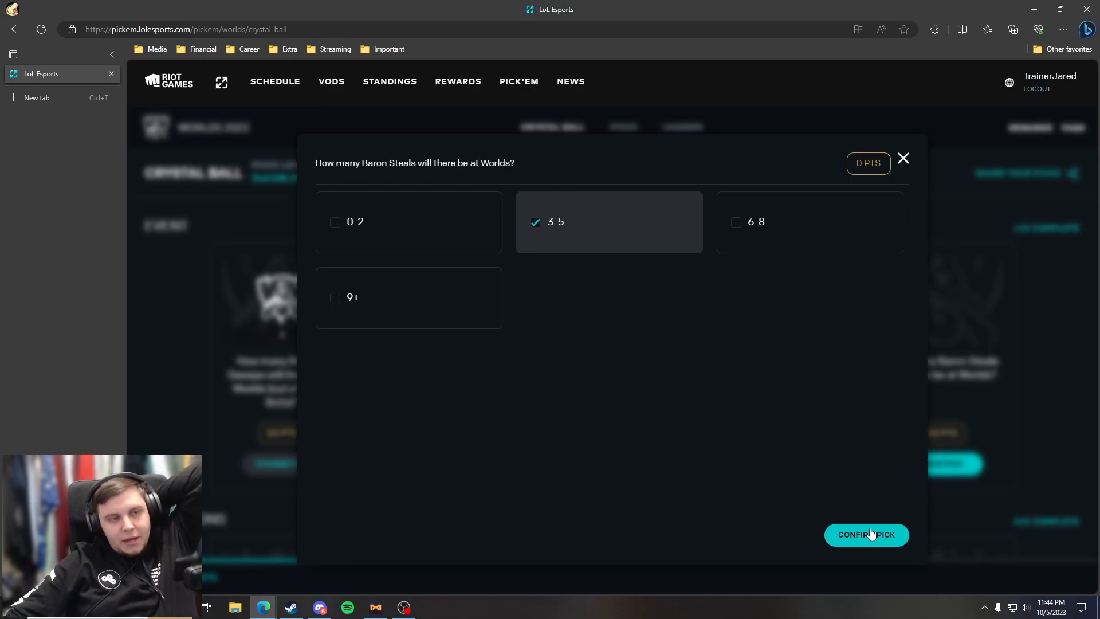
- Confirm 3-5 Baron Steals, making the Event section 5/5 complete
left_click(865, 534)
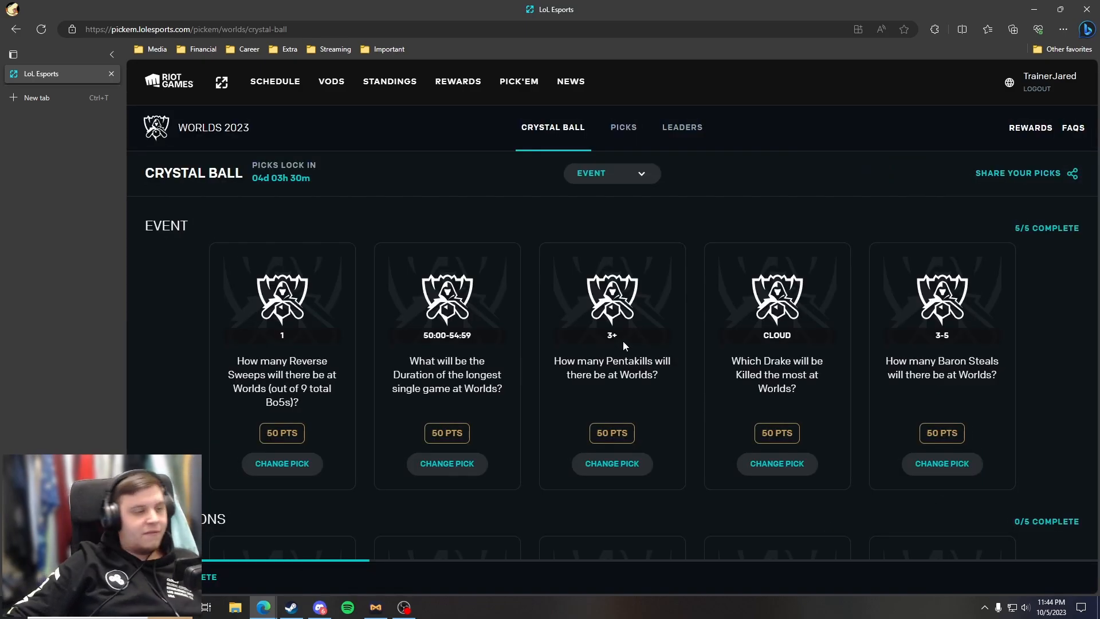
- Find Gragas in the champion grid and save him for the most-different-roles card
scroll("down", 3)
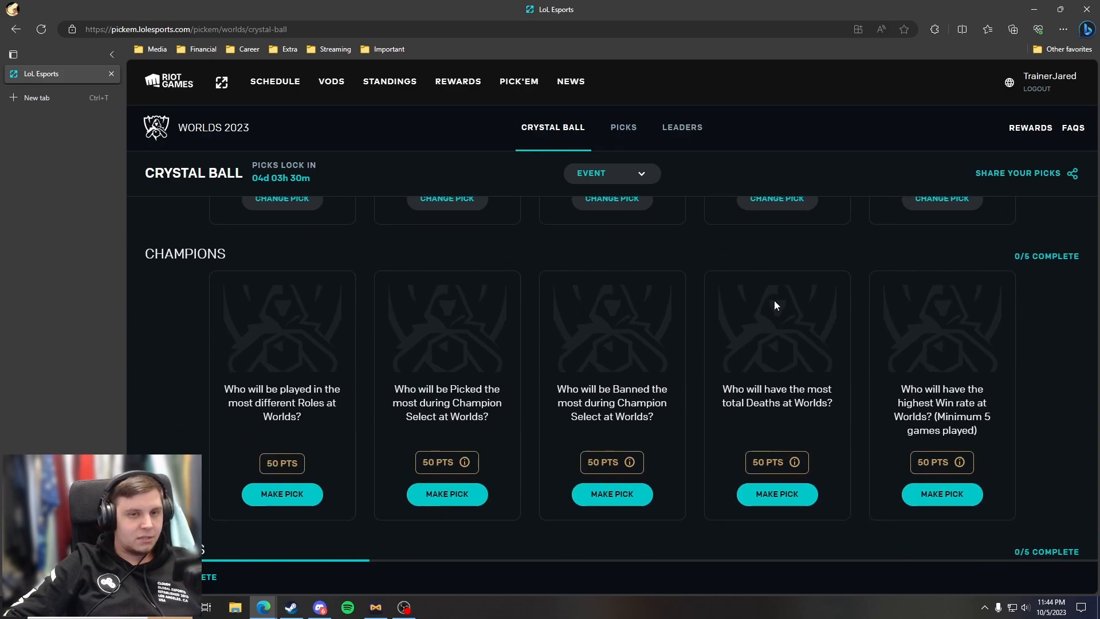
mouse_move(282, 493)
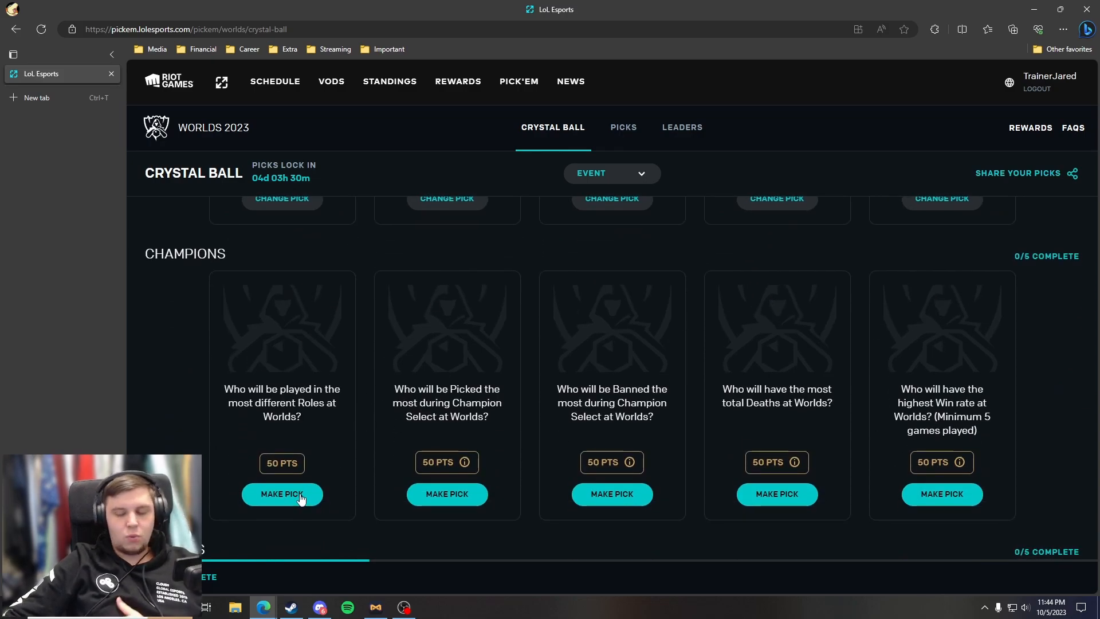
left_click(282, 493)
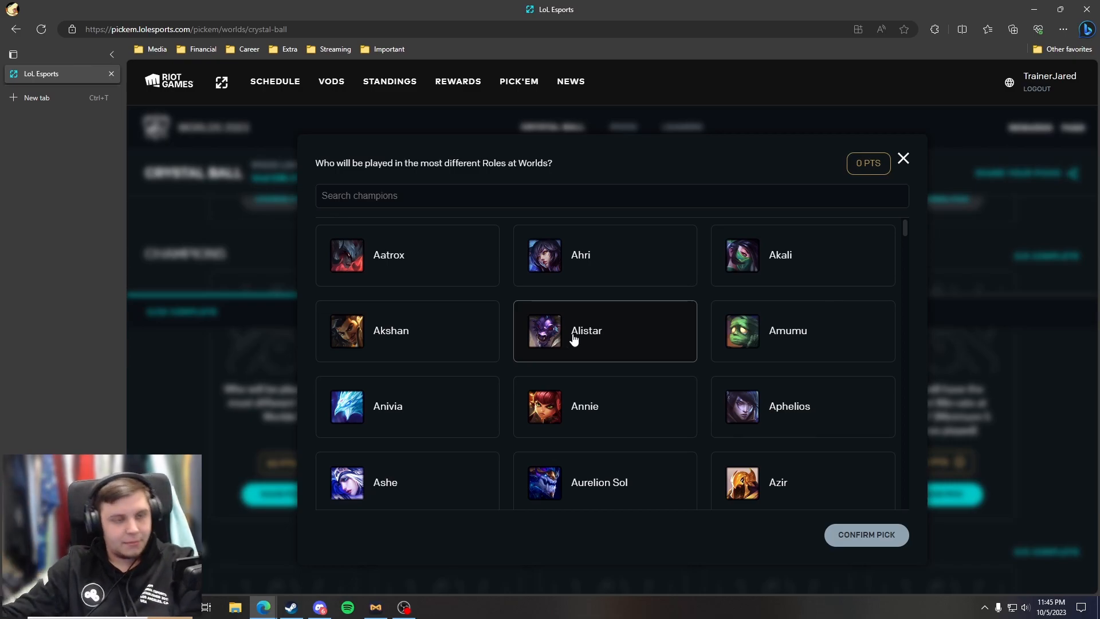
mouse_move(660, 302)
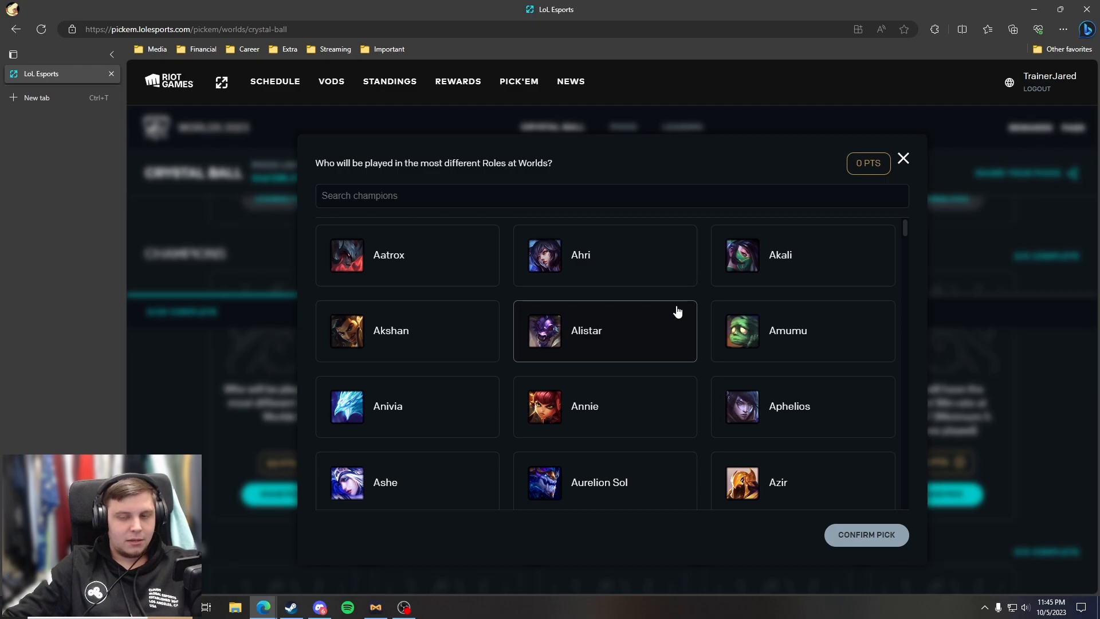
mouse_move(600, 354)
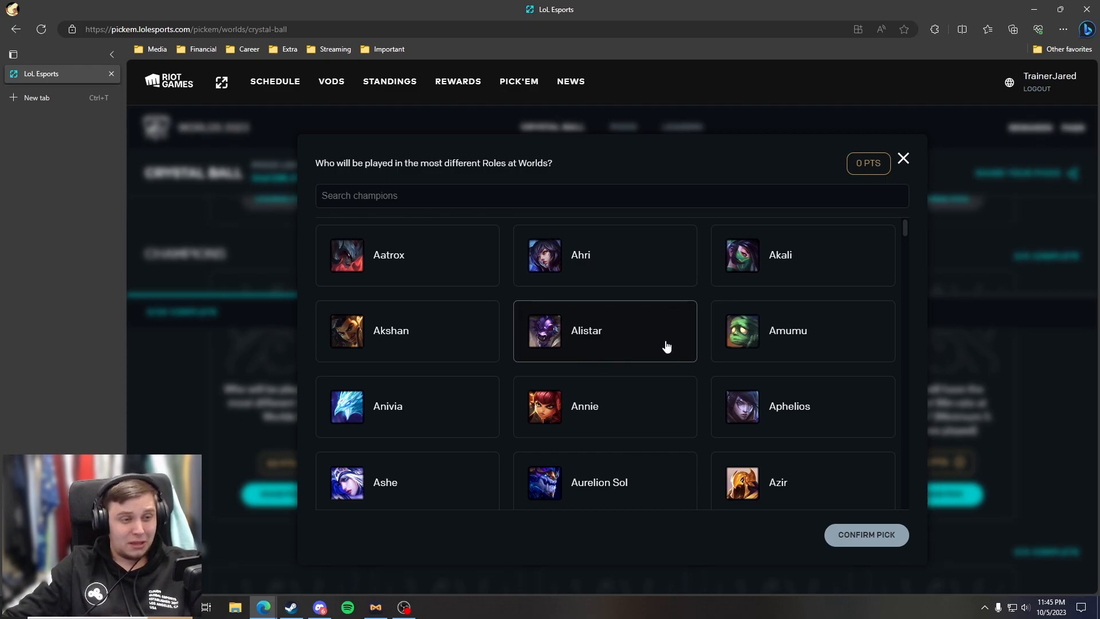
scroll("down", 3)
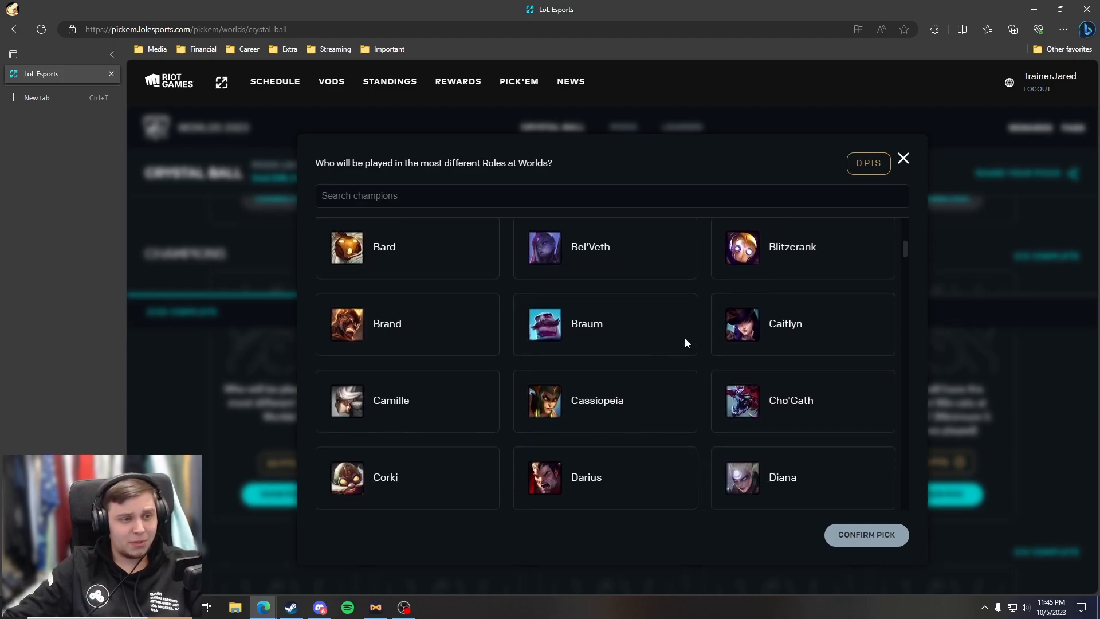
scroll("down", 3)
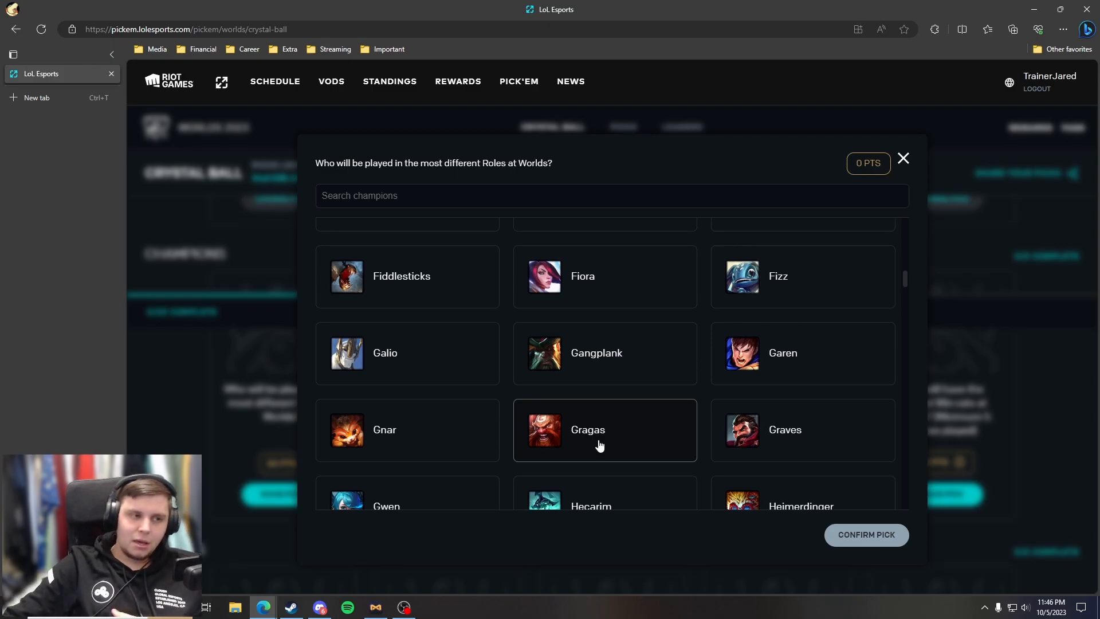
left_click(603, 429)
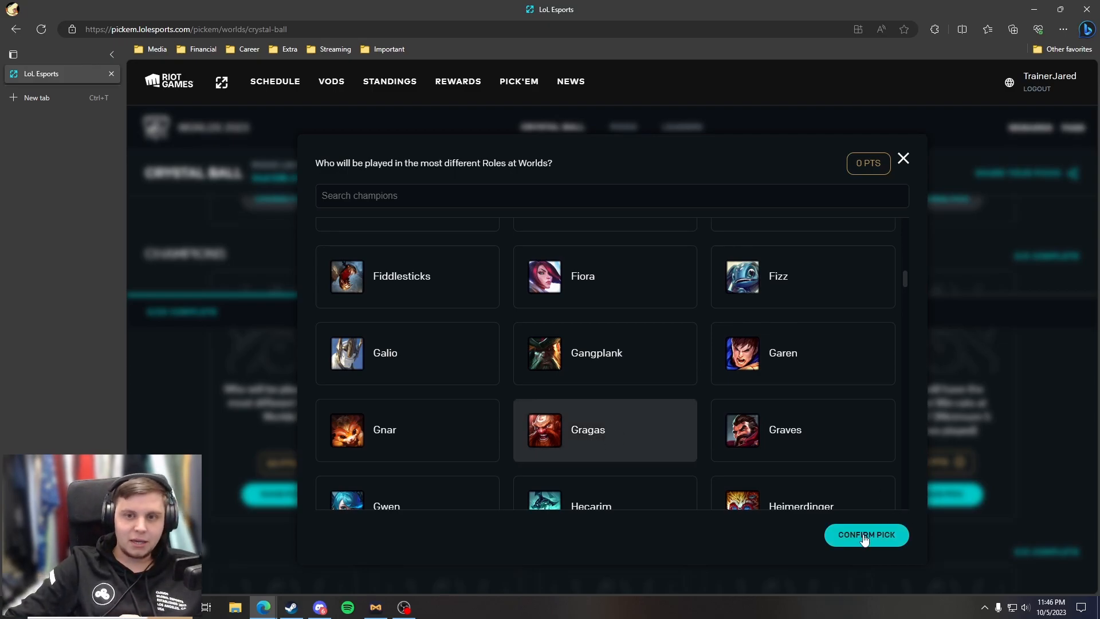
left_click(865, 535)
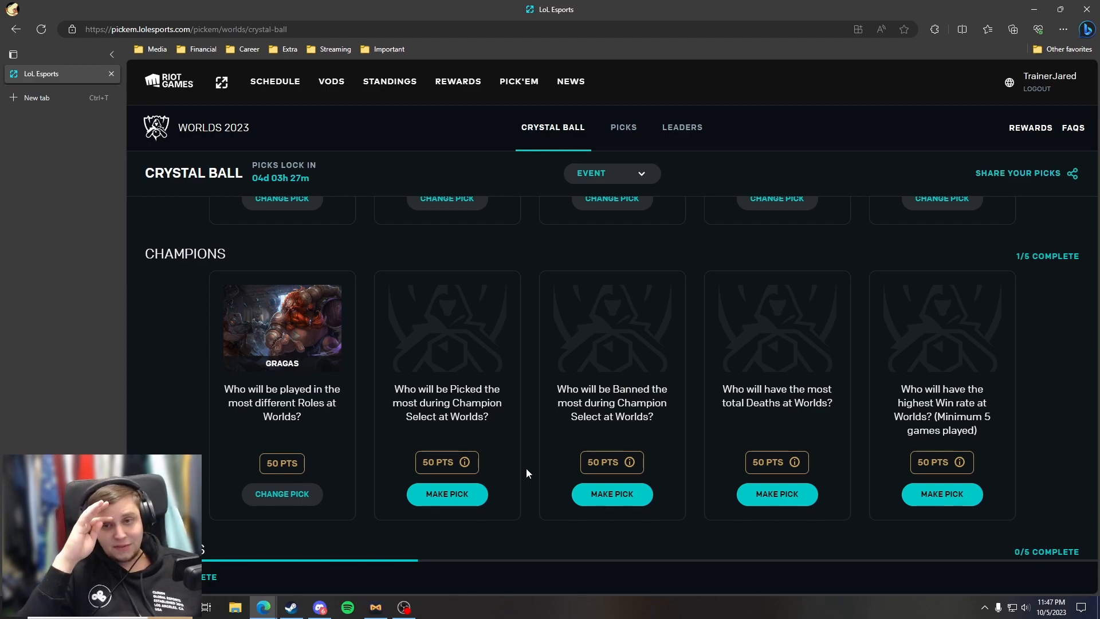
mouse_move(68, 93)
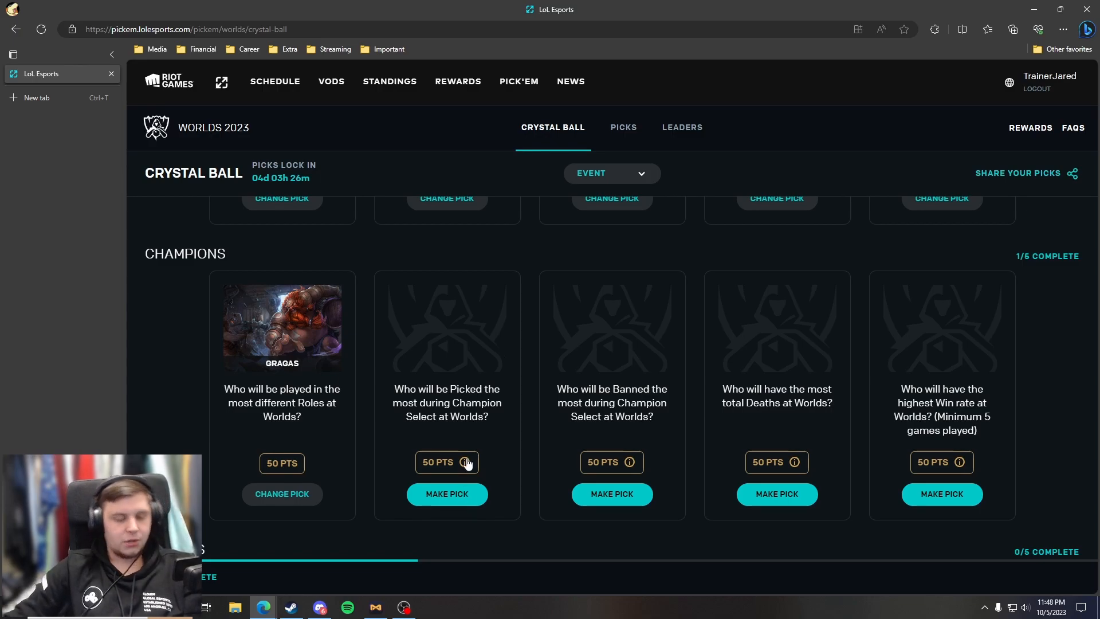
- Pick Kai'Sa as the most picked champion, searching 'kai'
left_click(447, 494)
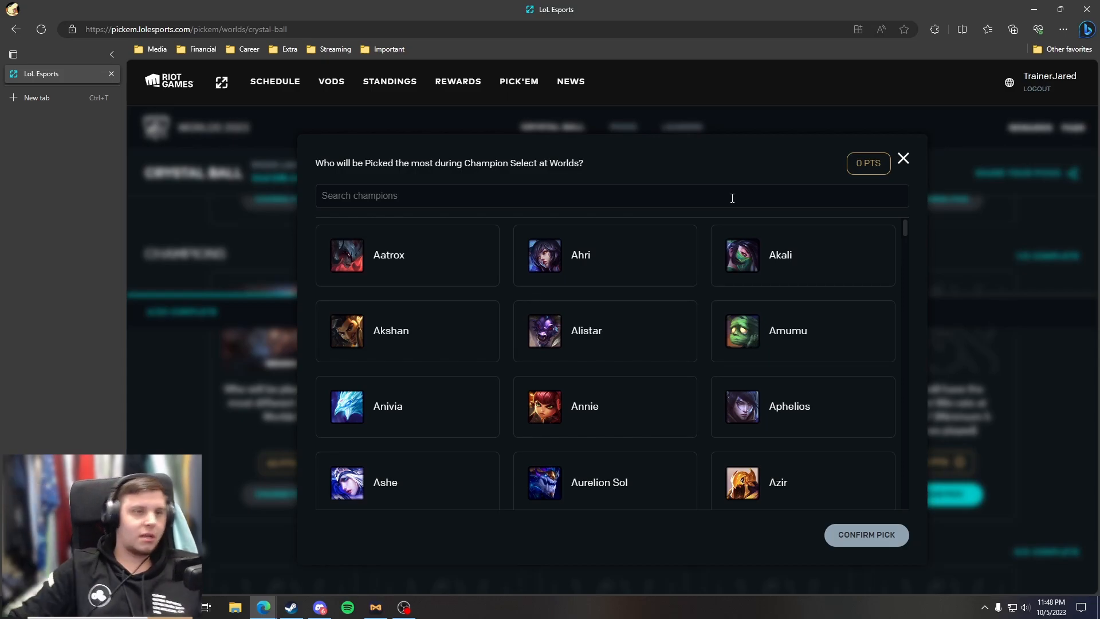
type("kai")
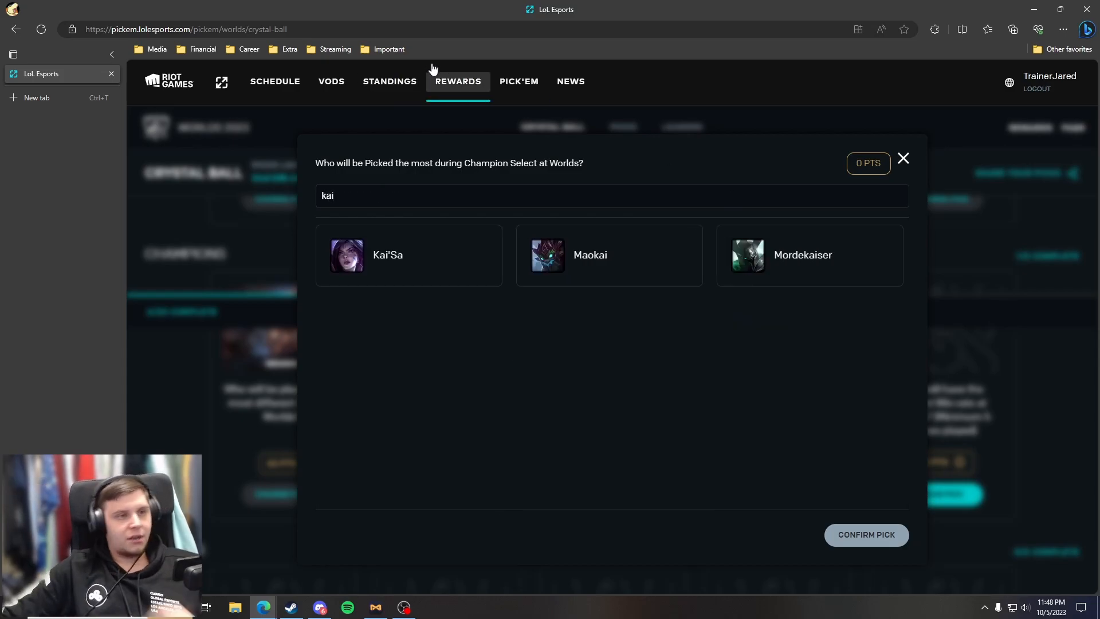
left_click(409, 254)
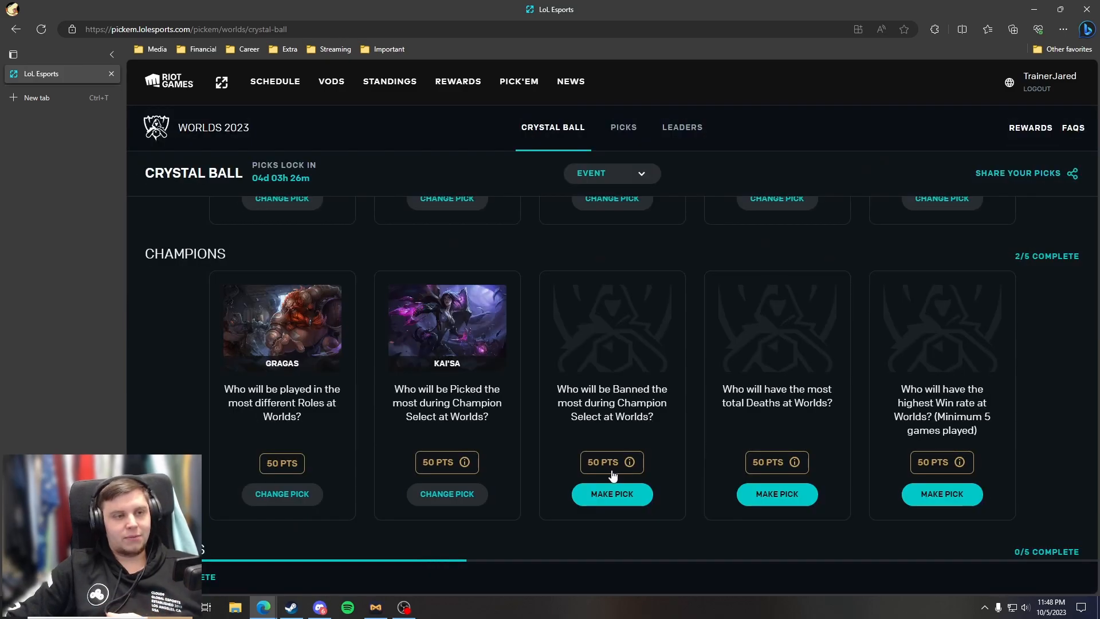
- Save Rell as the most banned champion
left_click(611, 494)
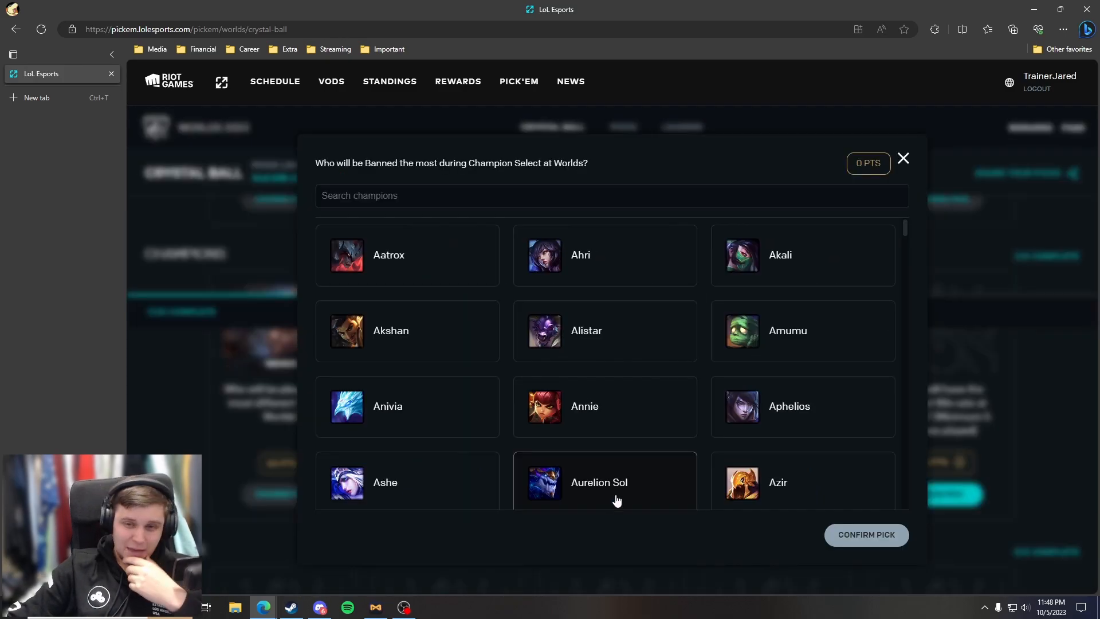
mouse_move(759, 278)
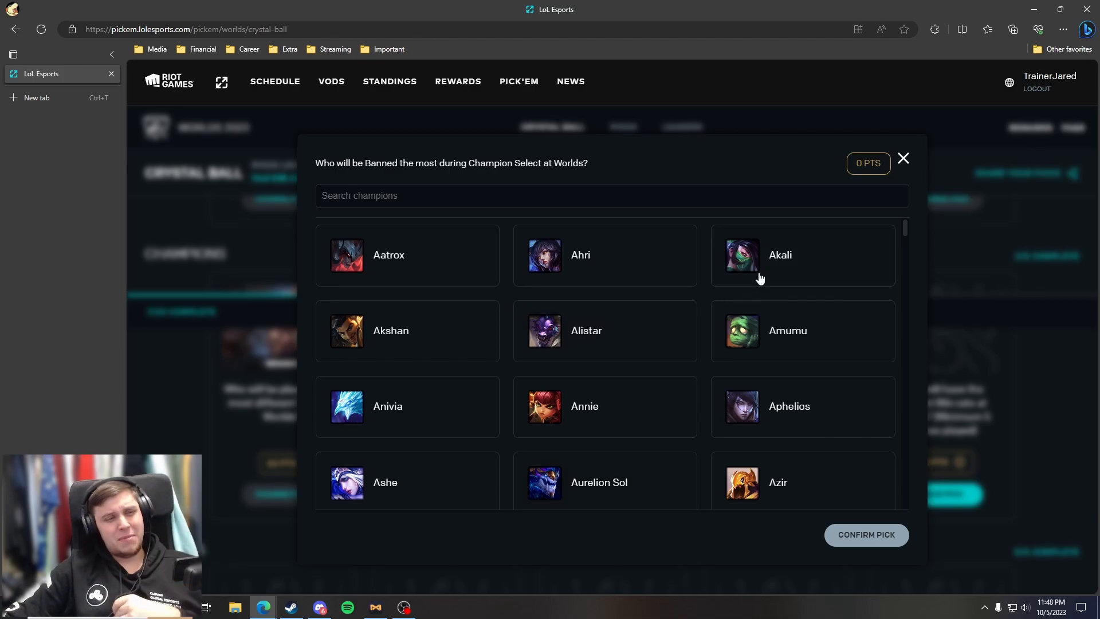
mouse_move(796, 296)
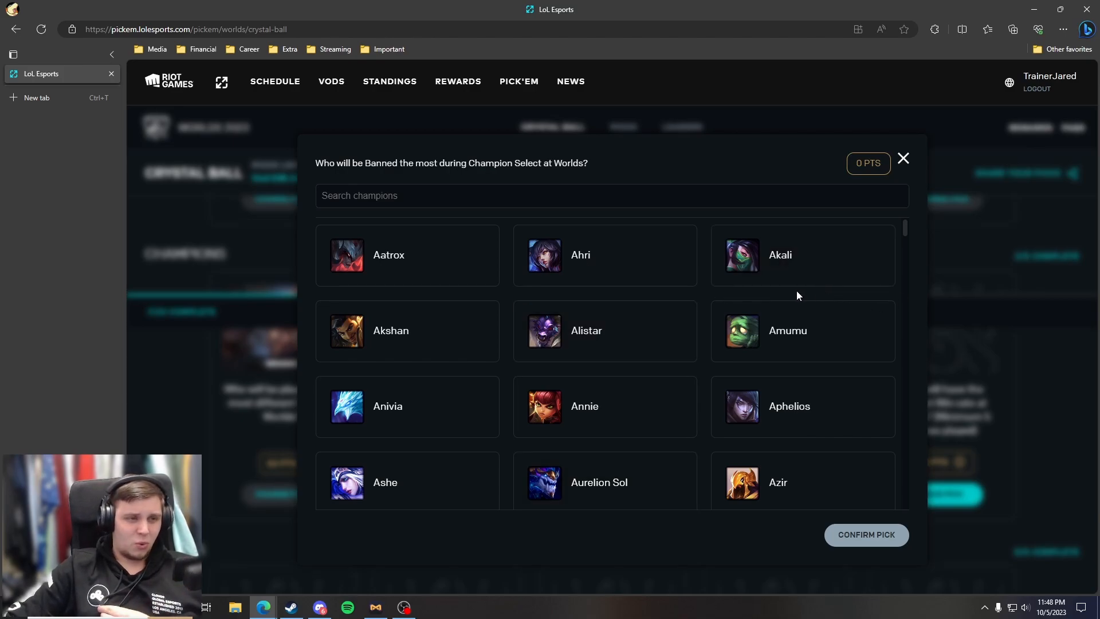
mouse_move(778, 294)
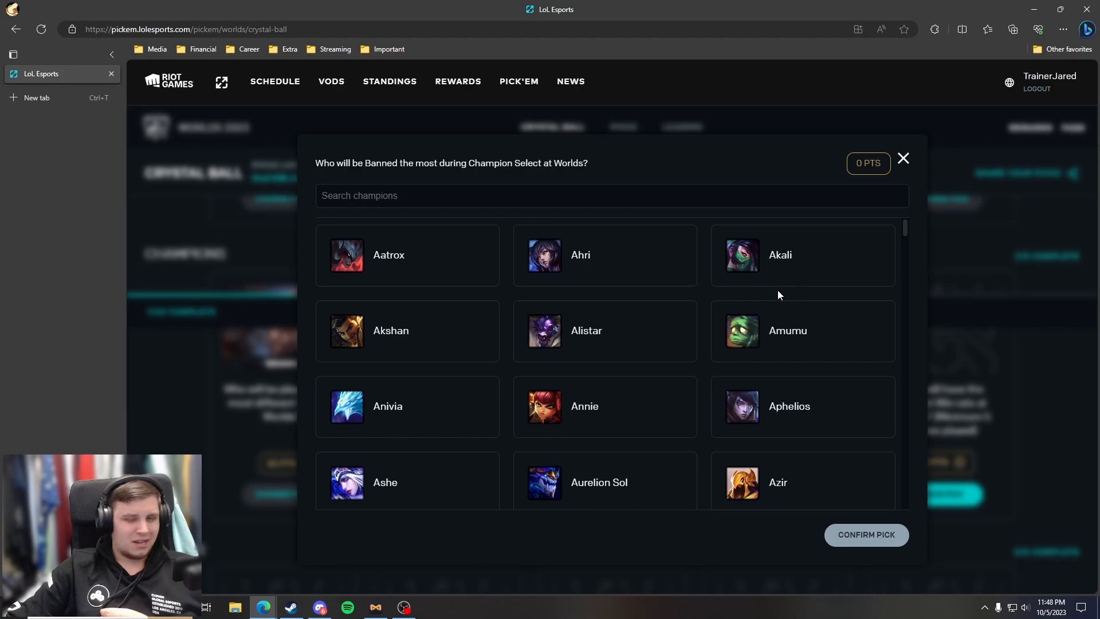
mouse_move(774, 296)
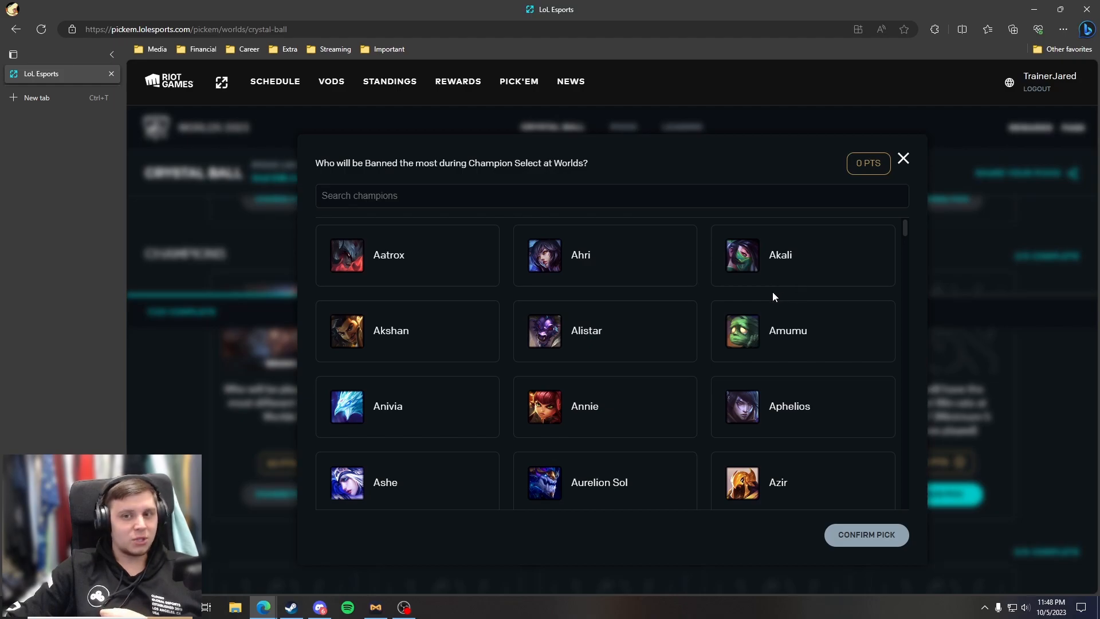
scroll("down", 3)
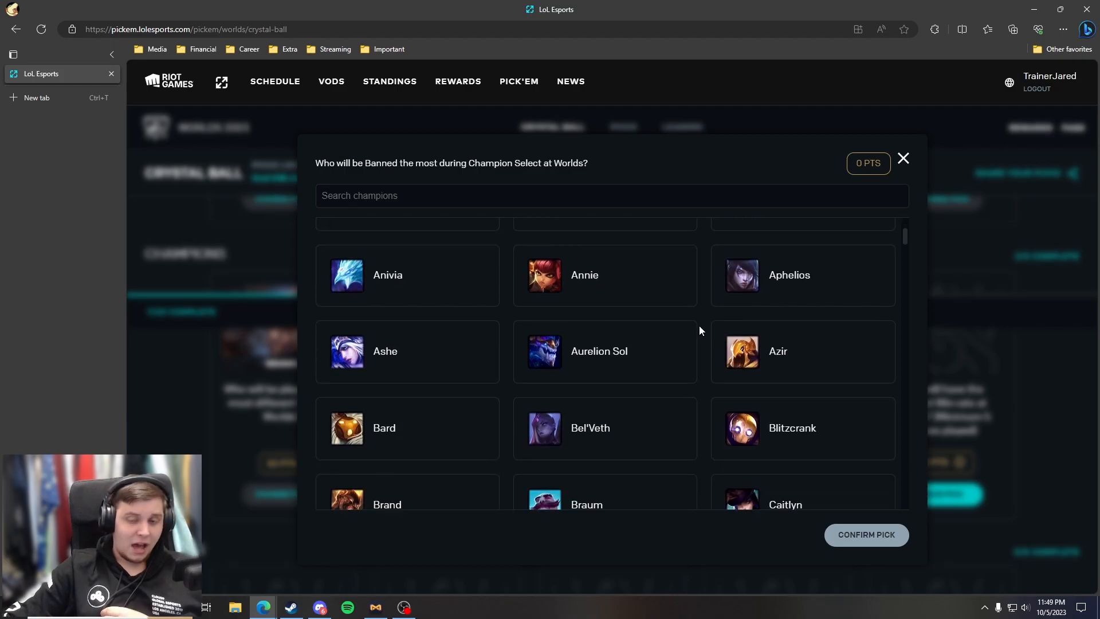
scroll("down", 3)
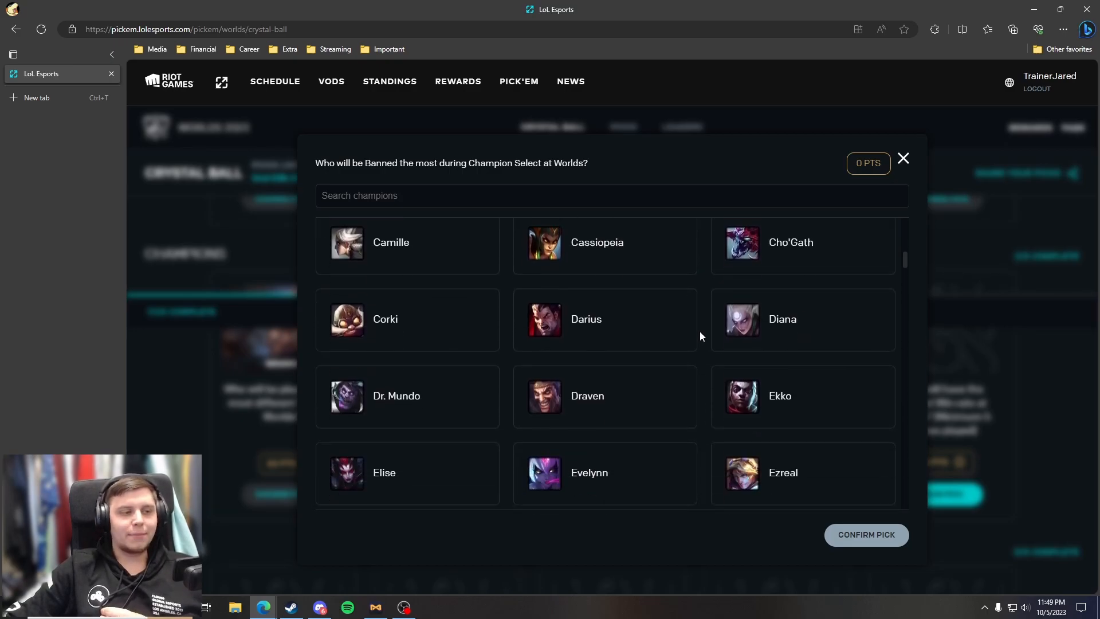
scroll("down", 3)
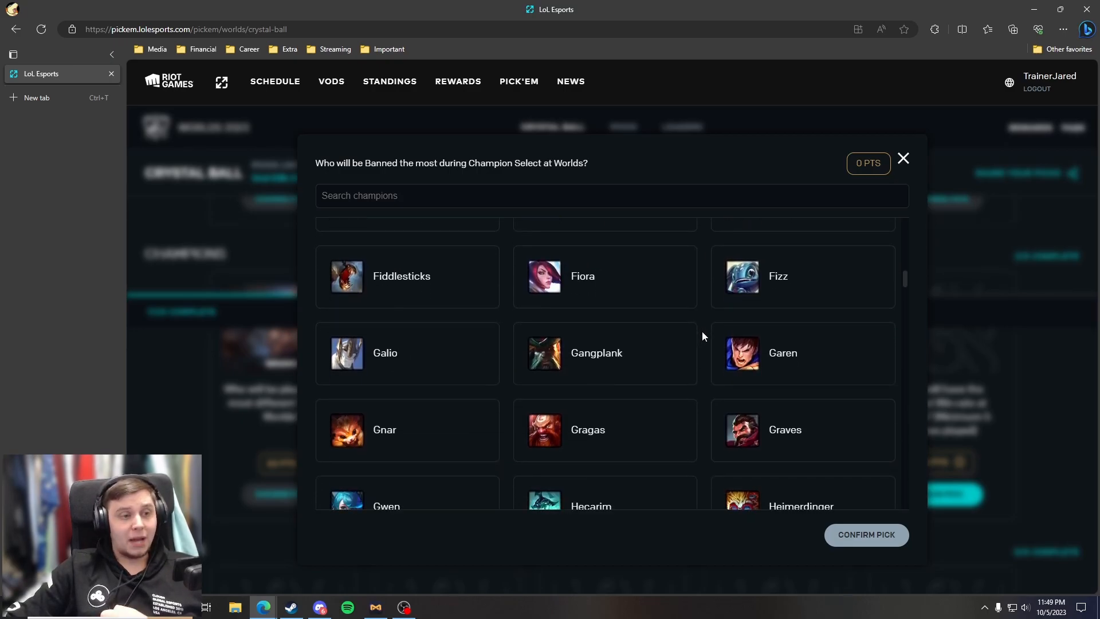
scroll("down", 3)
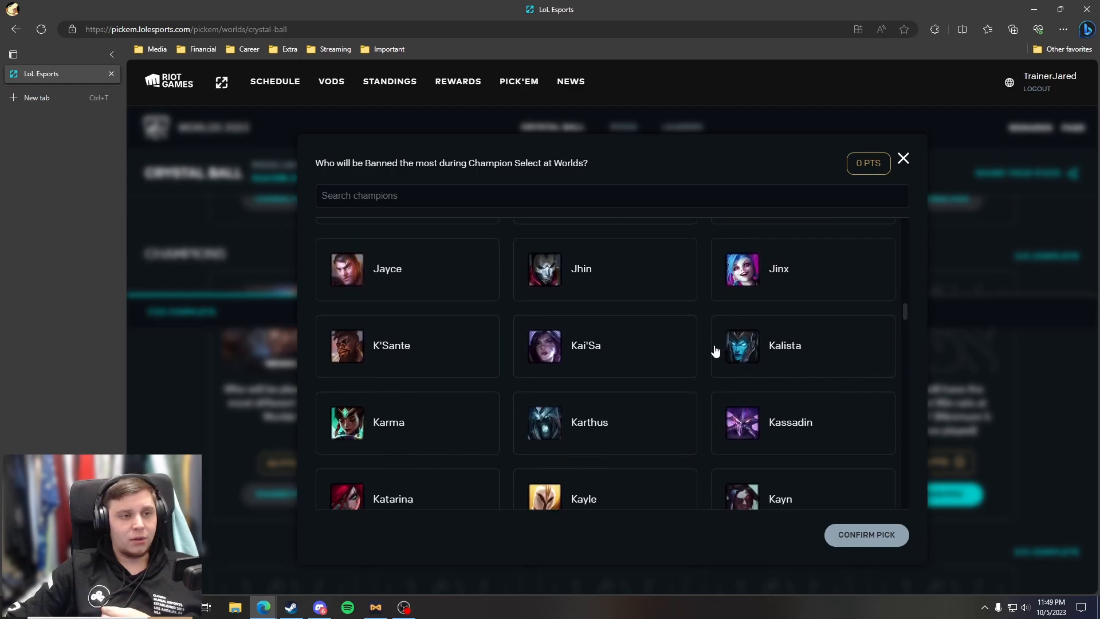
scroll("down", 3)
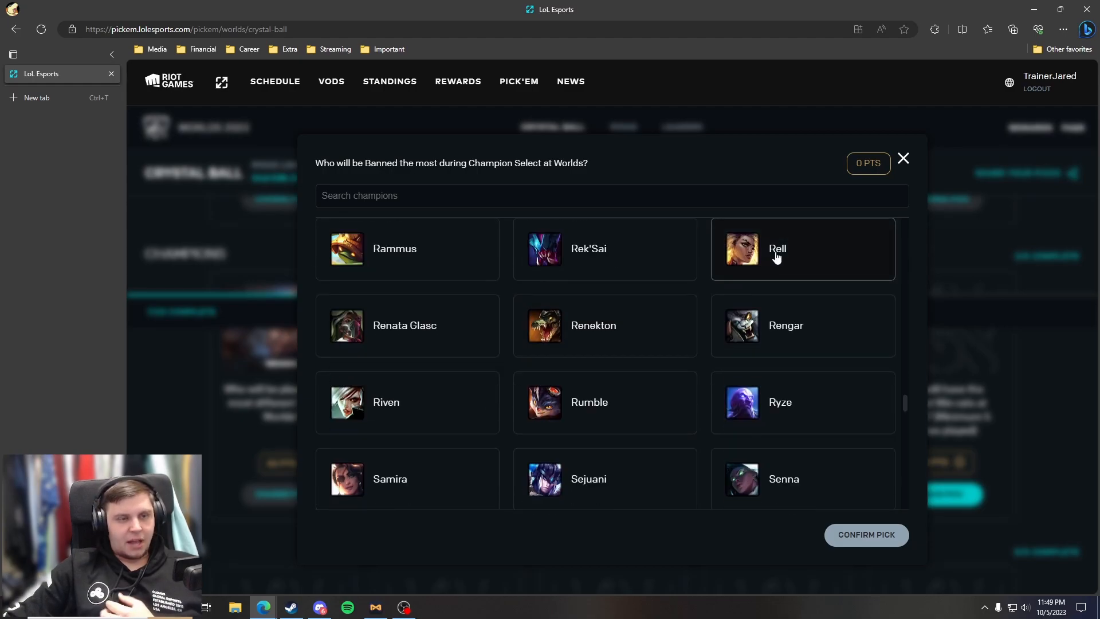
left_click(802, 248)
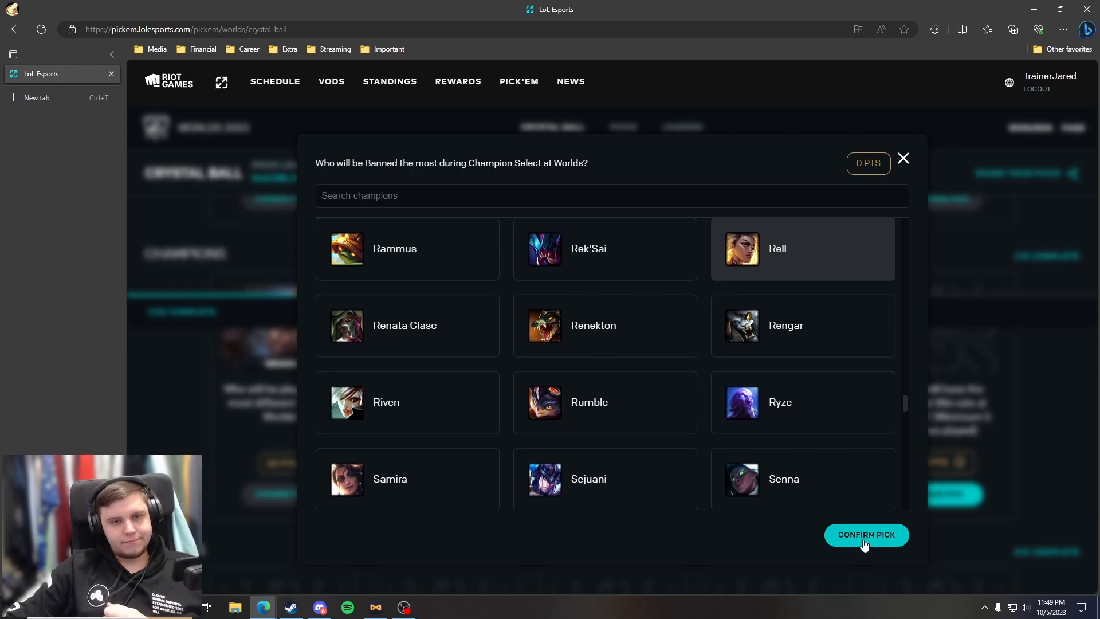
left_click(865, 535)
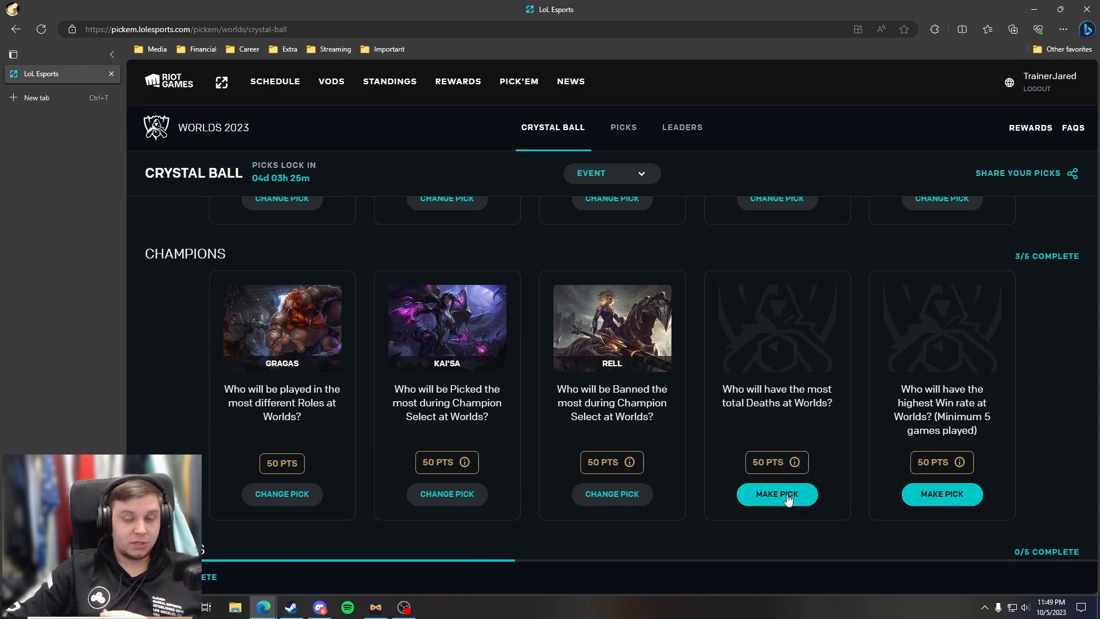
- Save Nautilus as the champion with the most total deaths
left_click(777, 494)
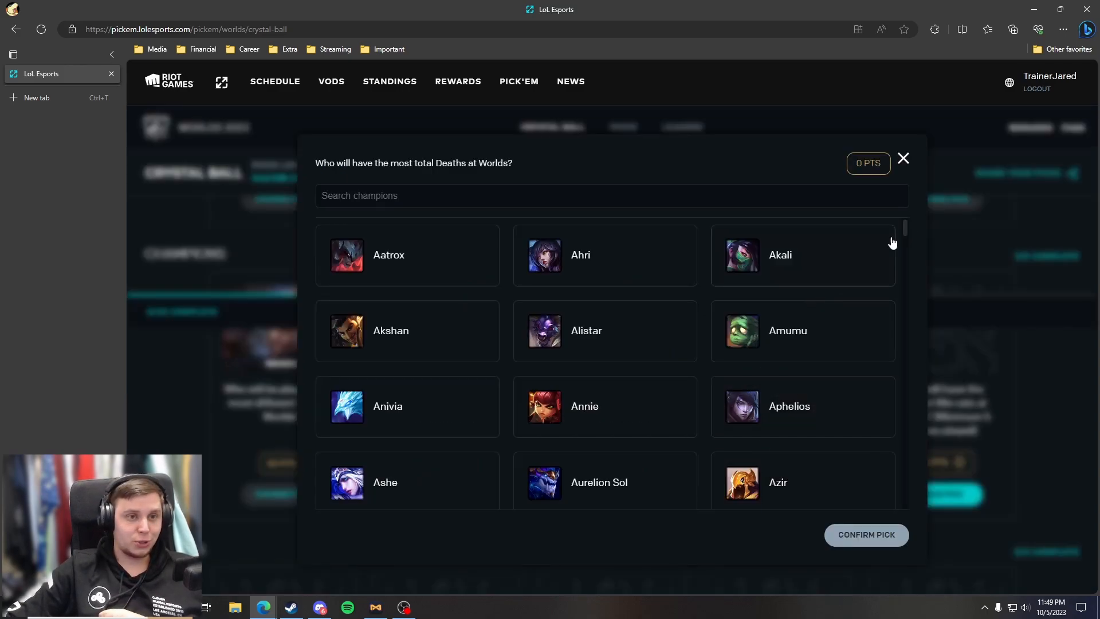
scroll("down", 3)
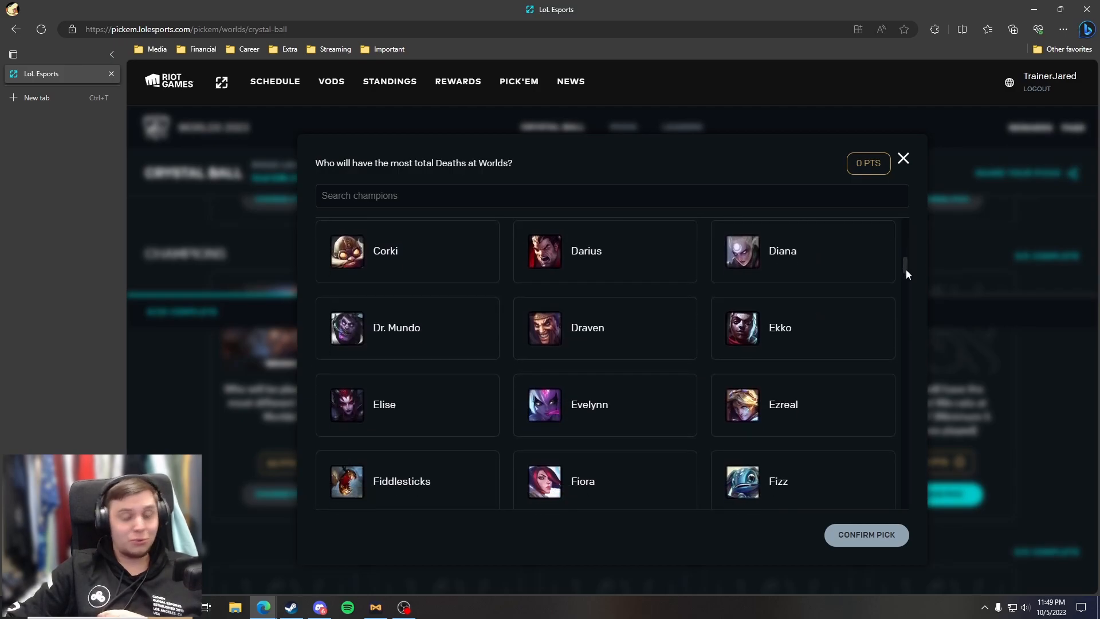
scroll("down", 3)
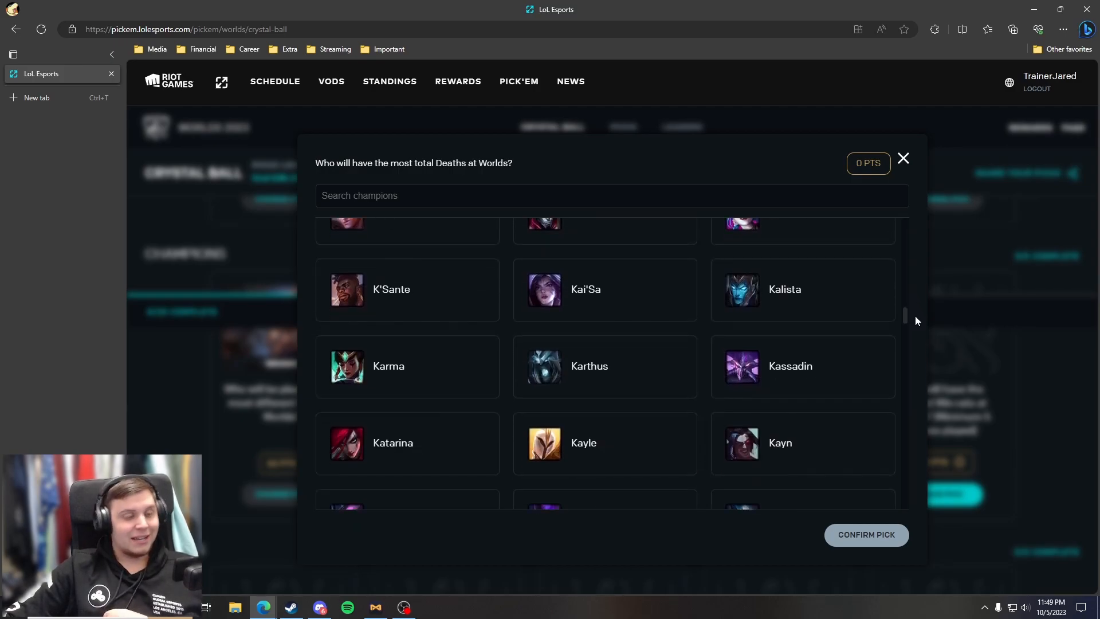
scroll("down", 3)
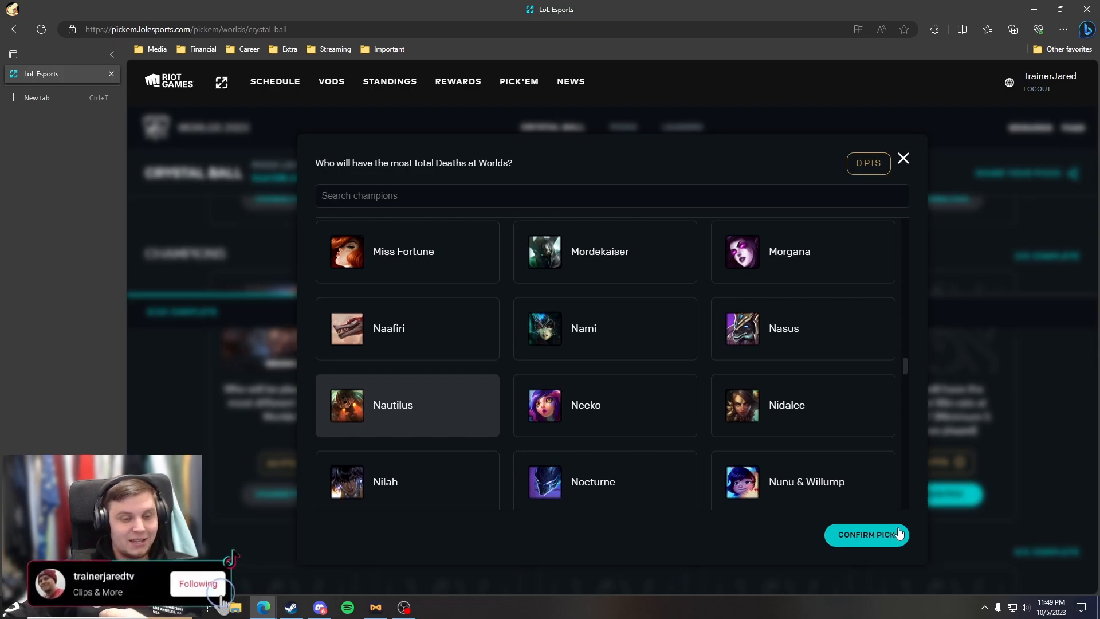
left_click(197, 583)
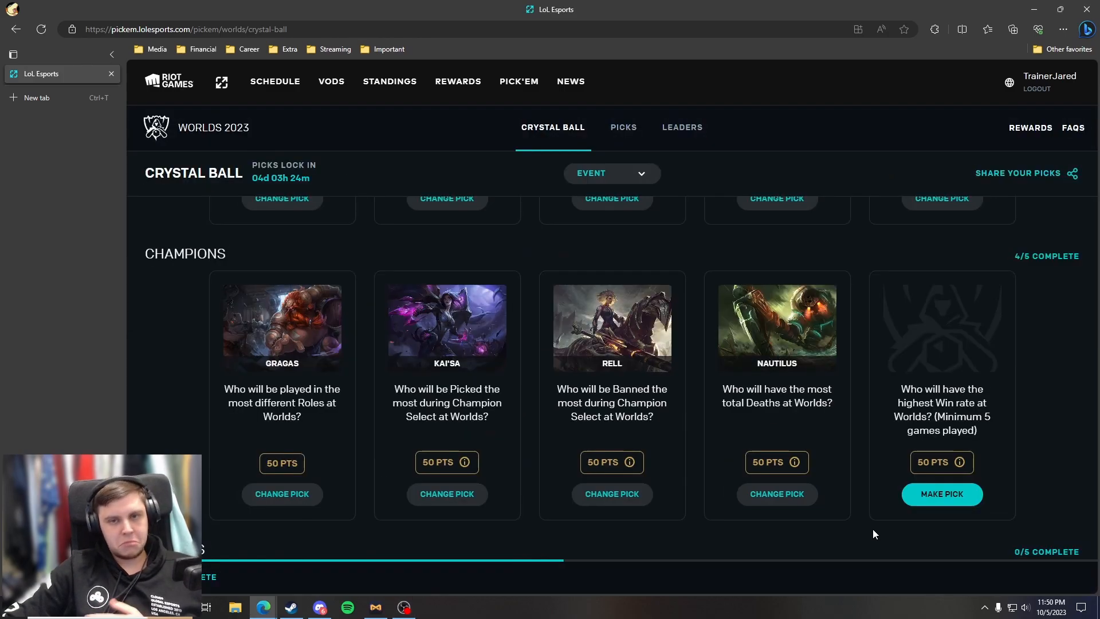
mouse_move(941, 494)
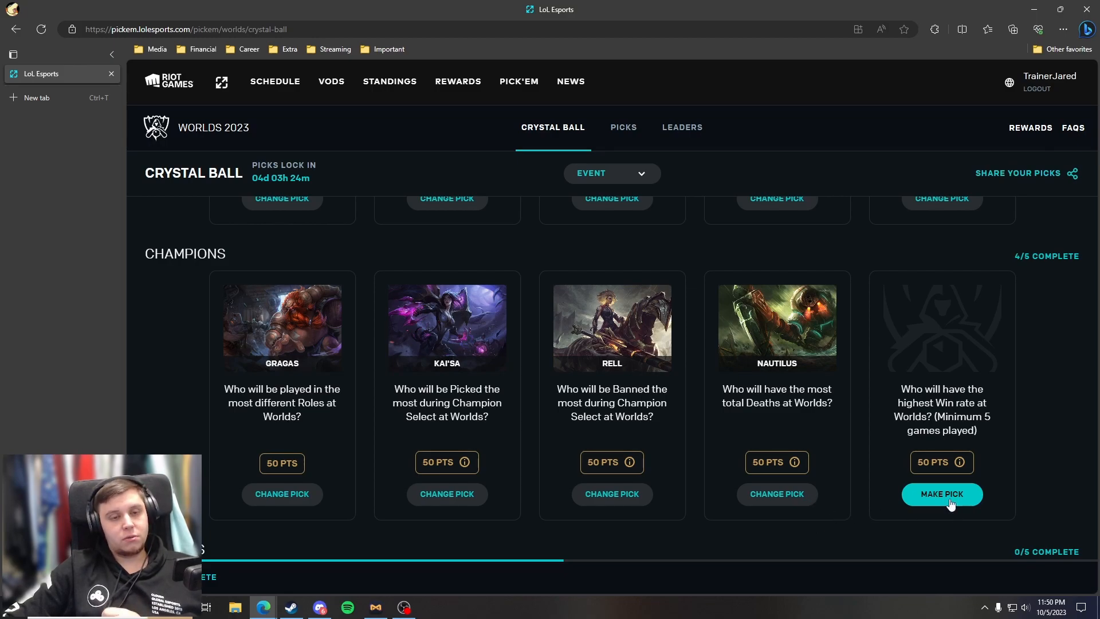
mouse_move(956, 472)
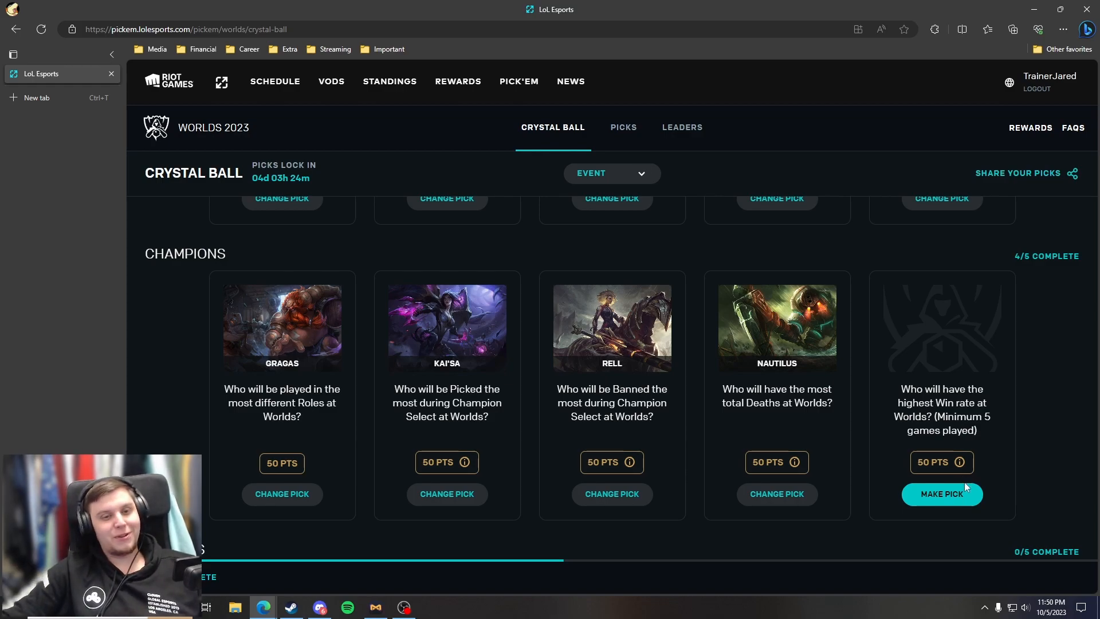
- Start the highest win rate pick for Gwen
left_click(941, 494)
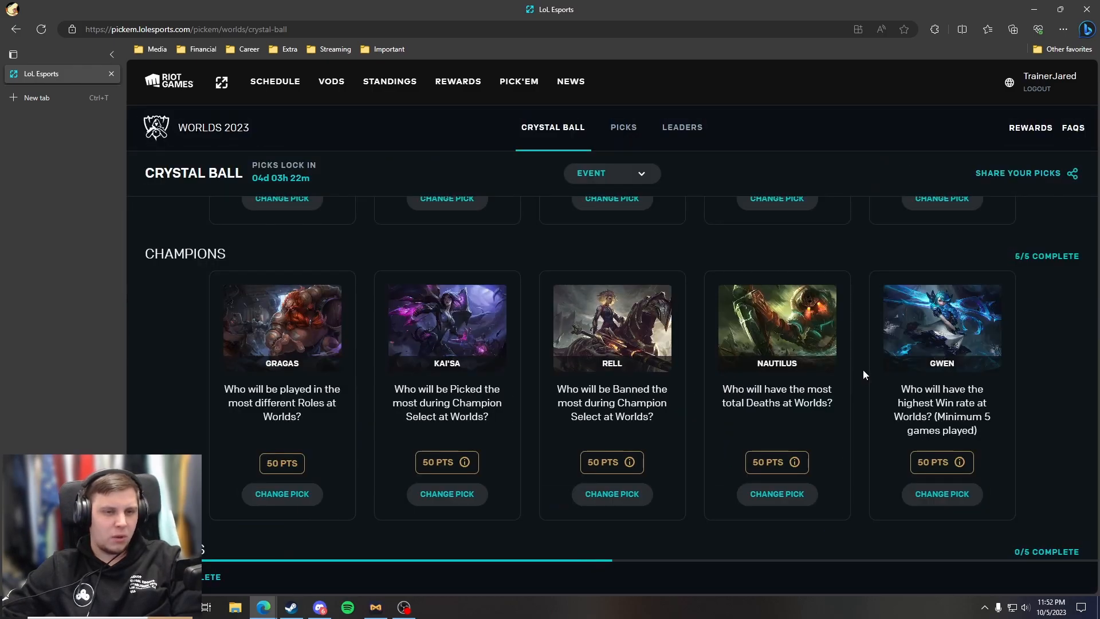
mouse_move(933, 365)
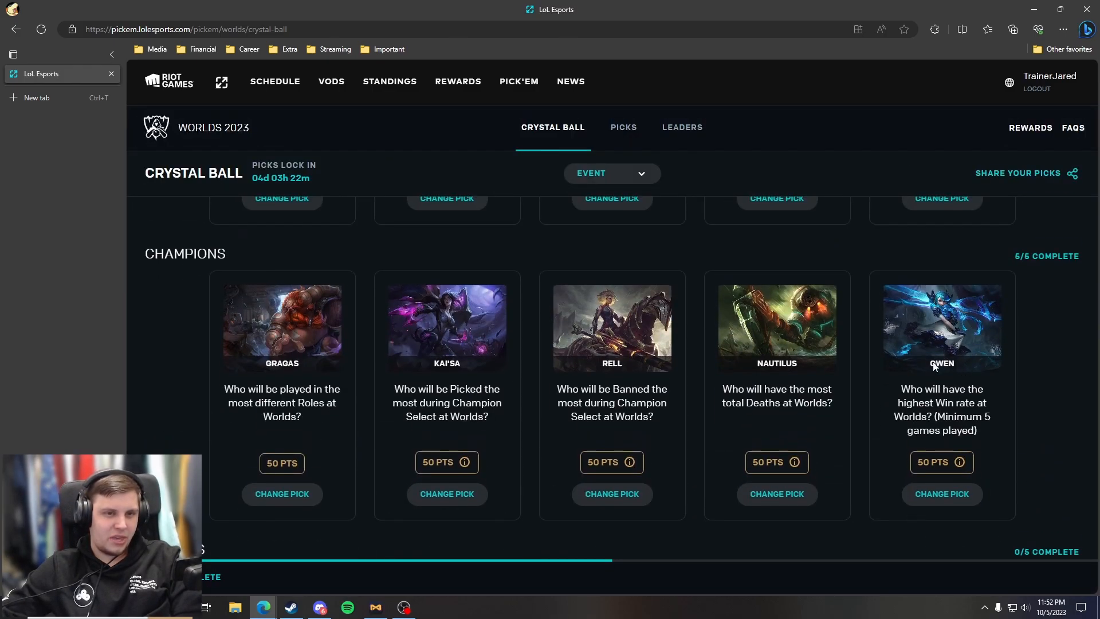
mouse_move(919, 400)
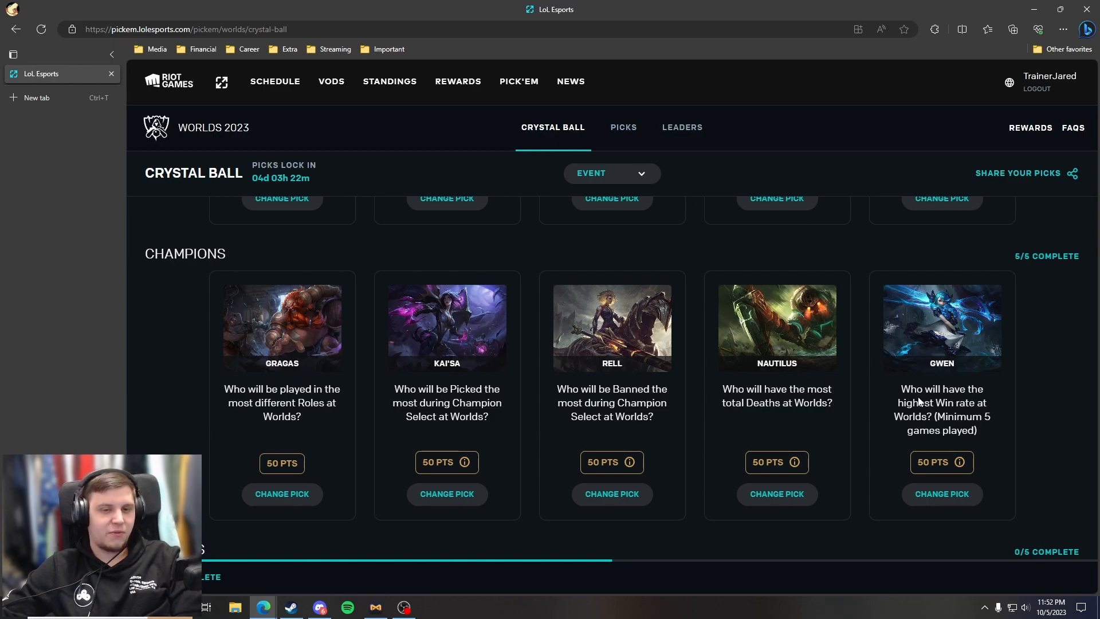
- Open the most-different-champions player question, search 'hy', then browse the player list
scroll("down", 3)
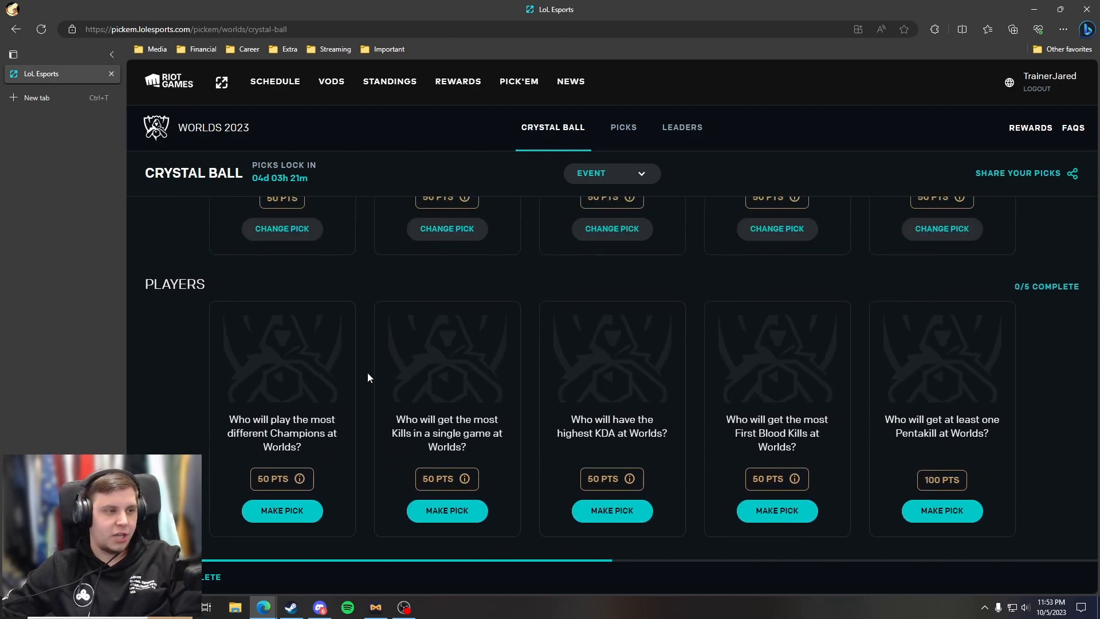
left_click(281, 510)
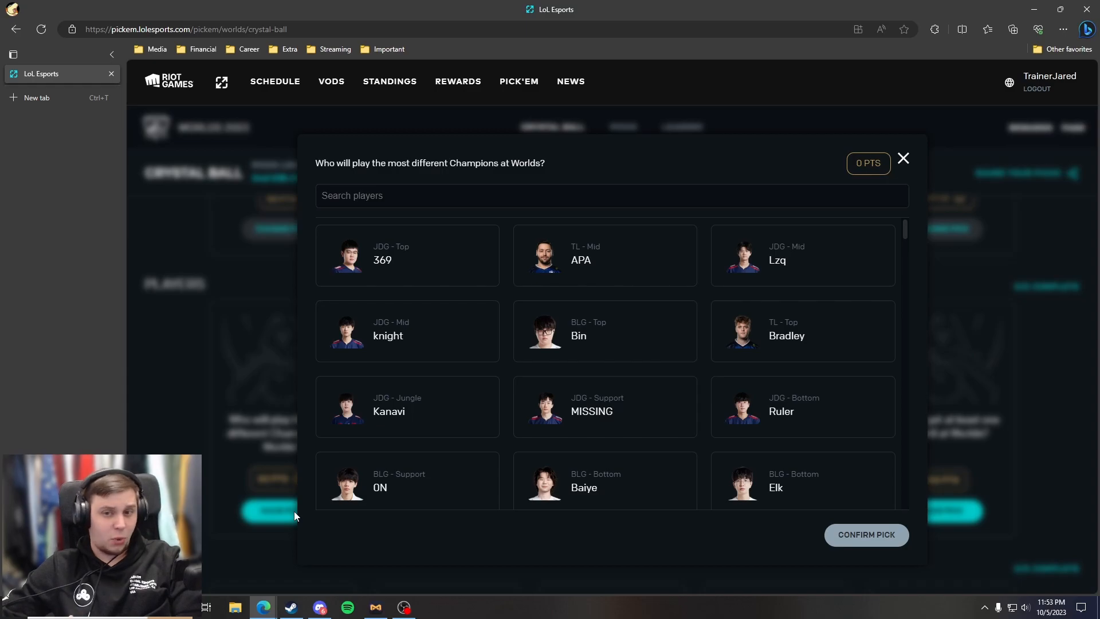
mouse_move(297, 481)
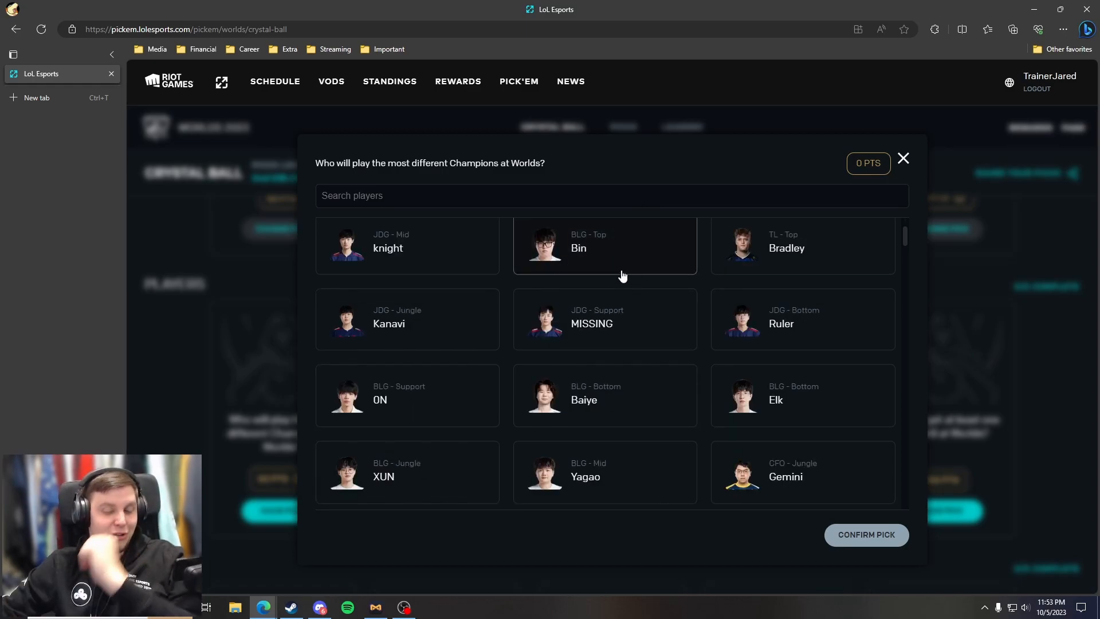
mouse_move(609, 274)
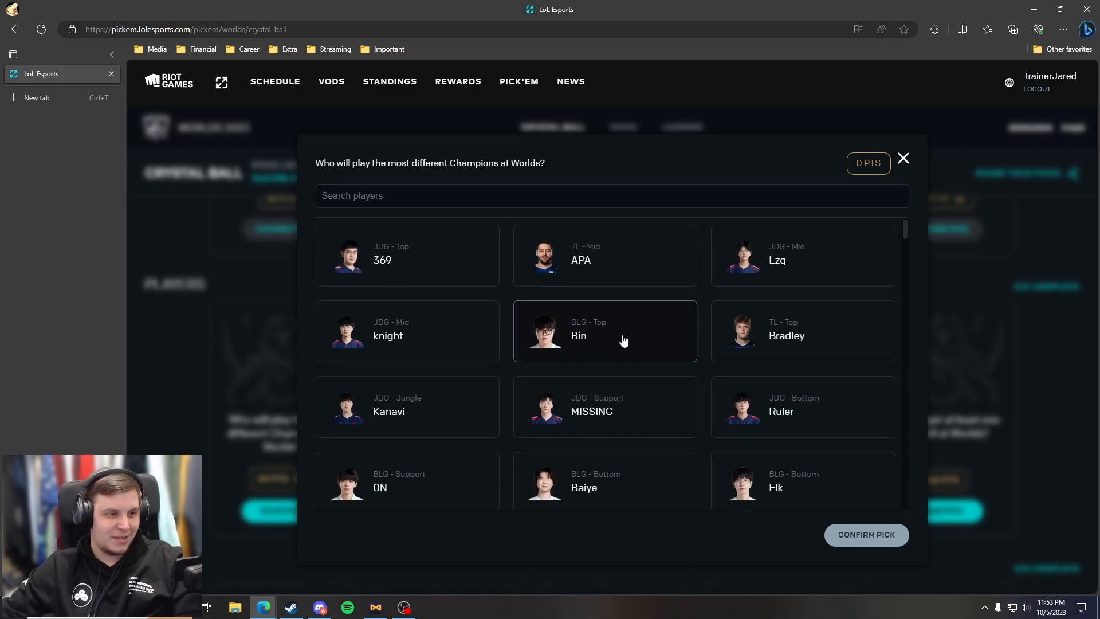
type("hy")
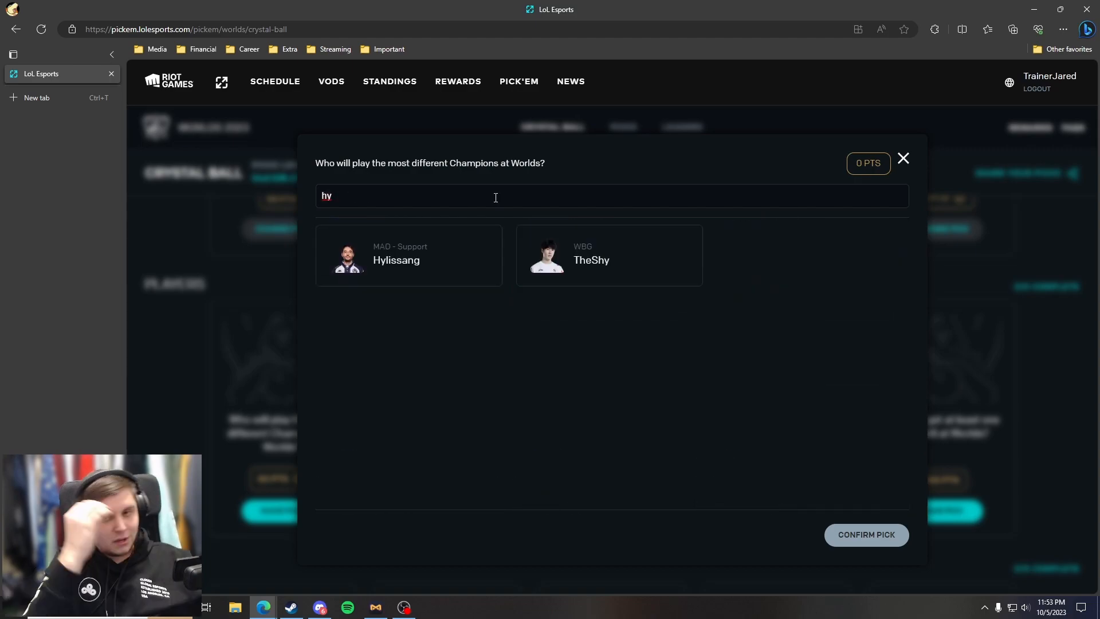
mouse_move(440, 252)
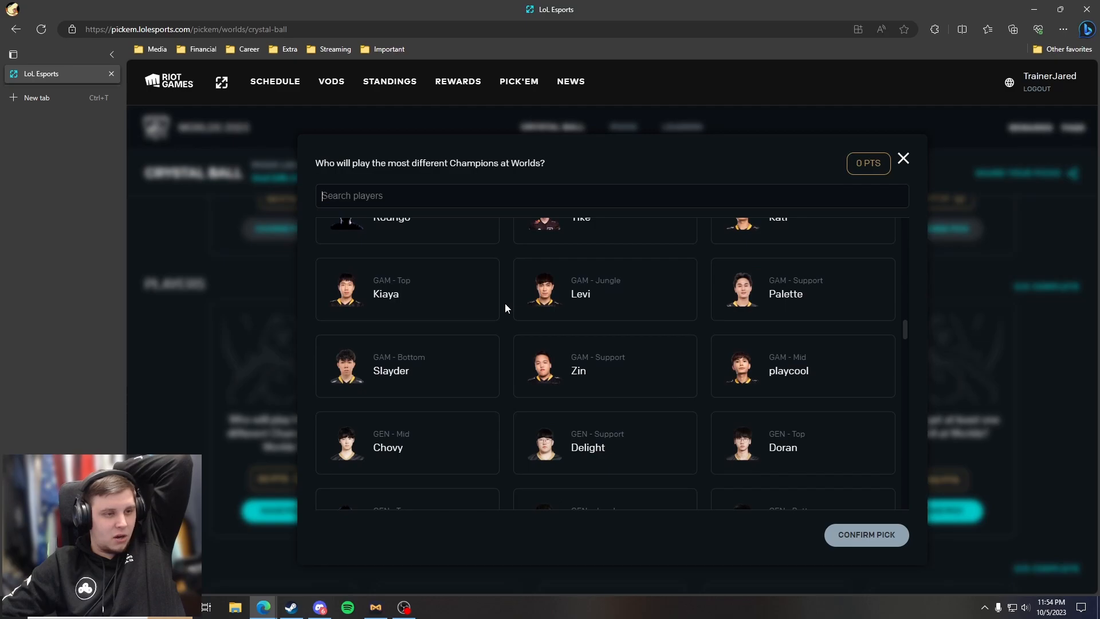
scroll("down", 3)
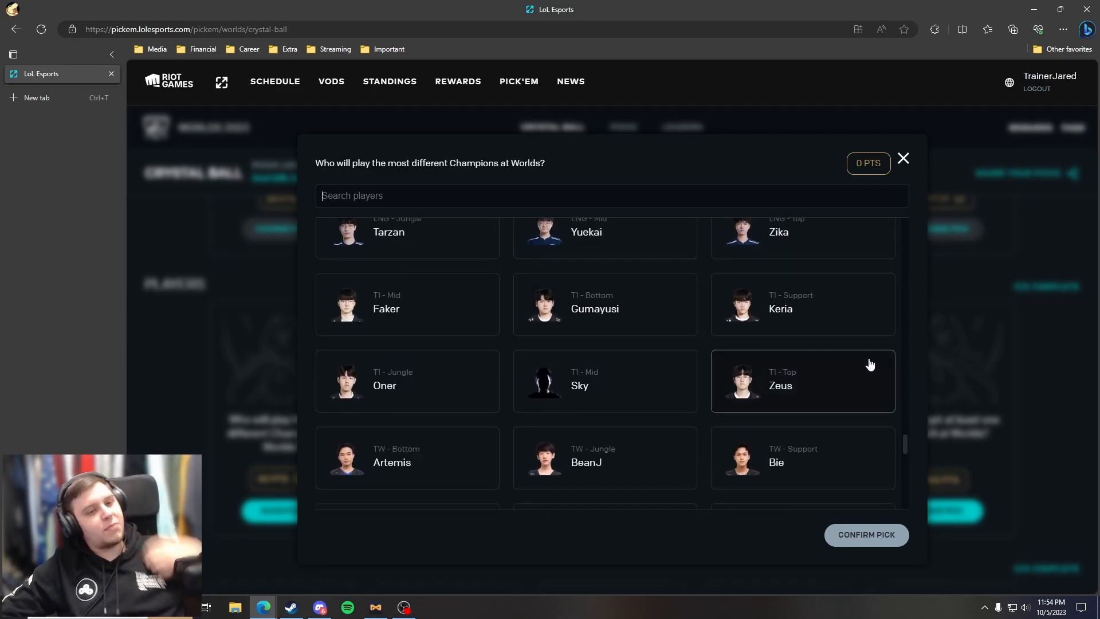
scroll("down", 3)
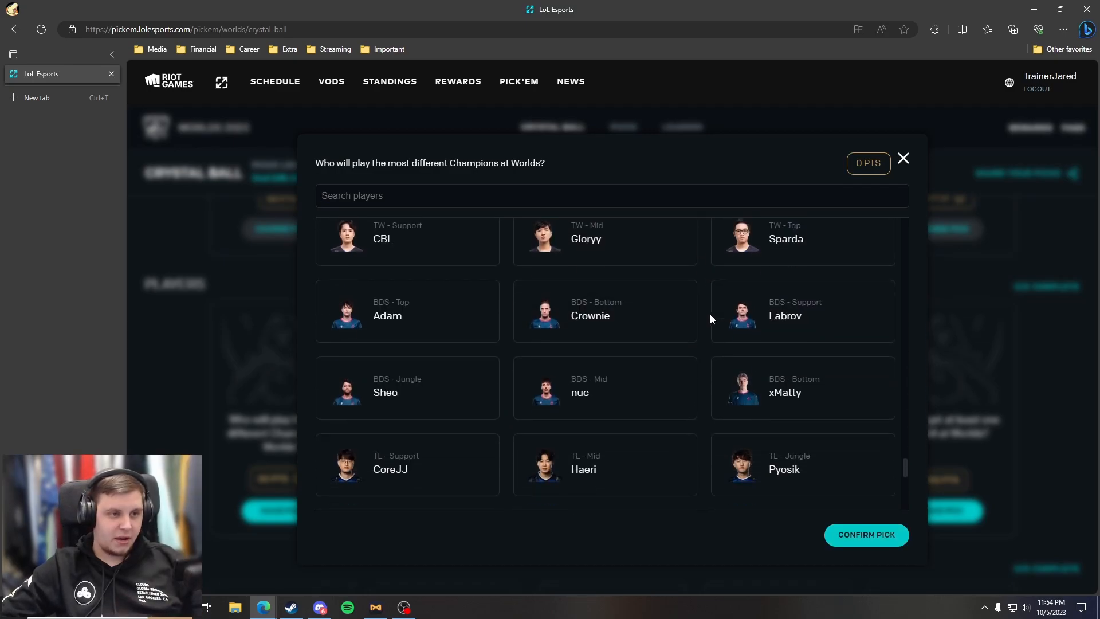
scroll("down", 3)
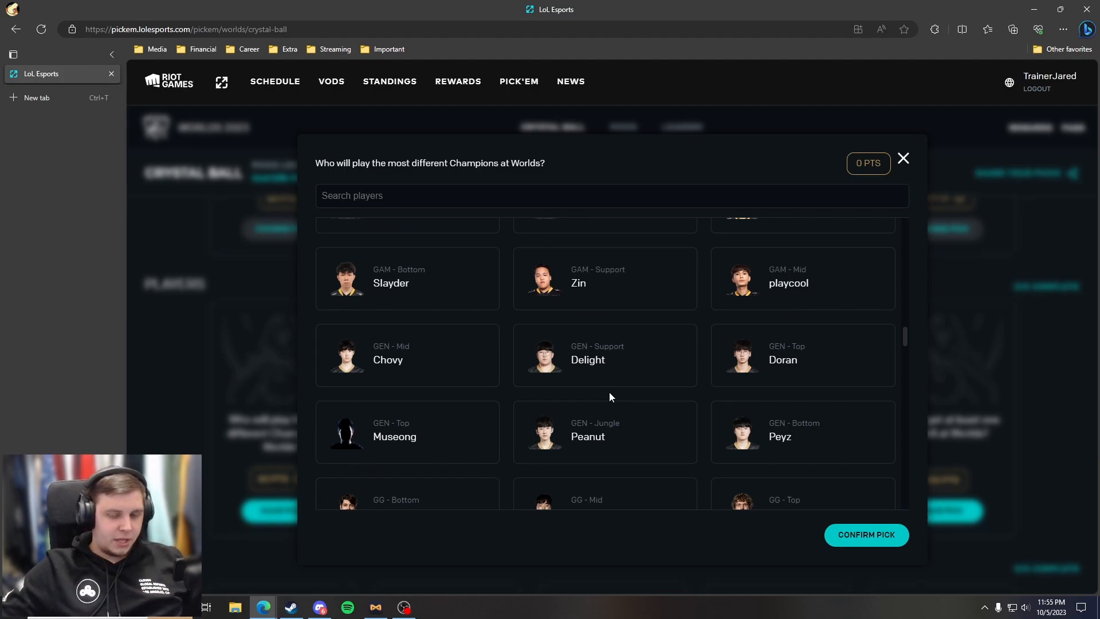
scroll("down", 3)
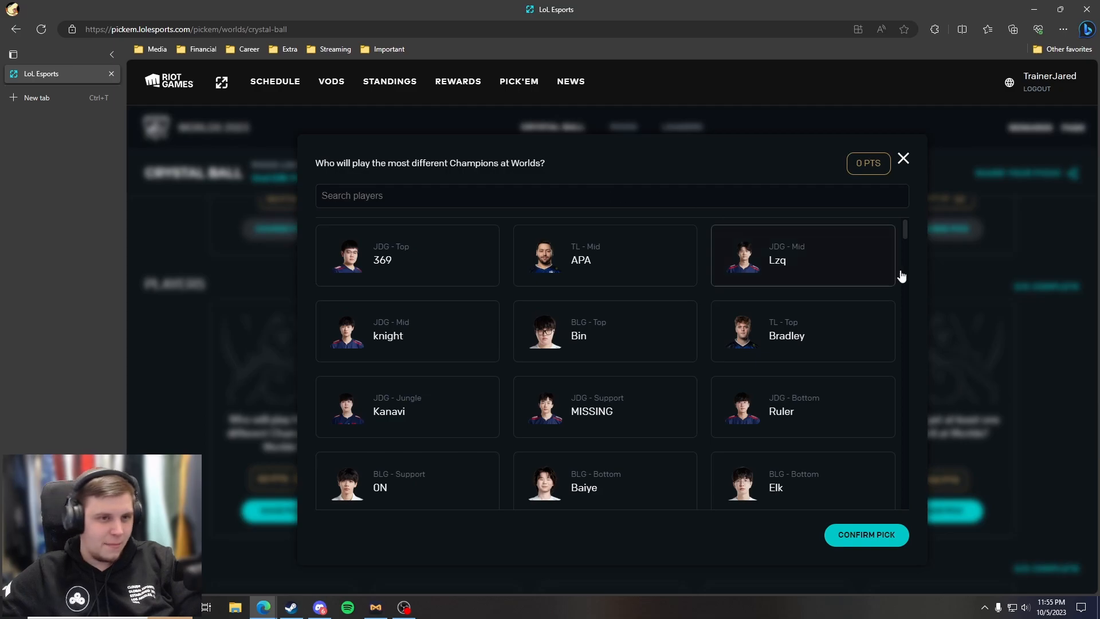
scroll("down", 3)
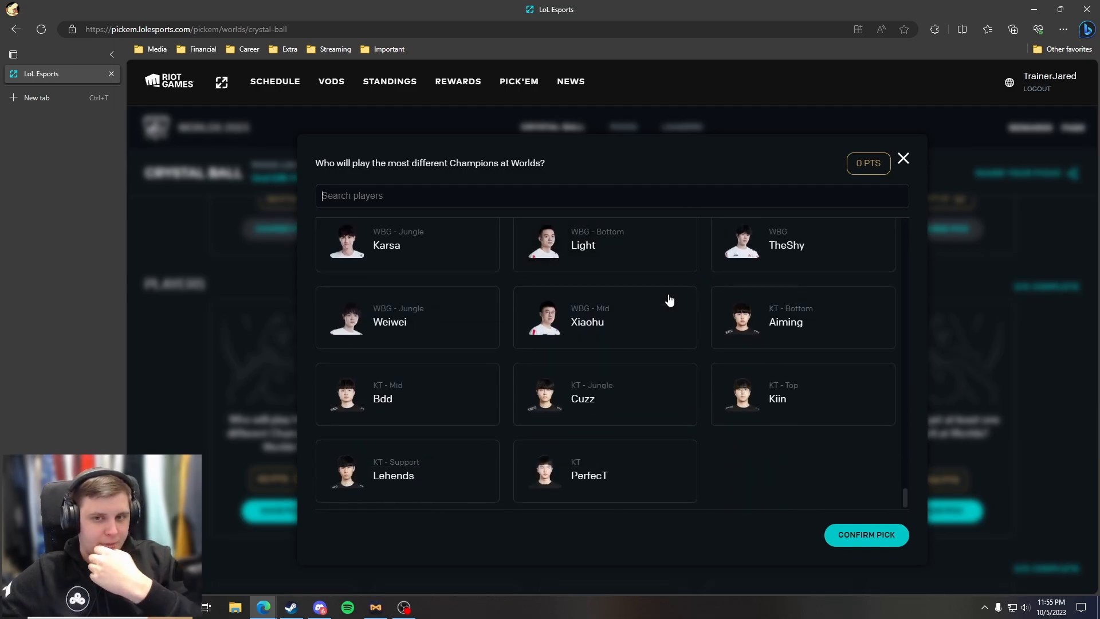
mouse_move(813, 496)
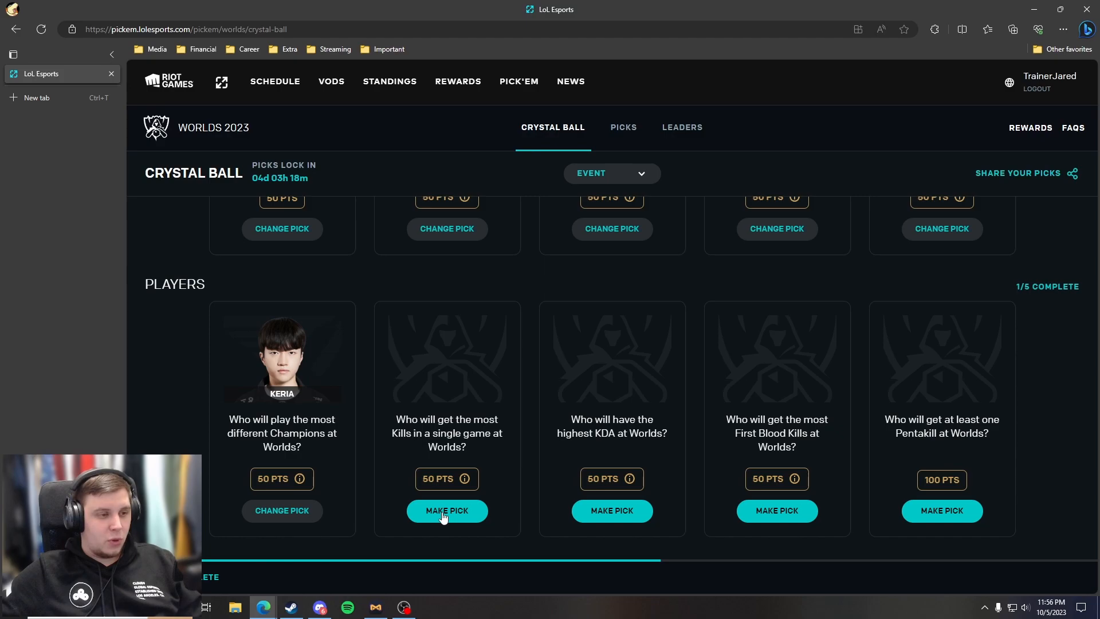
- Search 'peyz' and confirm Peyz for most kills in a single game
left_click(446, 510)
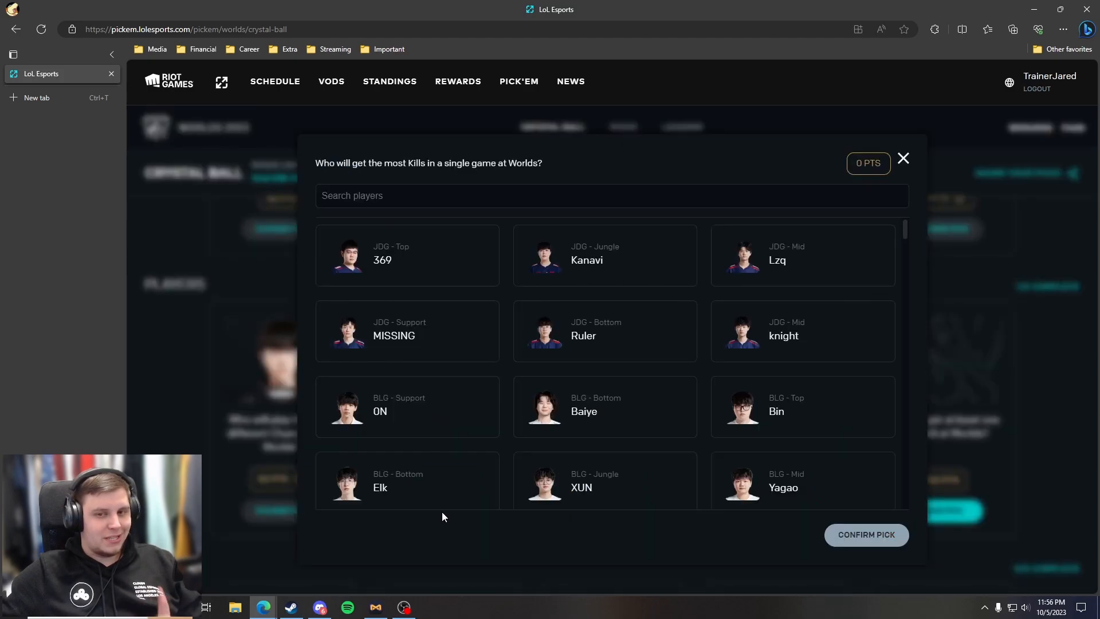
type("peyz")
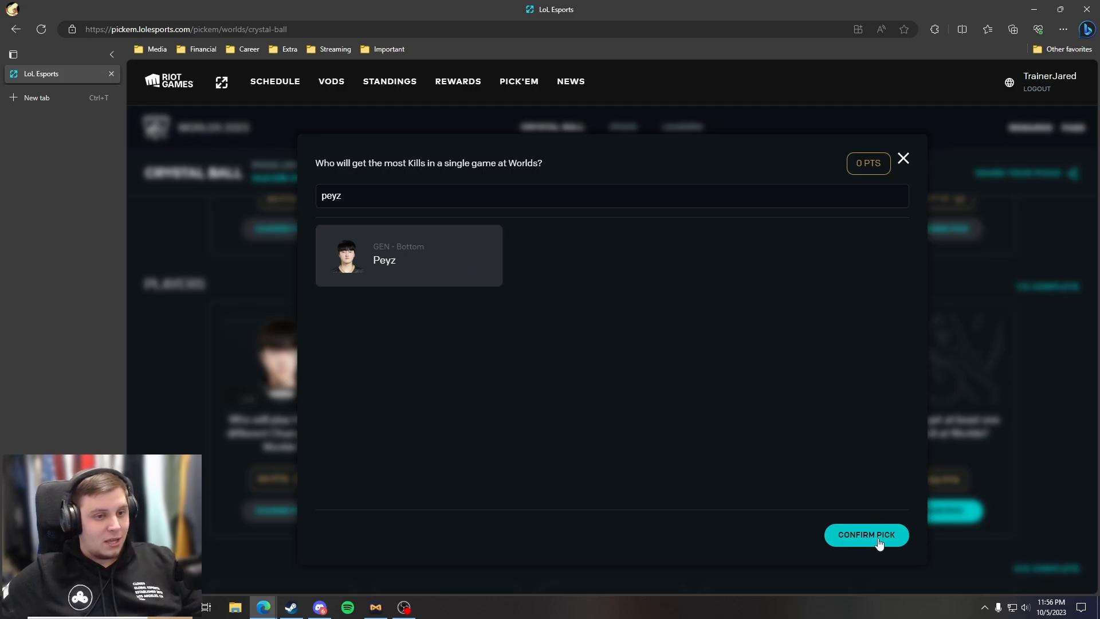
mouse_move(874, 547)
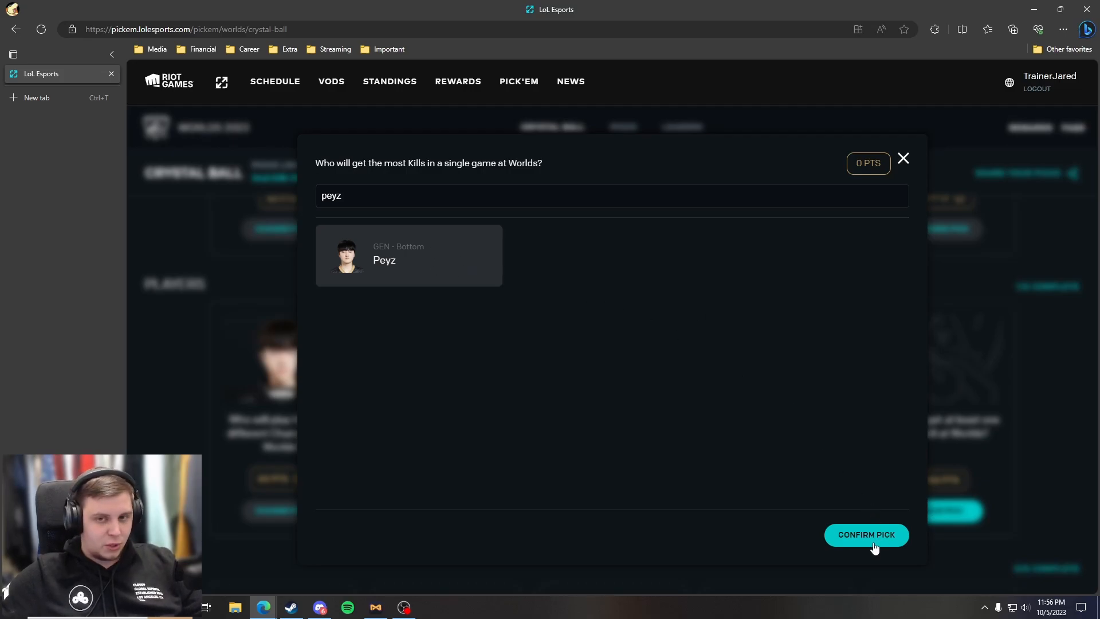
left_click(865, 534)
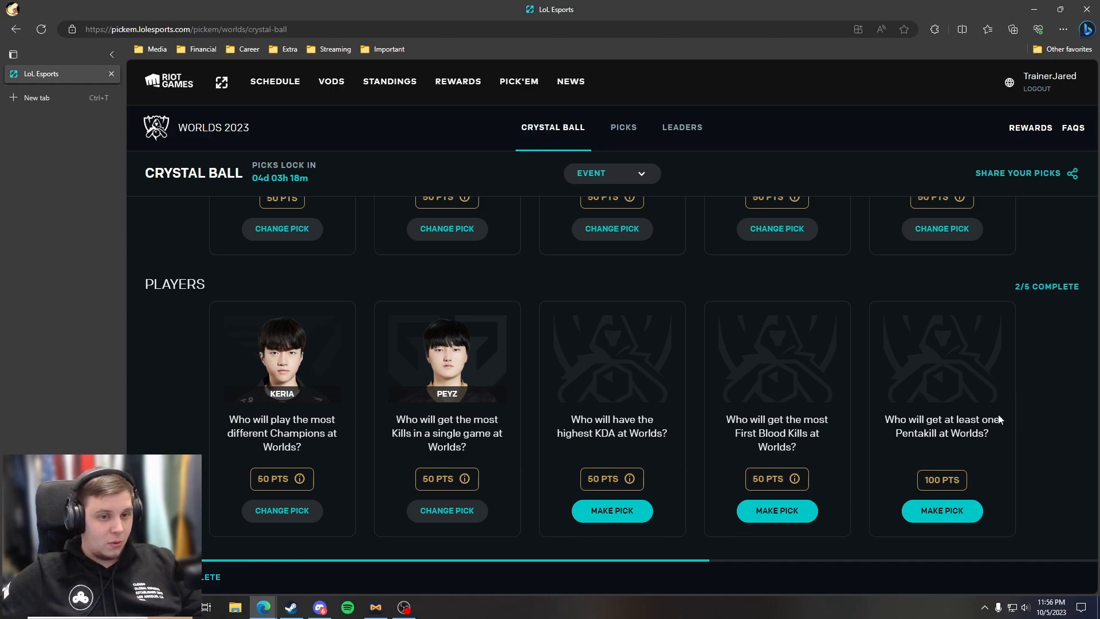
mouse_move(596, 366)
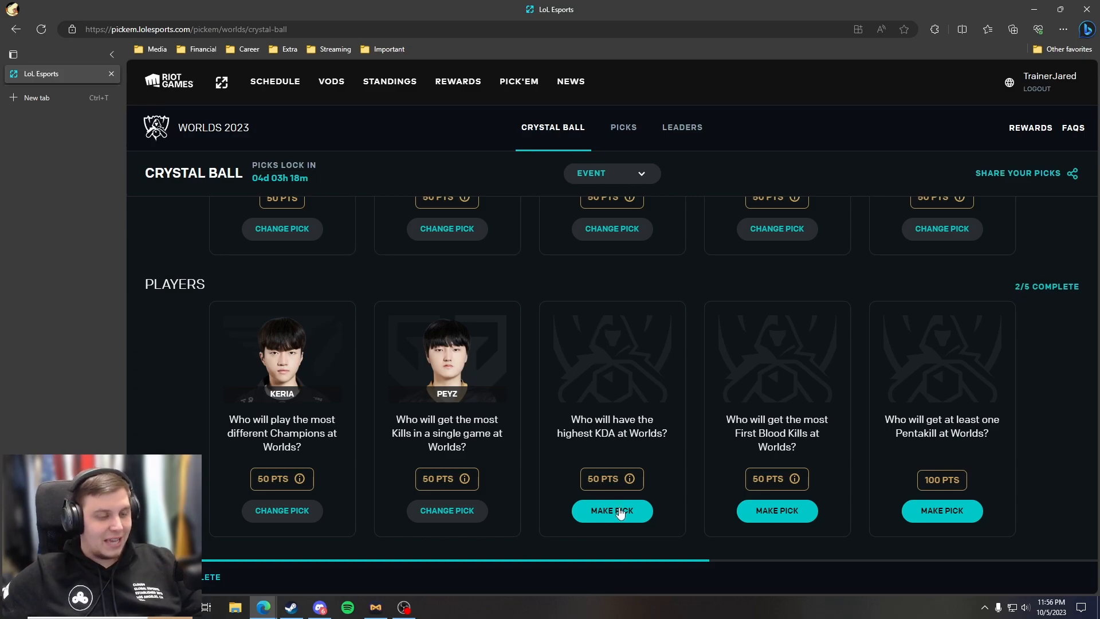
mouse_move(893, 186)
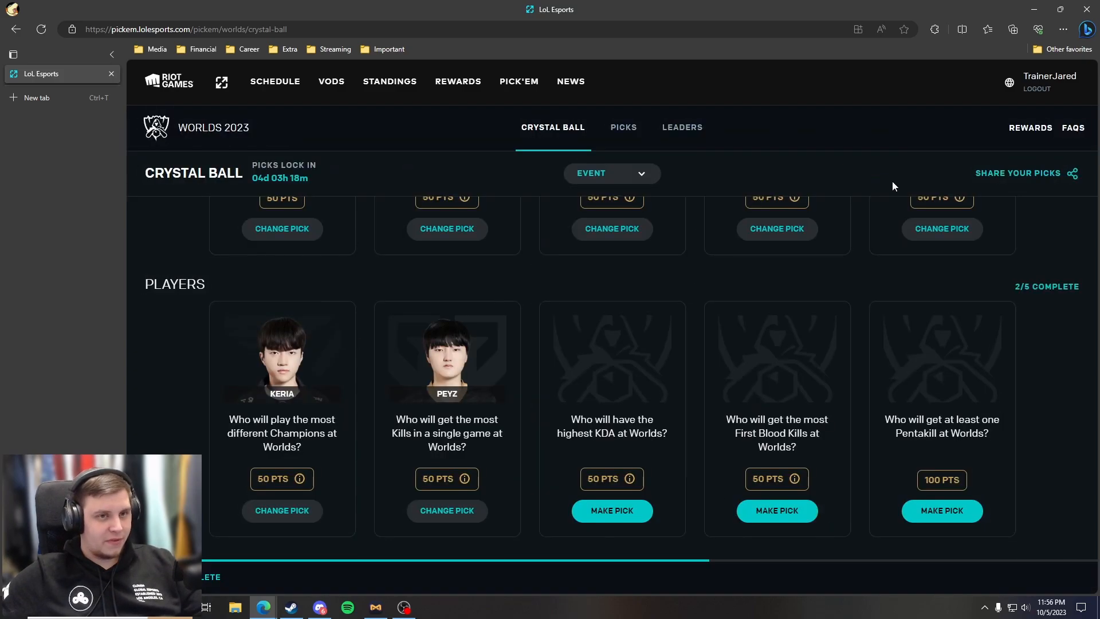
- Search 'gg' and confirm Stixxay for the highest KDA question
left_click(611, 510)
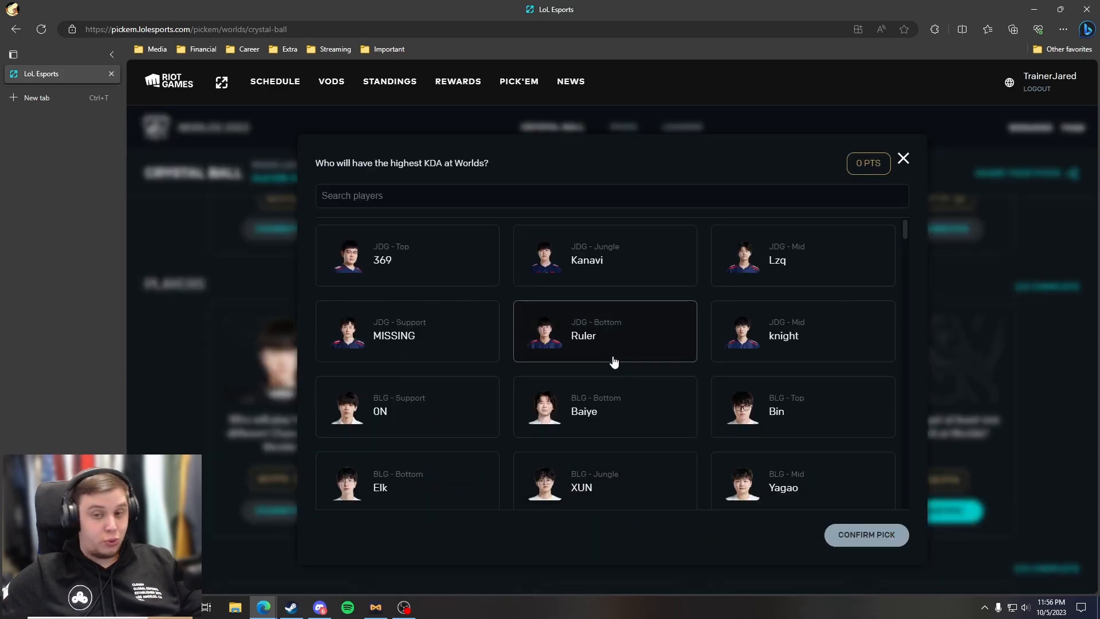
mouse_move(454, 222)
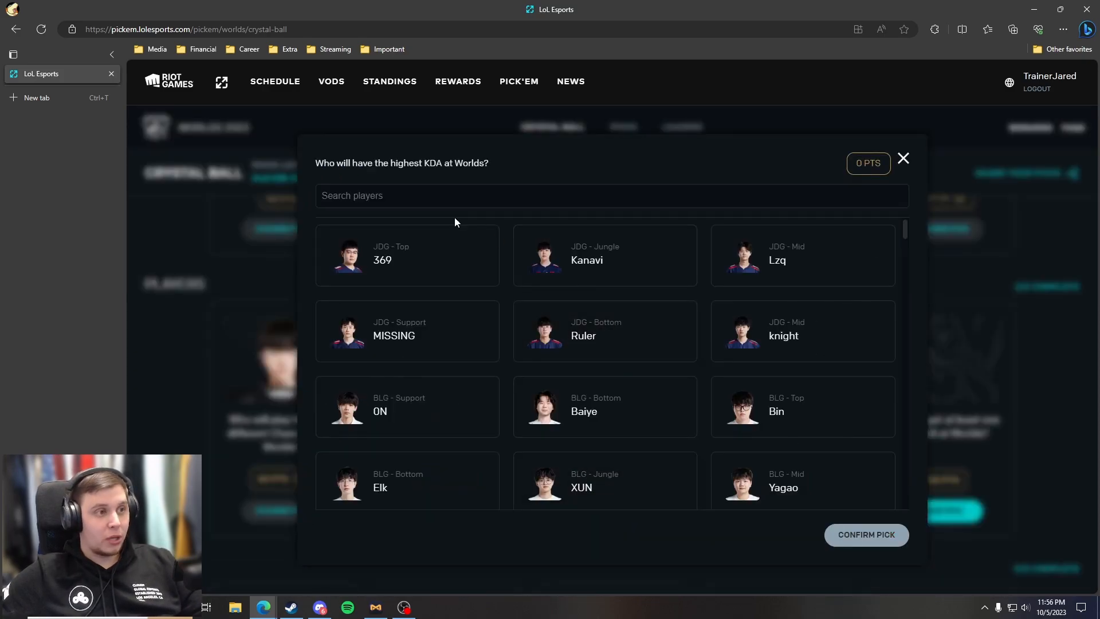
type("gg")
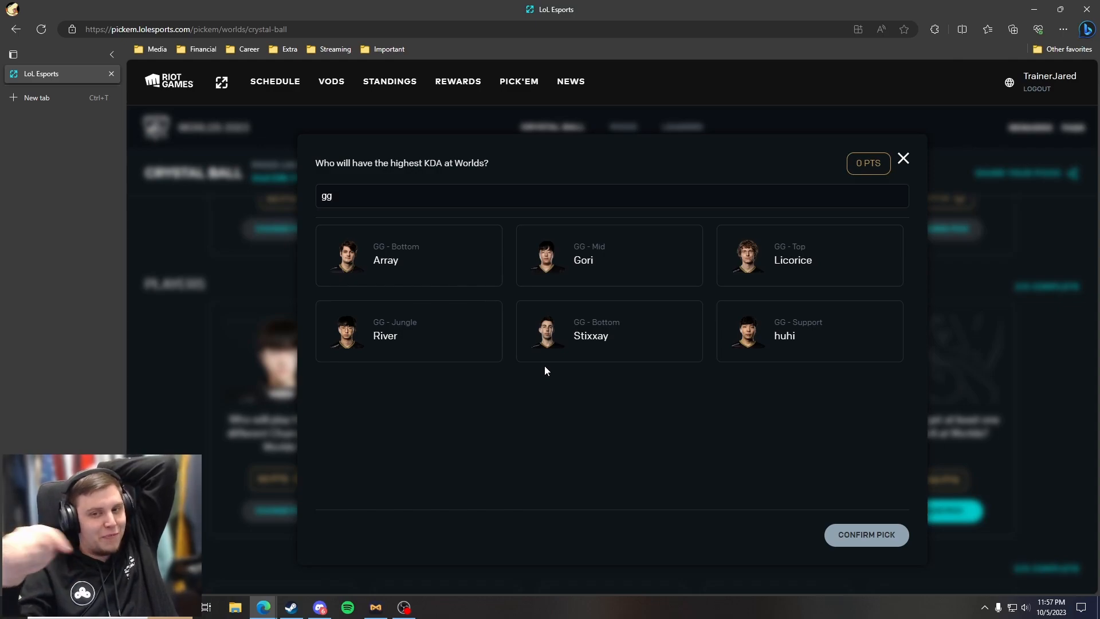
mouse_move(649, 384)
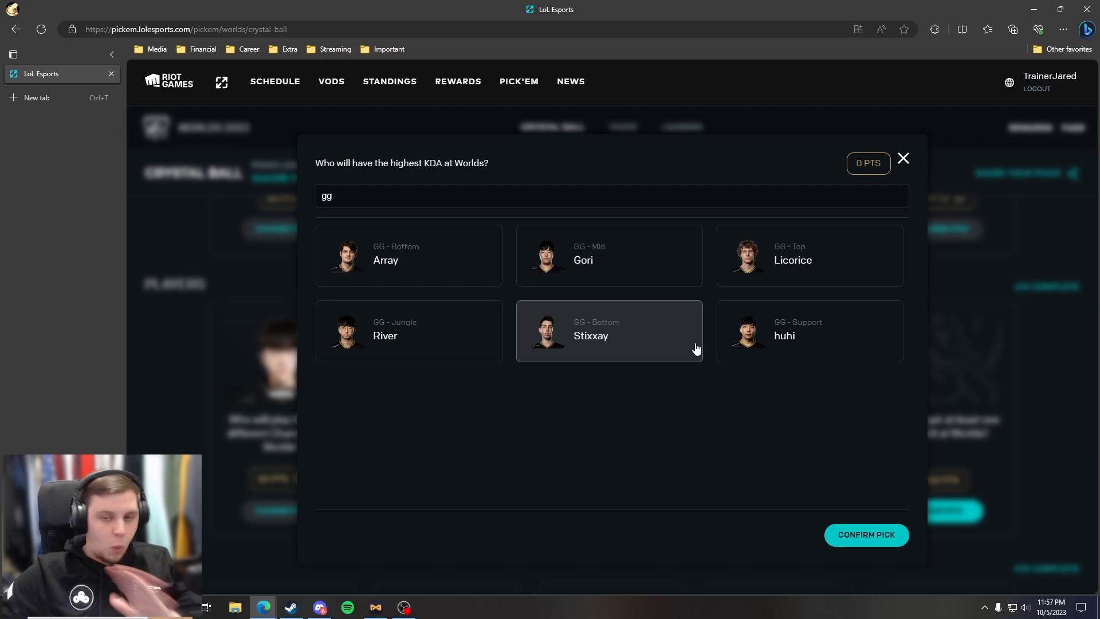
mouse_move(872, 525)
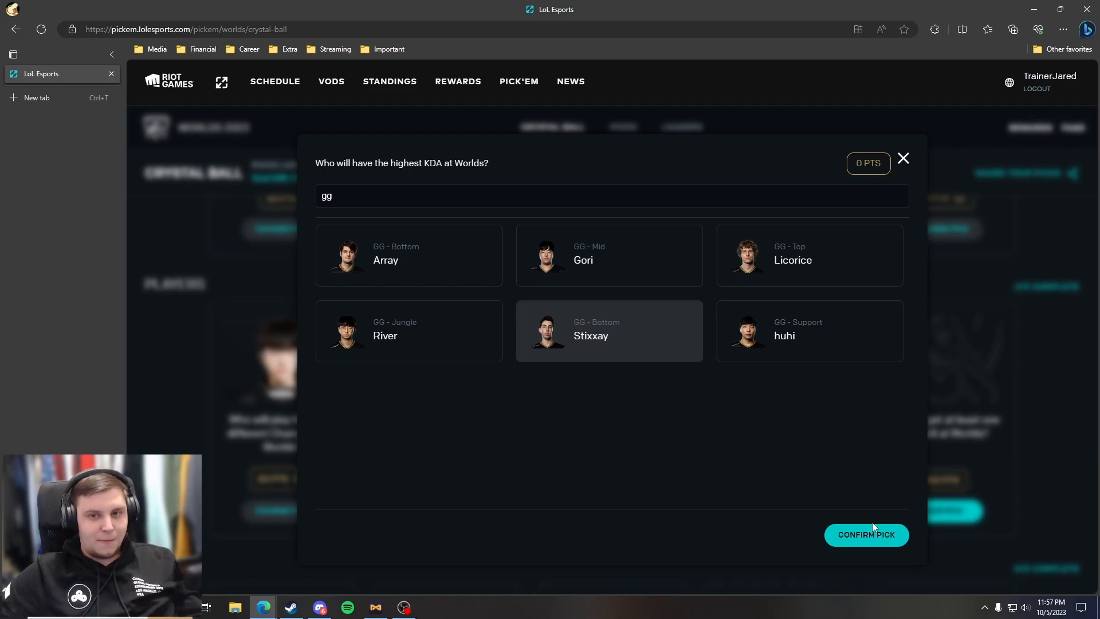
left_click(866, 534)
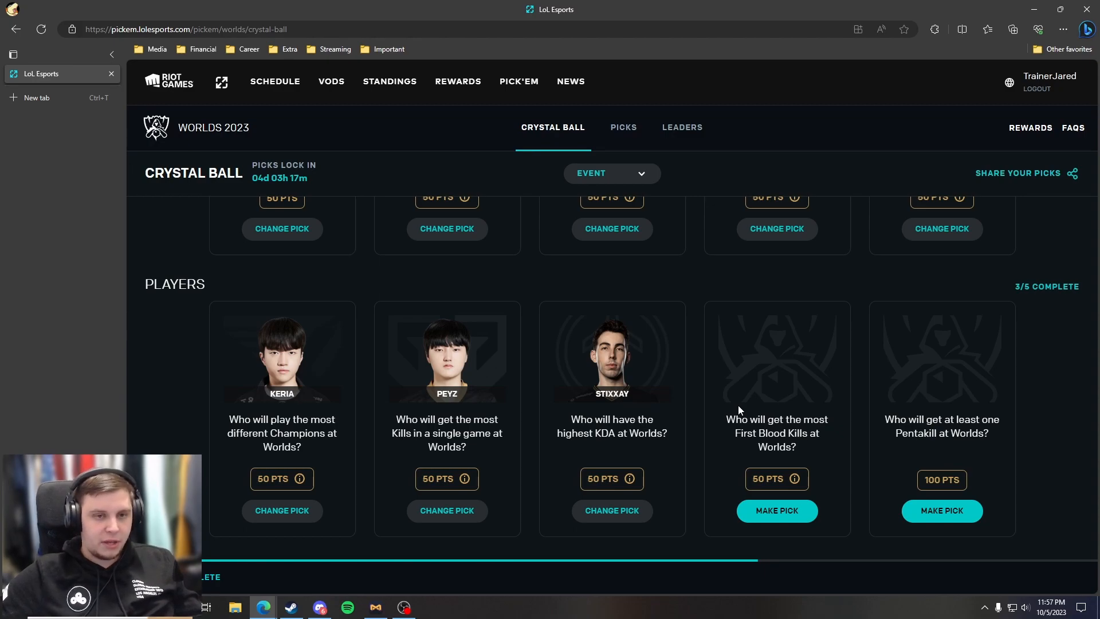
- Search 'jungle', then confirm Kanavi for most First Blood Kills
left_click(775, 510)
type("can")
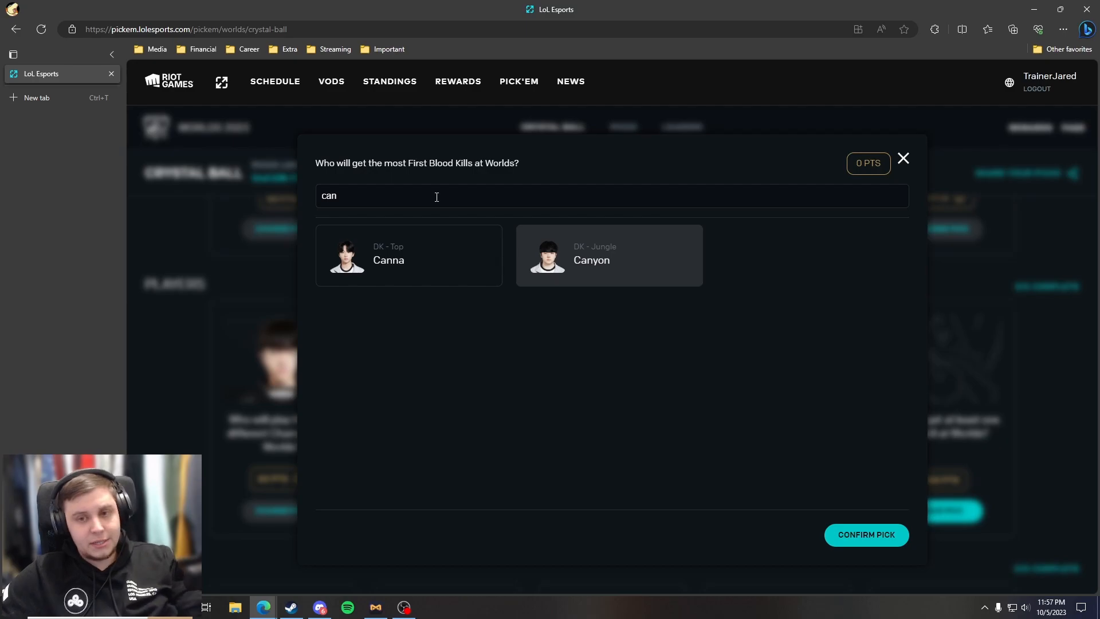
type("jungle")
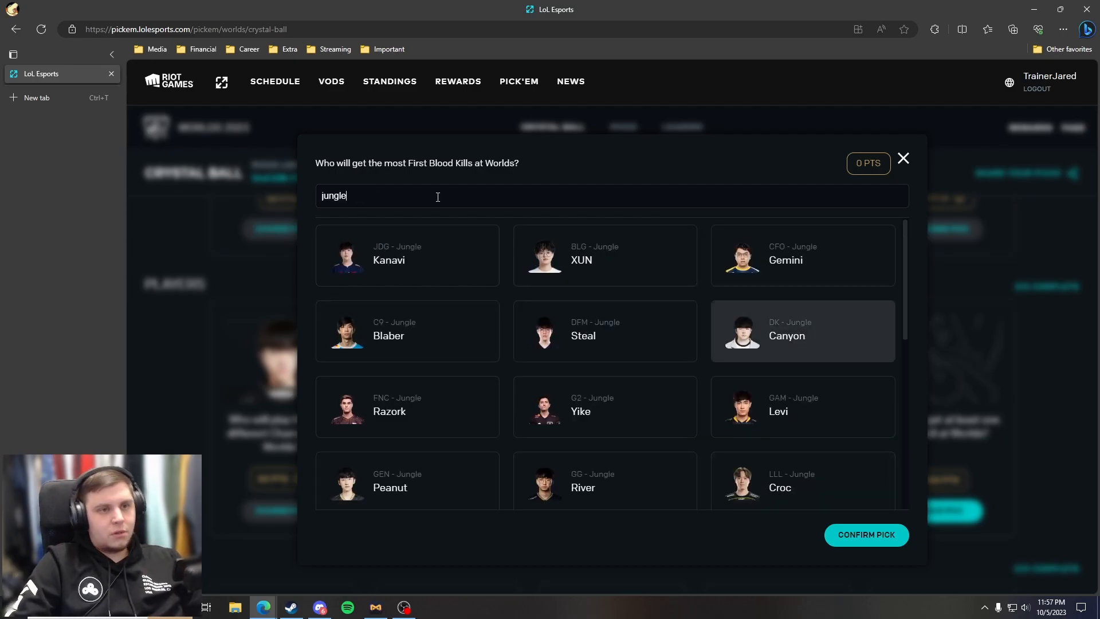
mouse_move(485, 237)
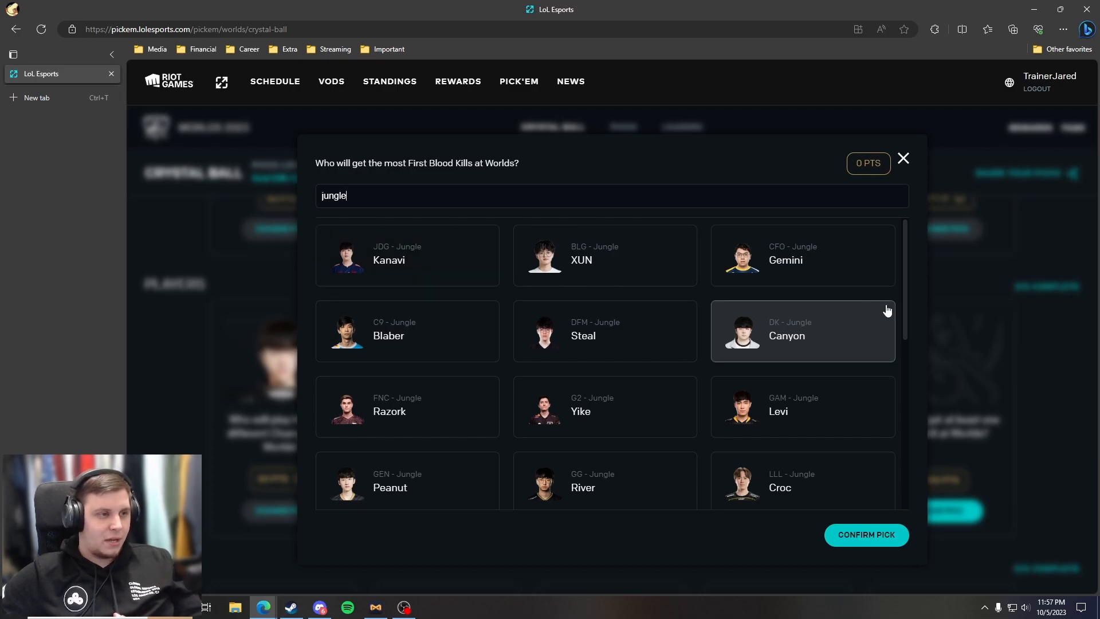
scroll("down", 3)
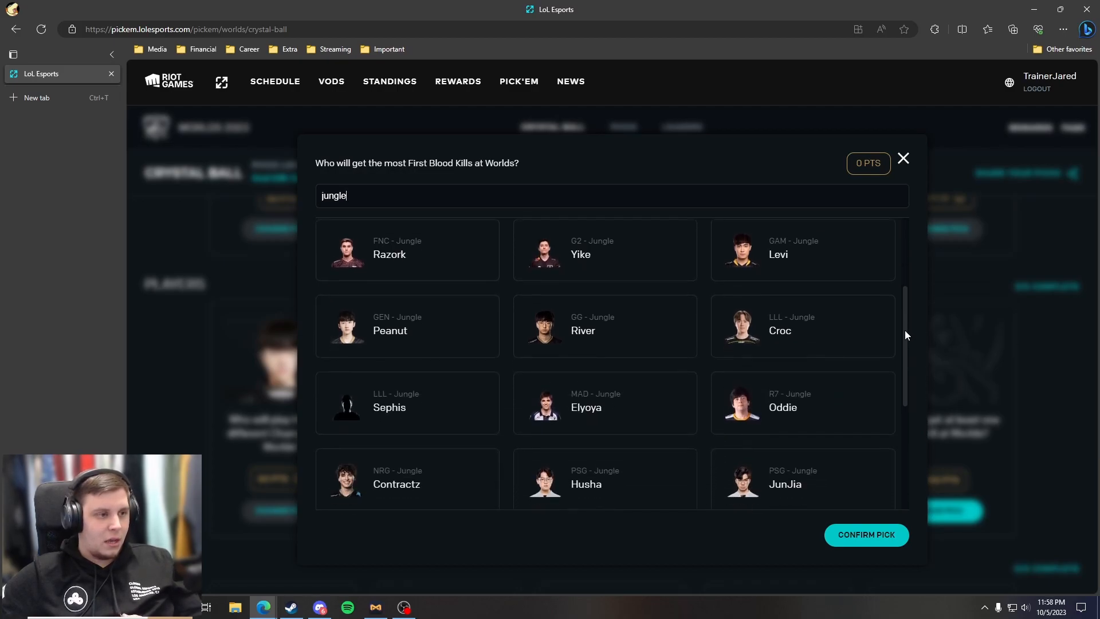
scroll("down", 3)
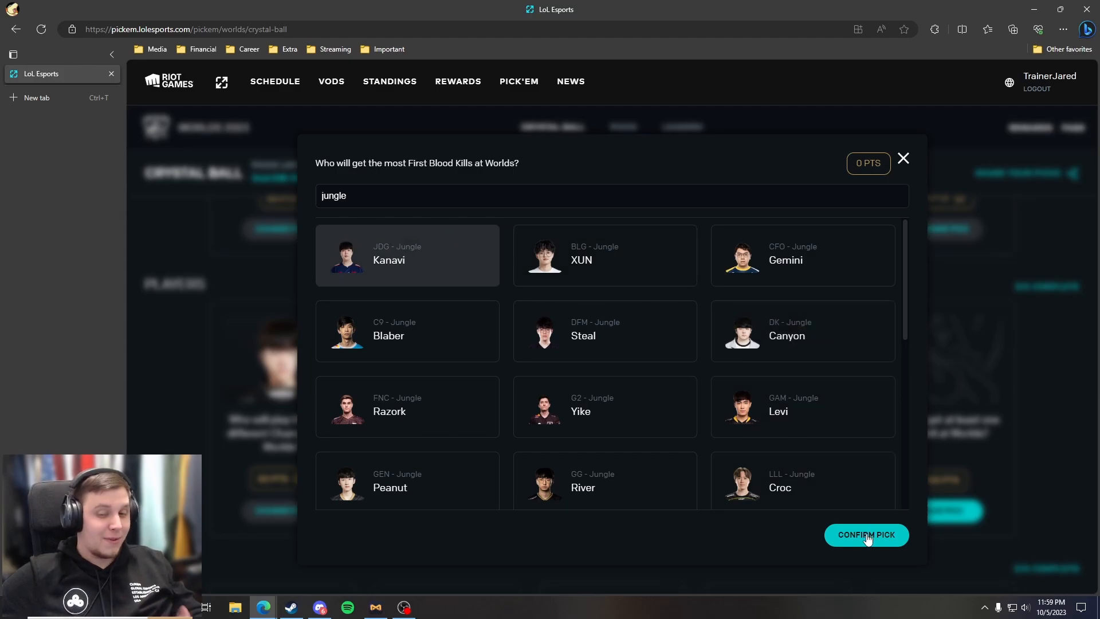
left_click(866, 534)
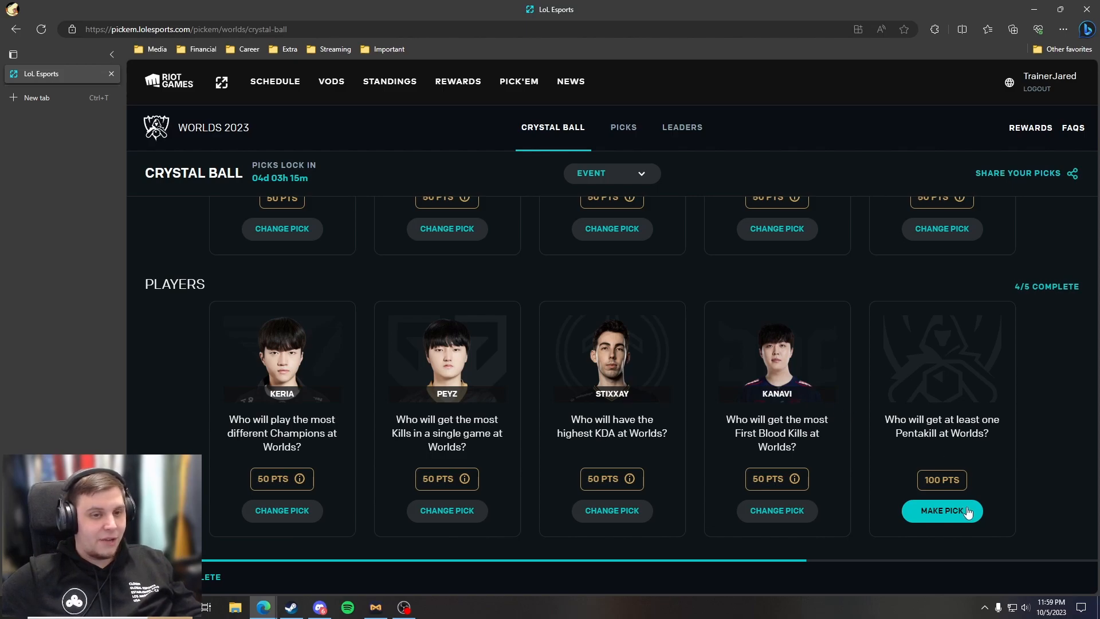
- Search 'ey' for the Pentakill question and confirm Peyz
left_click(941, 510)
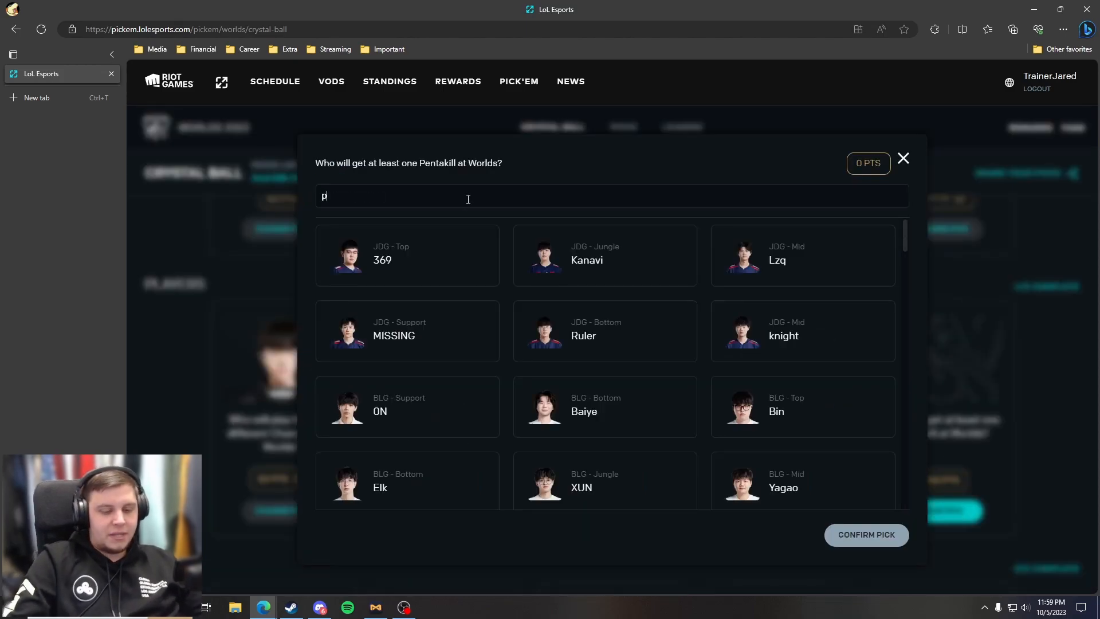
type("ey")
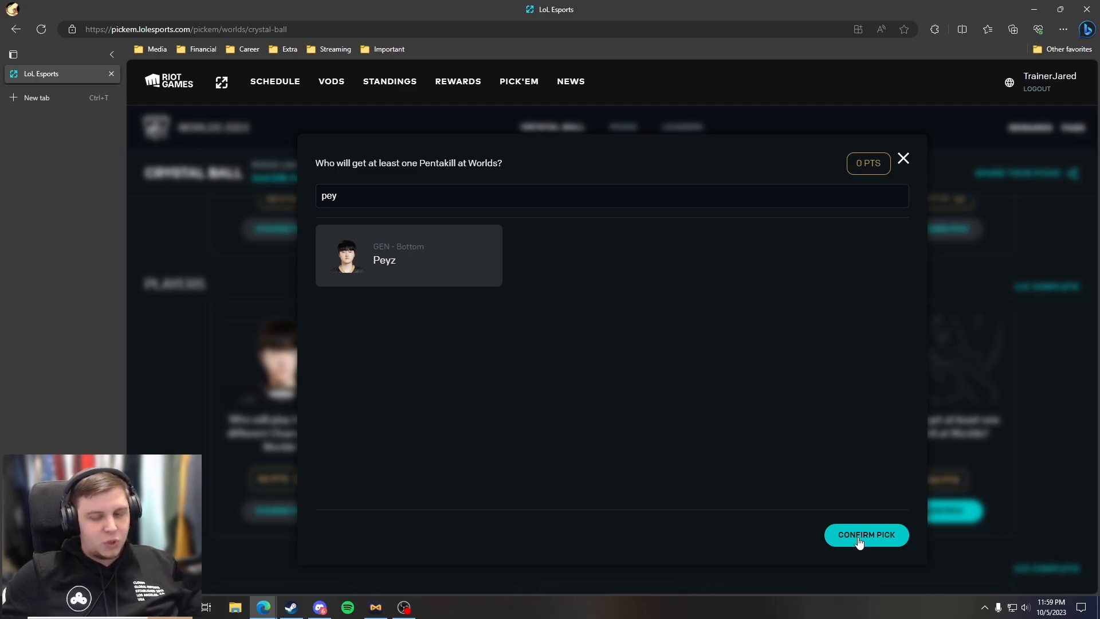
left_click(866, 534)
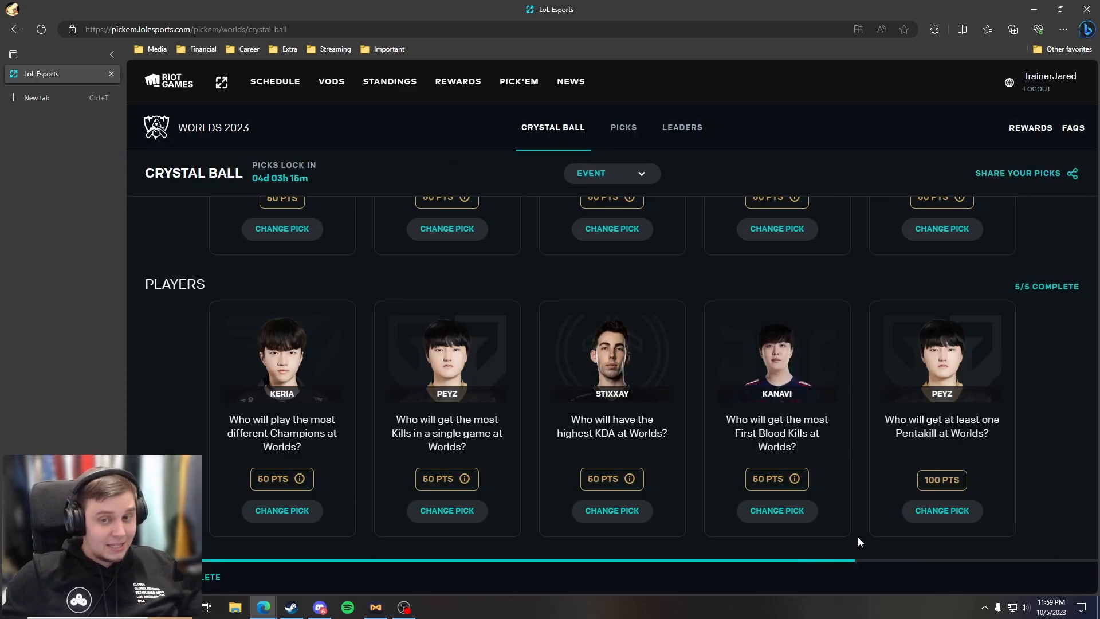
mouse_move(877, 408)
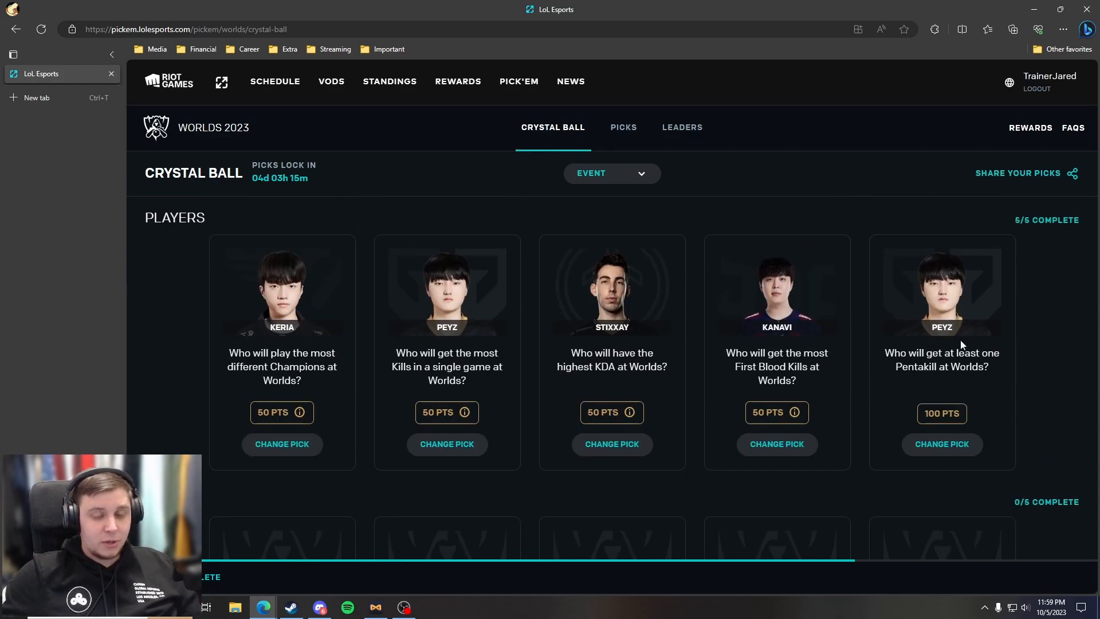
- Confirm GAM Esports for the furthest-advancing team from a region with two seeds or fewer
scroll("down", 3)
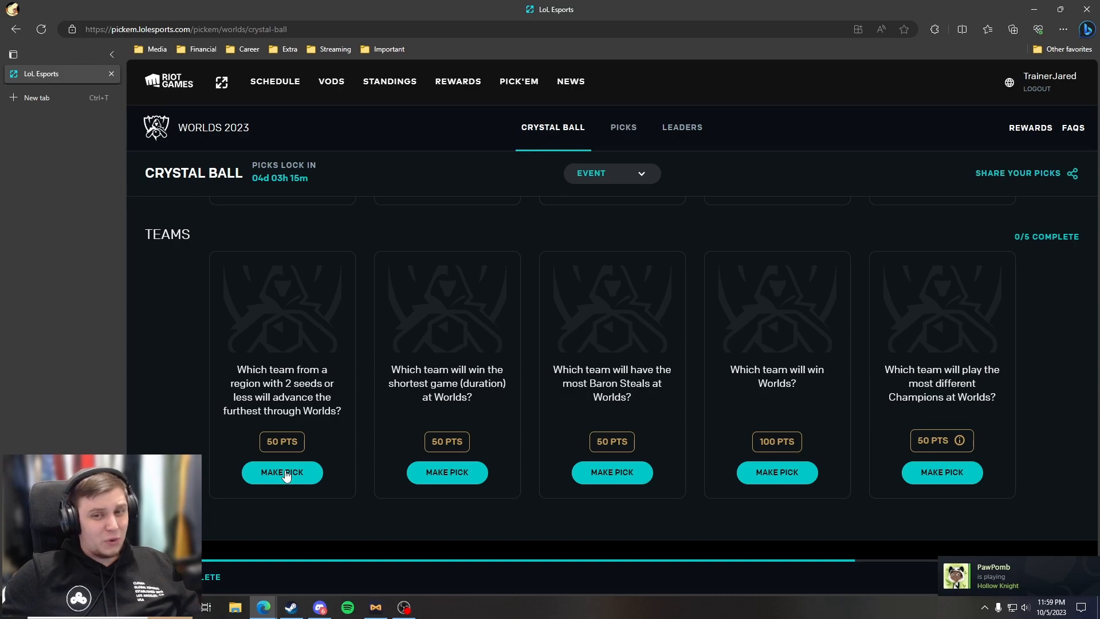
left_click(281, 472)
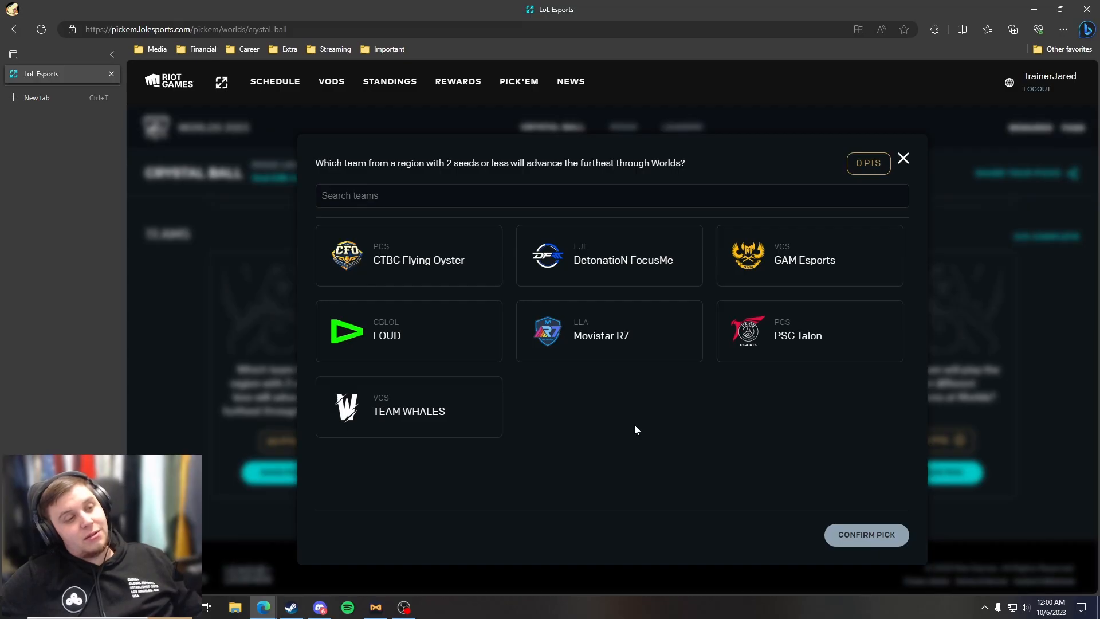
mouse_move(726, 508)
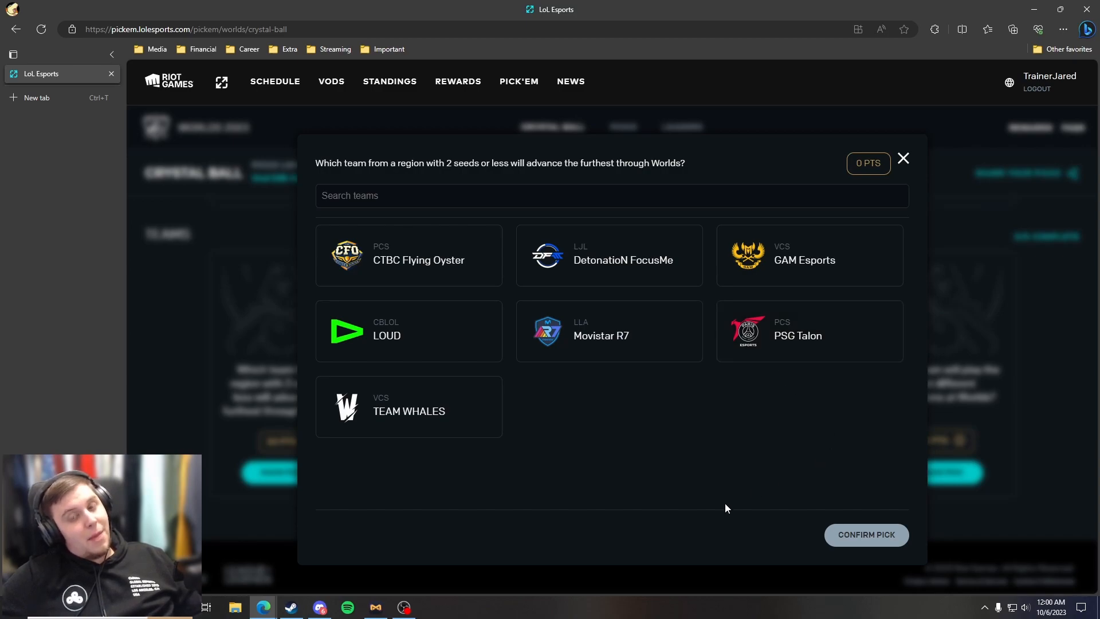
mouse_move(772, 394)
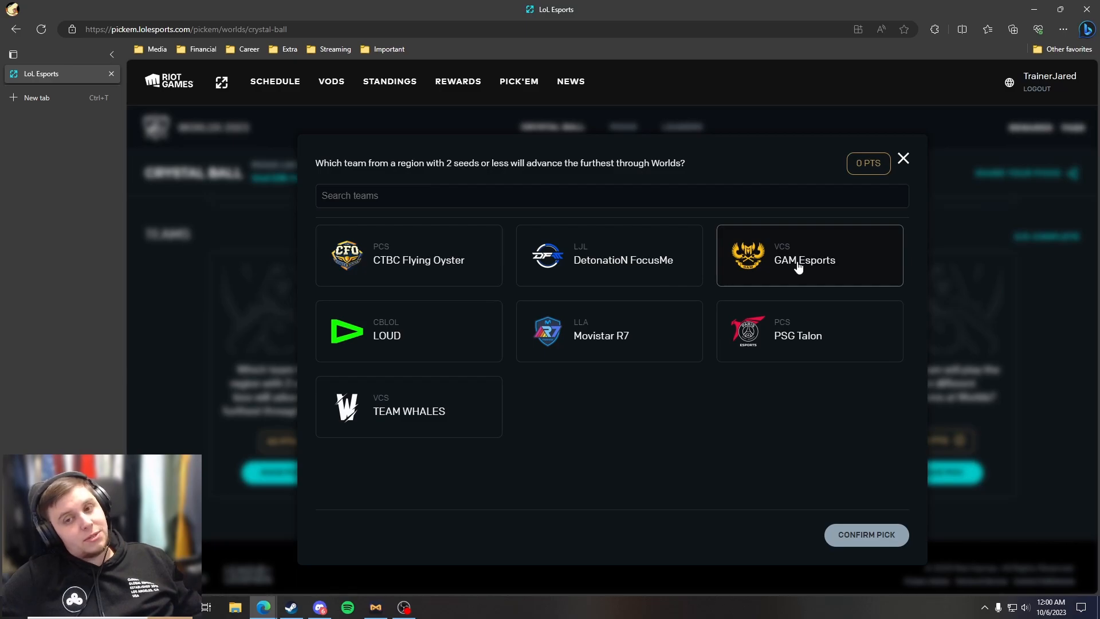
left_click(866, 534)
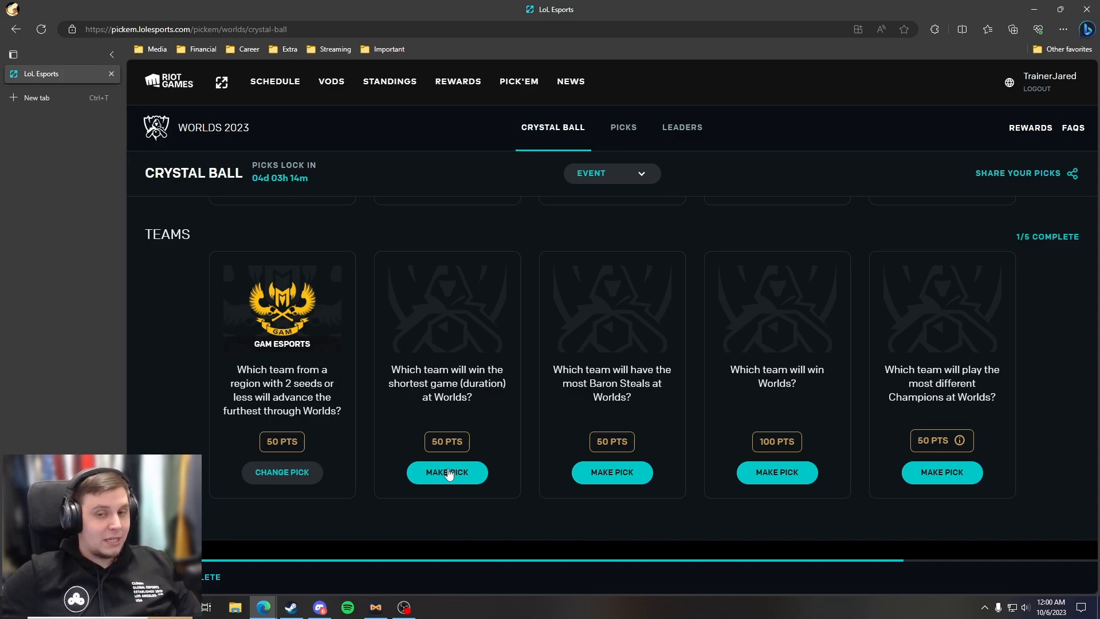
- Choose and confirm Beijing JDG Intel Esports Club for the shortest game question
left_click(446, 471)
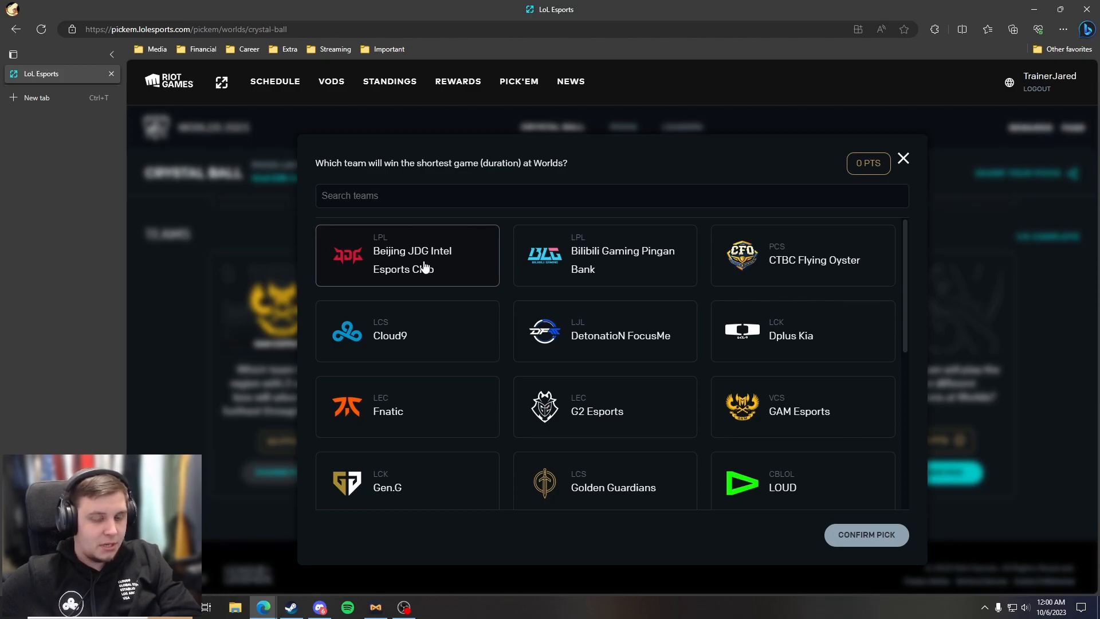
scroll("down", 3)
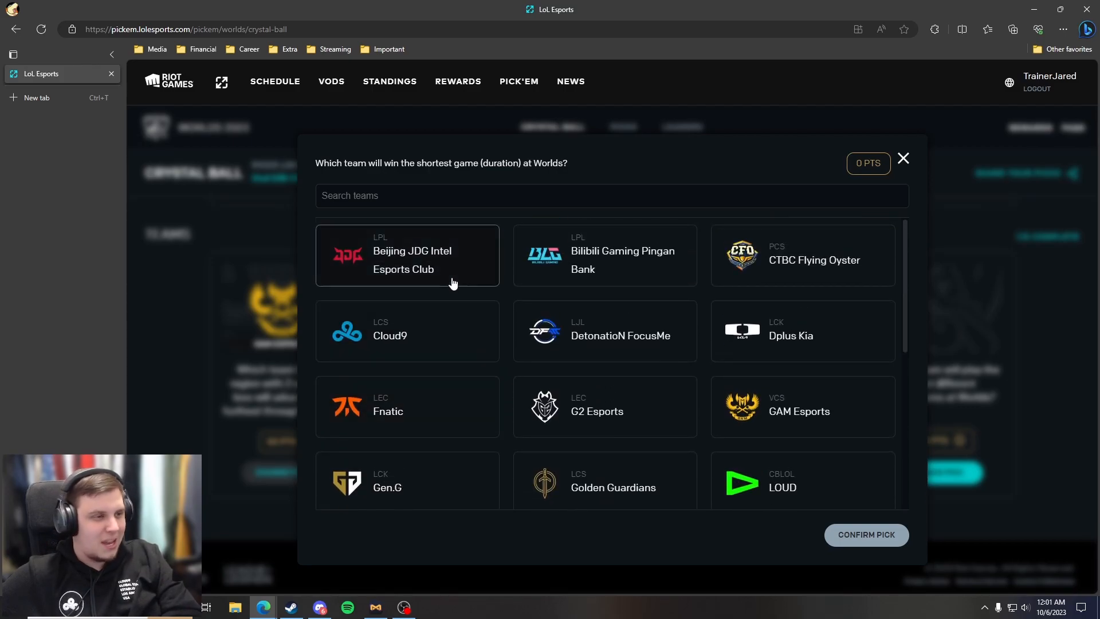
left_click(407, 254)
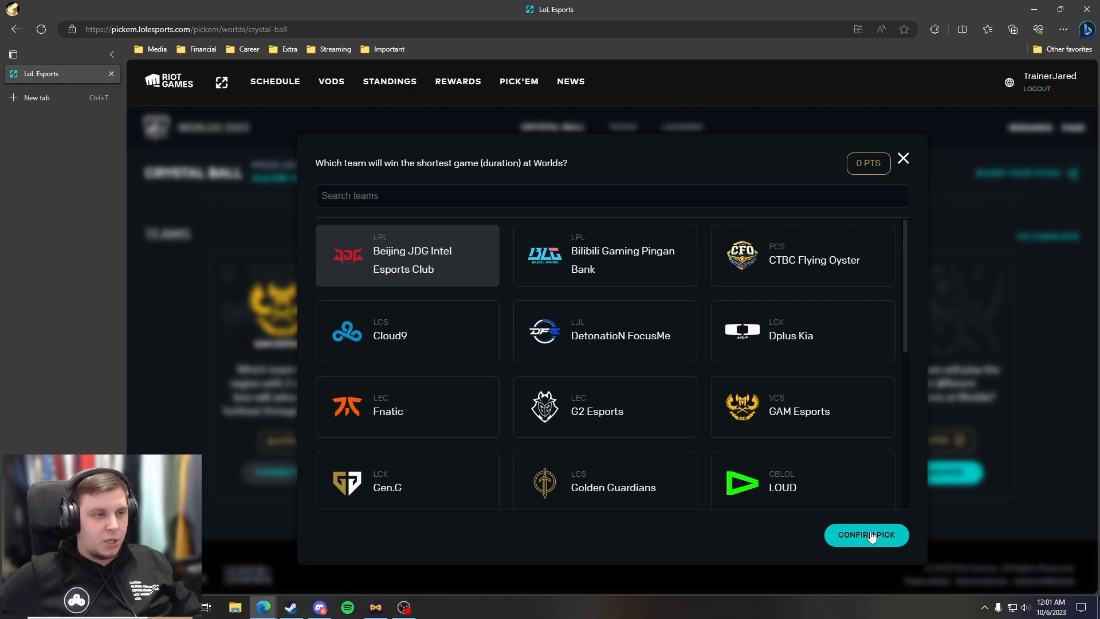
left_click(865, 534)
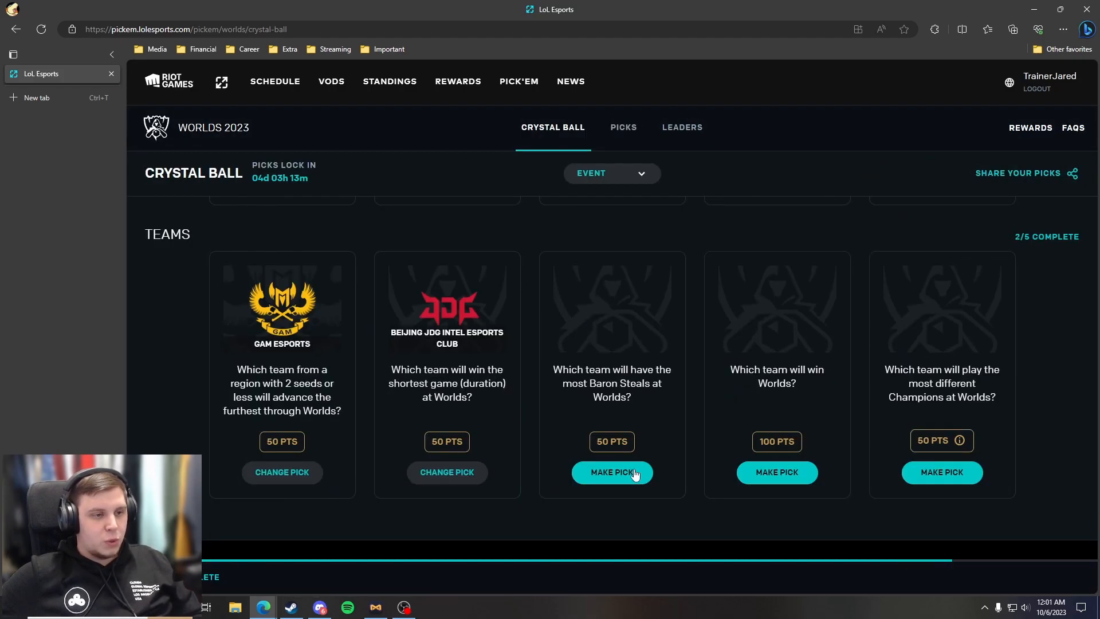
- Answer the most Baron Steals question with G2 Esports
left_click(611, 472)
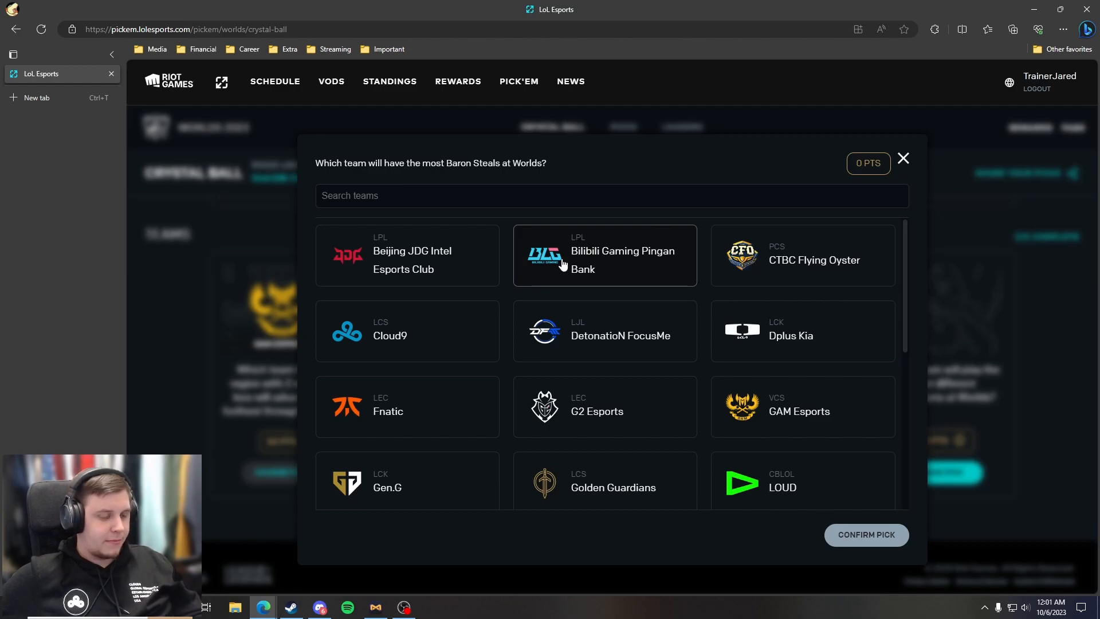
mouse_move(575, 315)
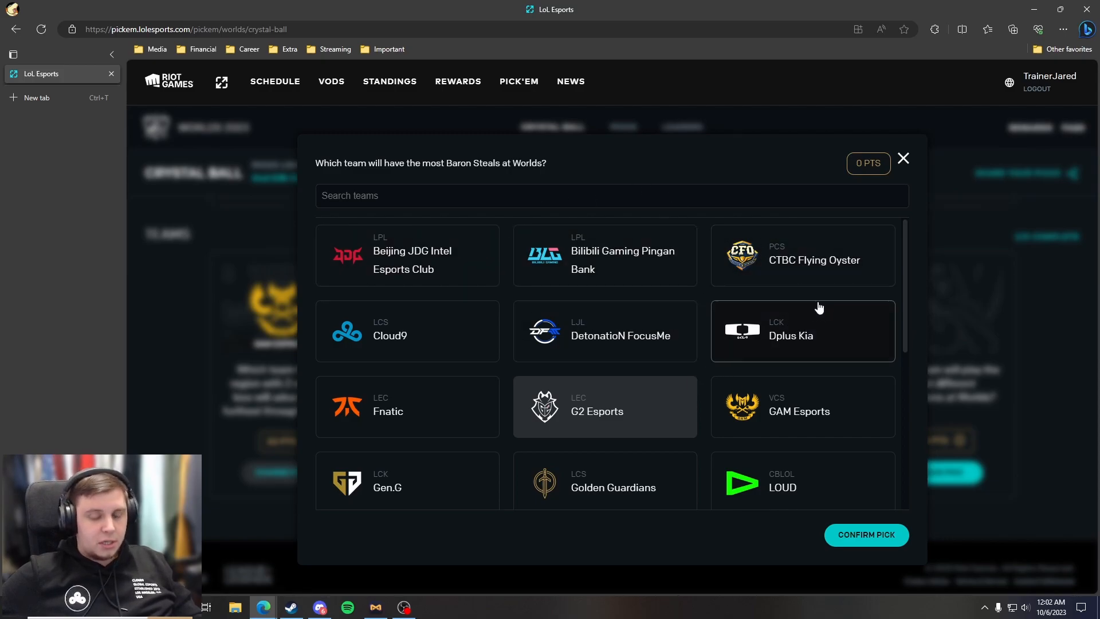
scroll("down", 3)
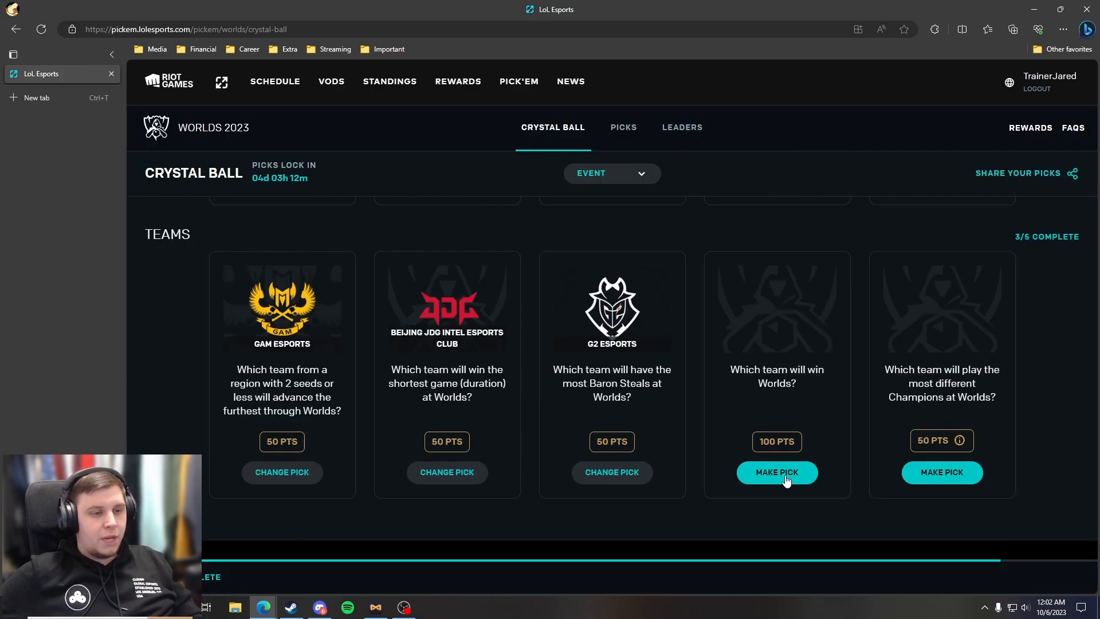
- Confirm Gen.G on the 'Which team will win Worlds?' question
left_click(776, 472)
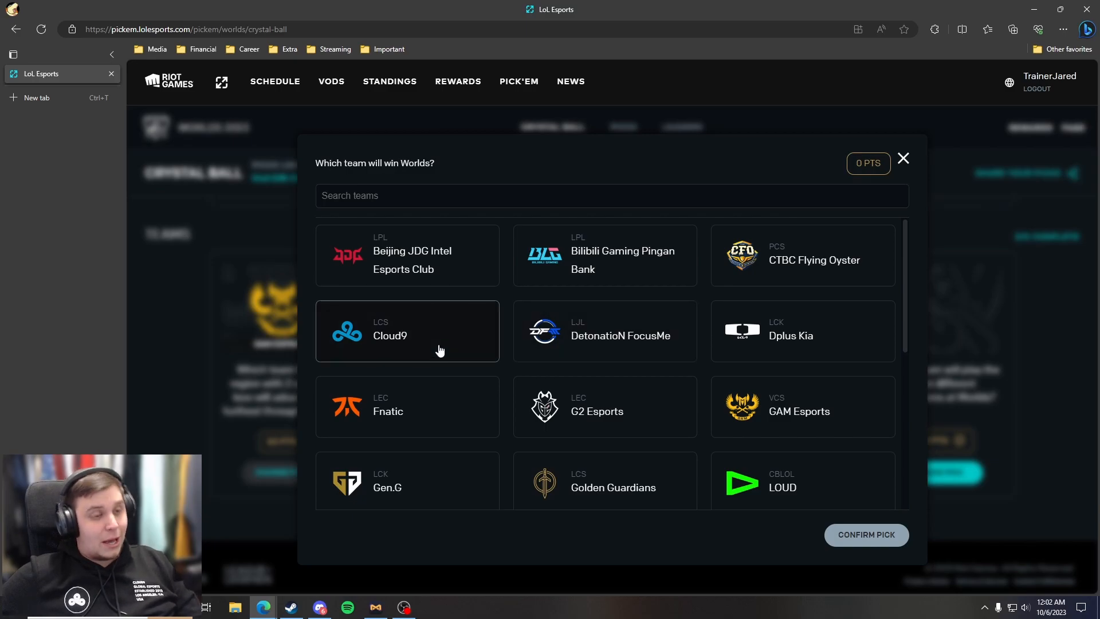
scroll("down", 3)
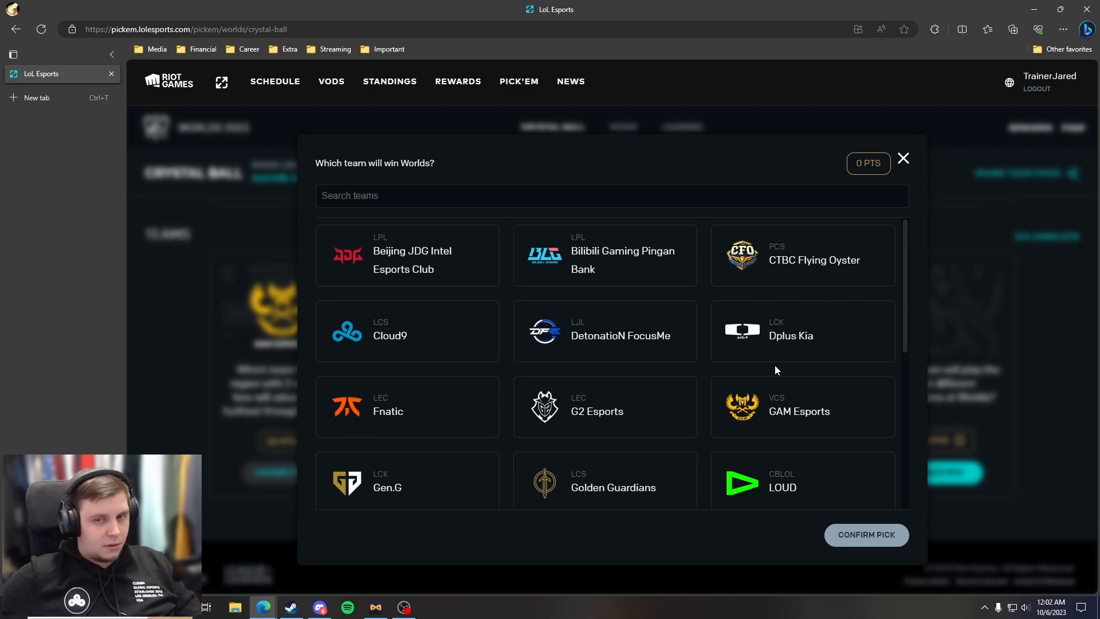
mouse_move(770, 350)
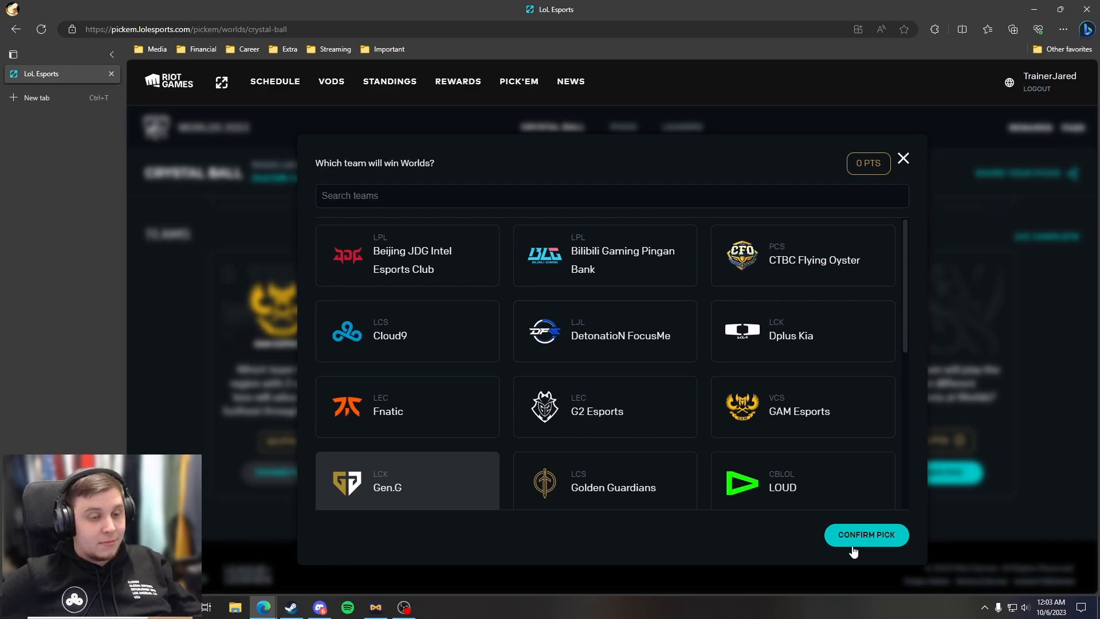
left_click(865, 535)
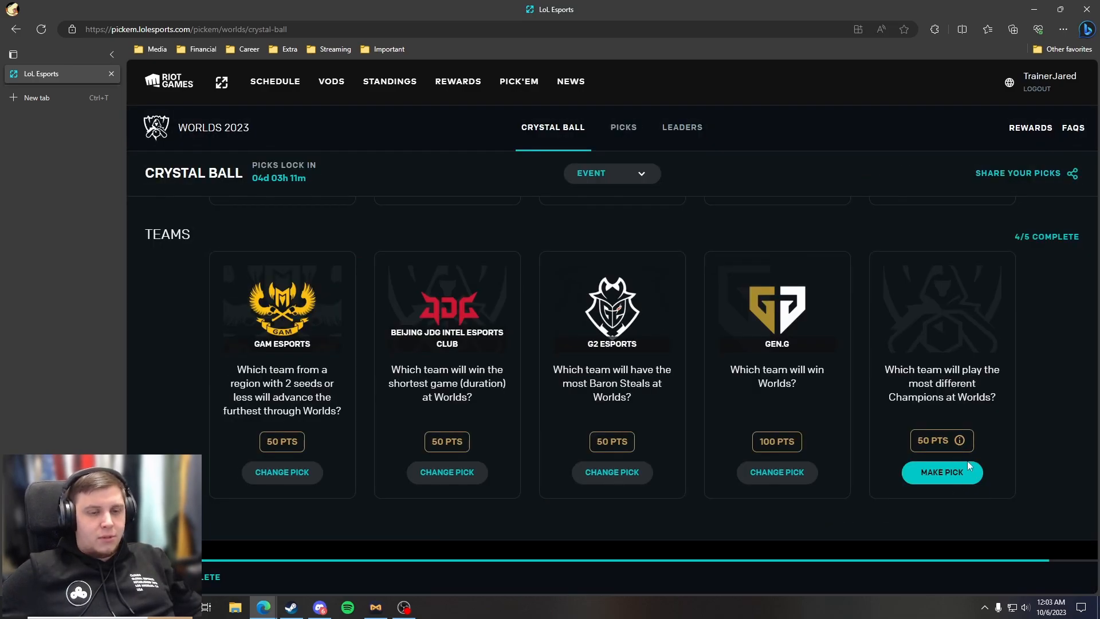
- Confirm Gen.G for most different Champions played
left_click(940, 472)
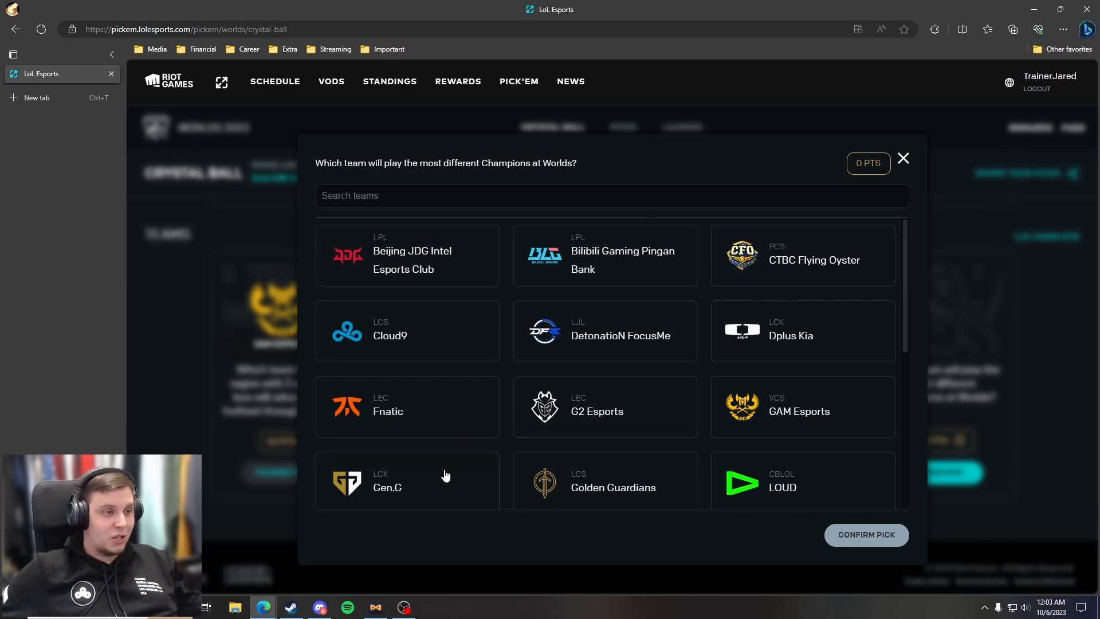
mouse_move(706, 327)
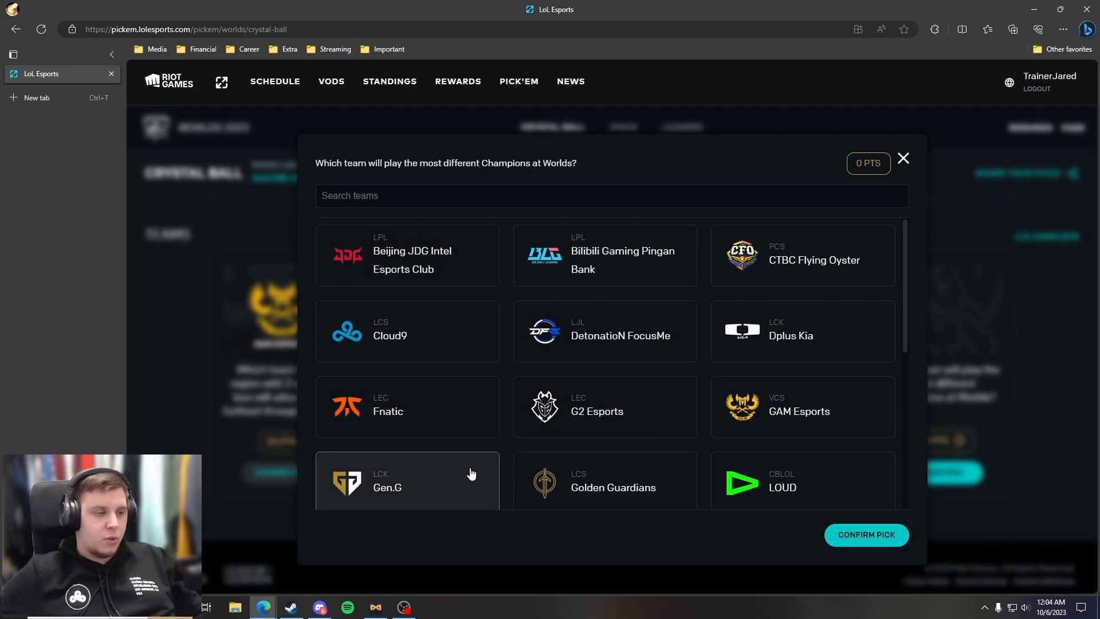
left_click(902, 158)
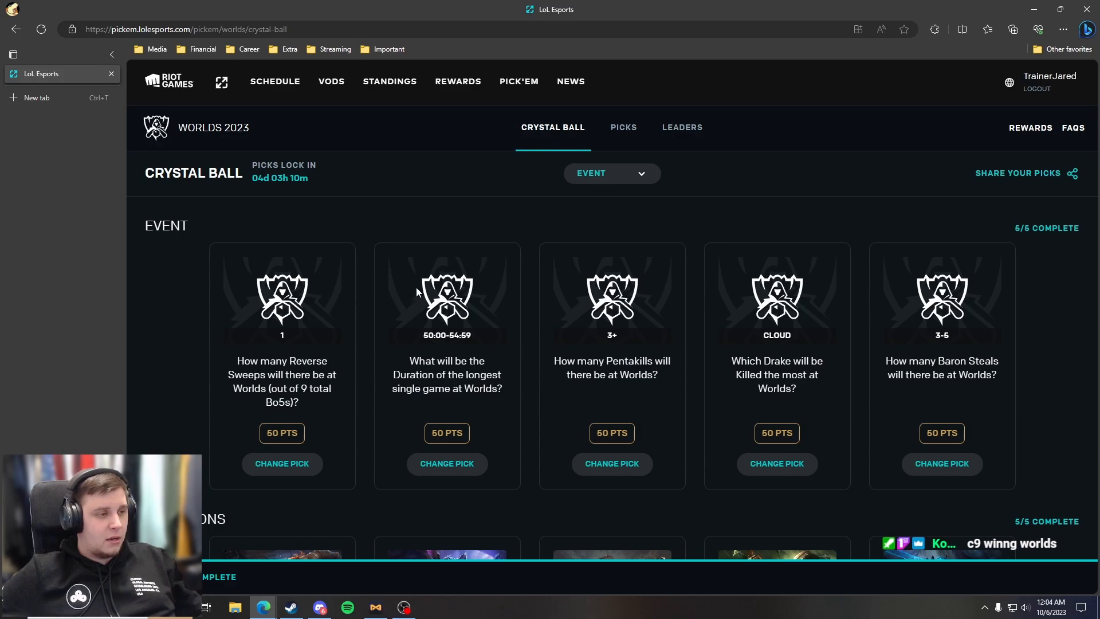
scroll("down", 3)
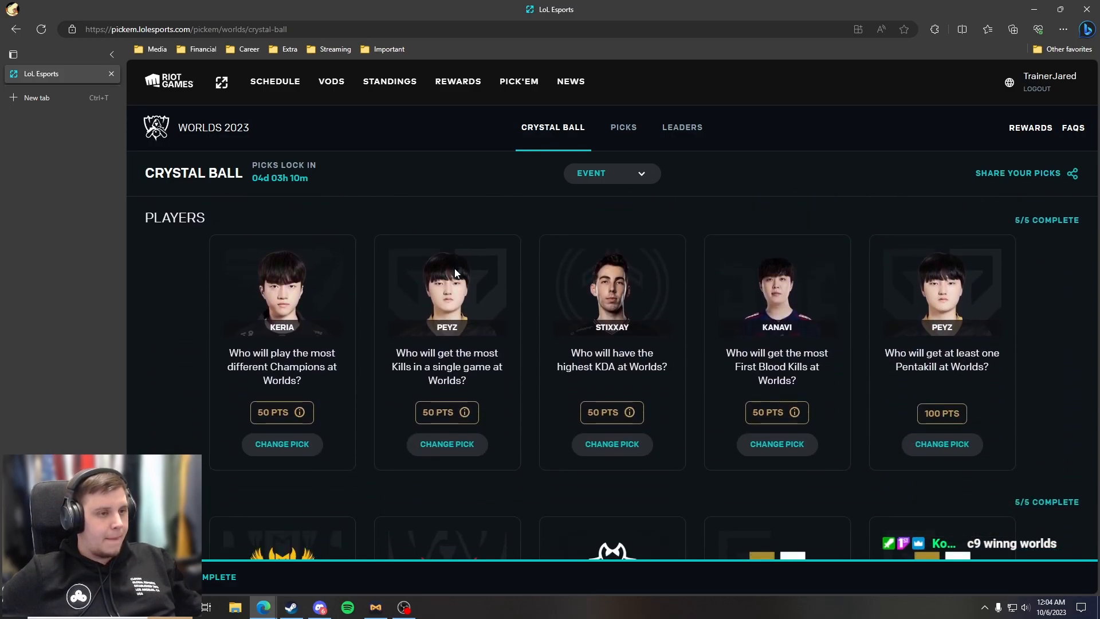
scroll("down", 3)
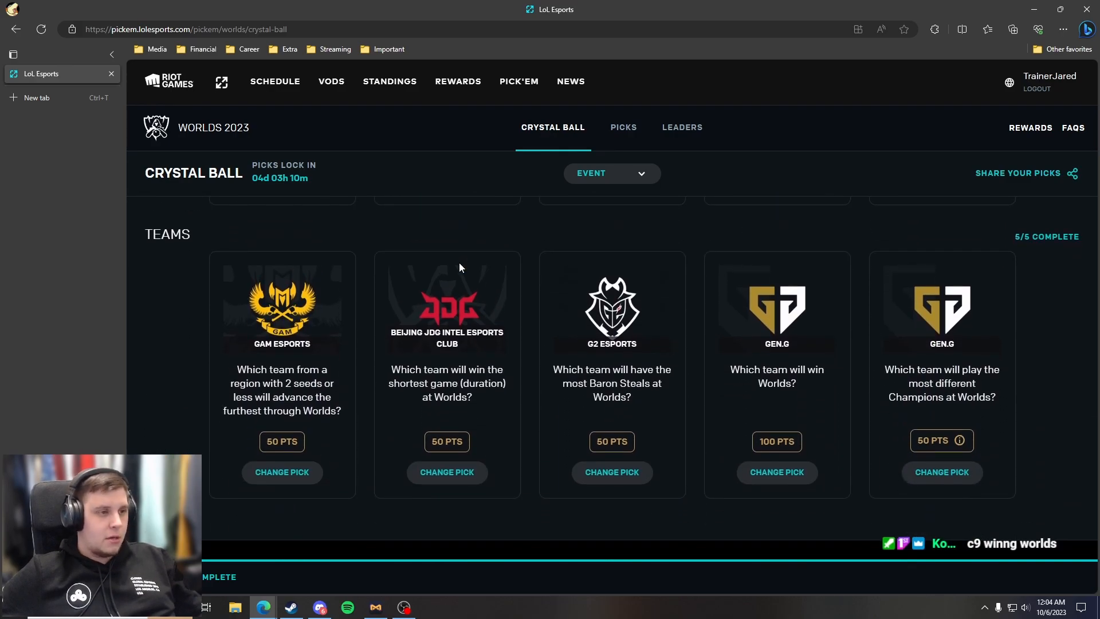
mouse_move(470, 263)
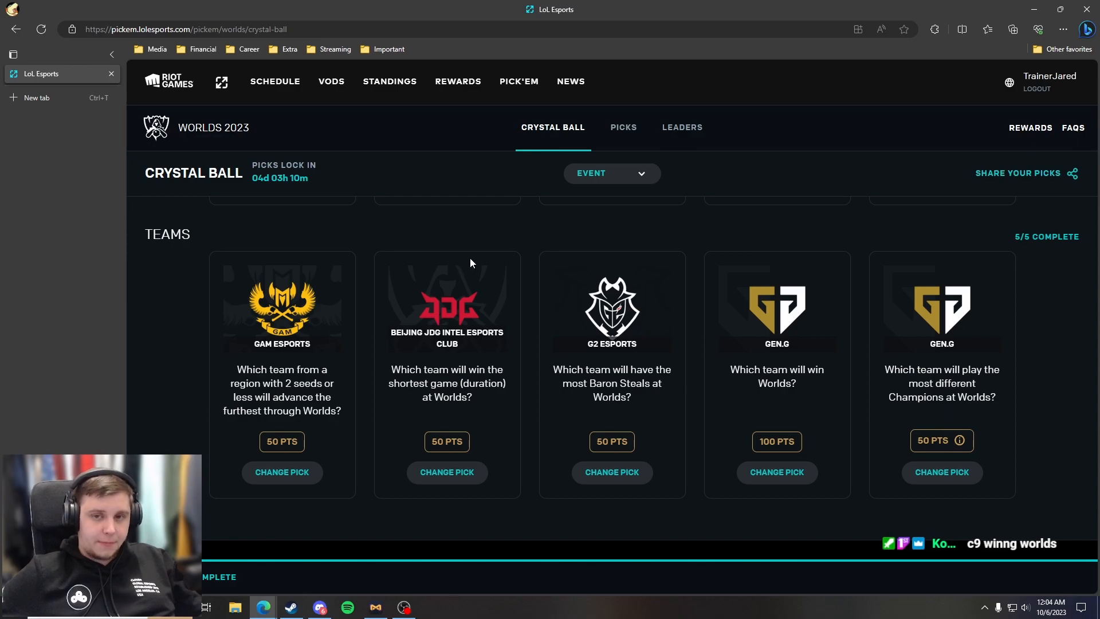
scroll("down", 3)
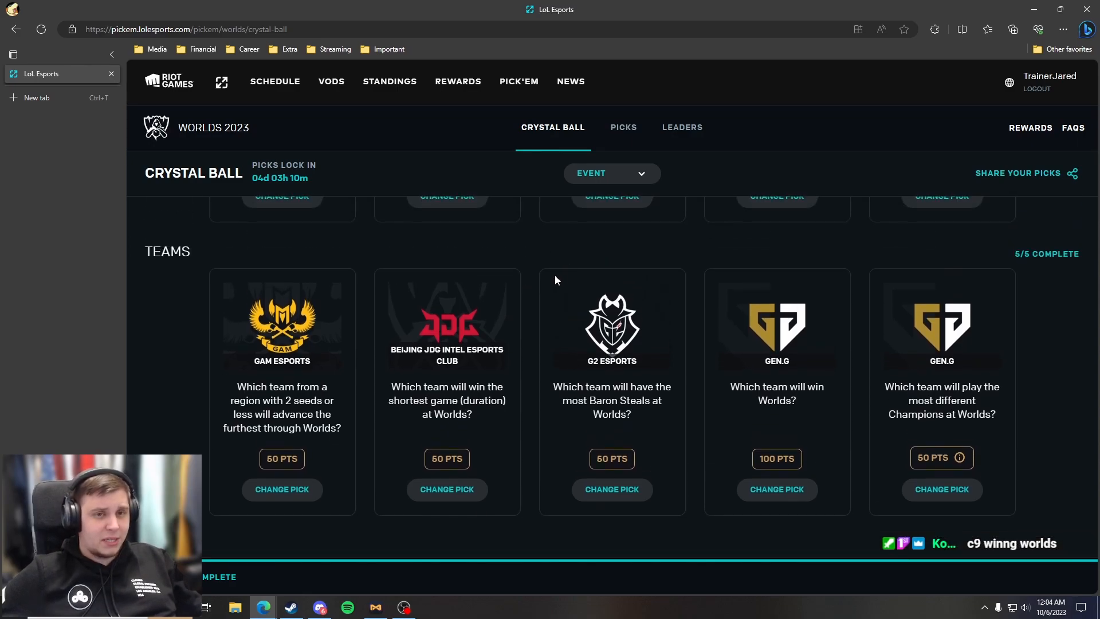
mouse_move(671, 205)
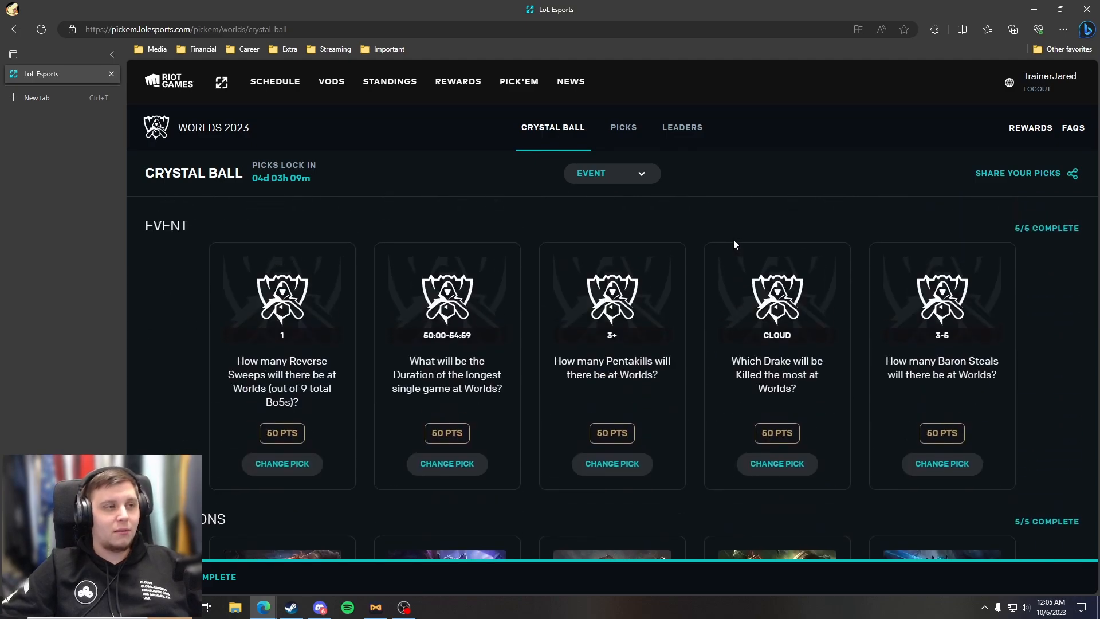
left_click(610, 173)
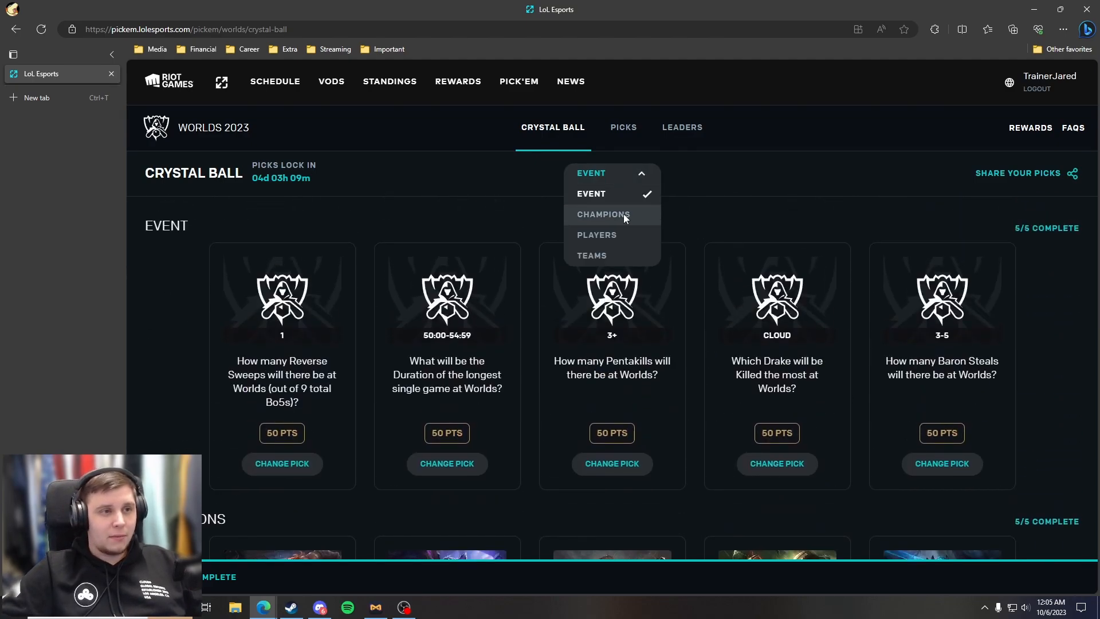
left_click(611, 173)
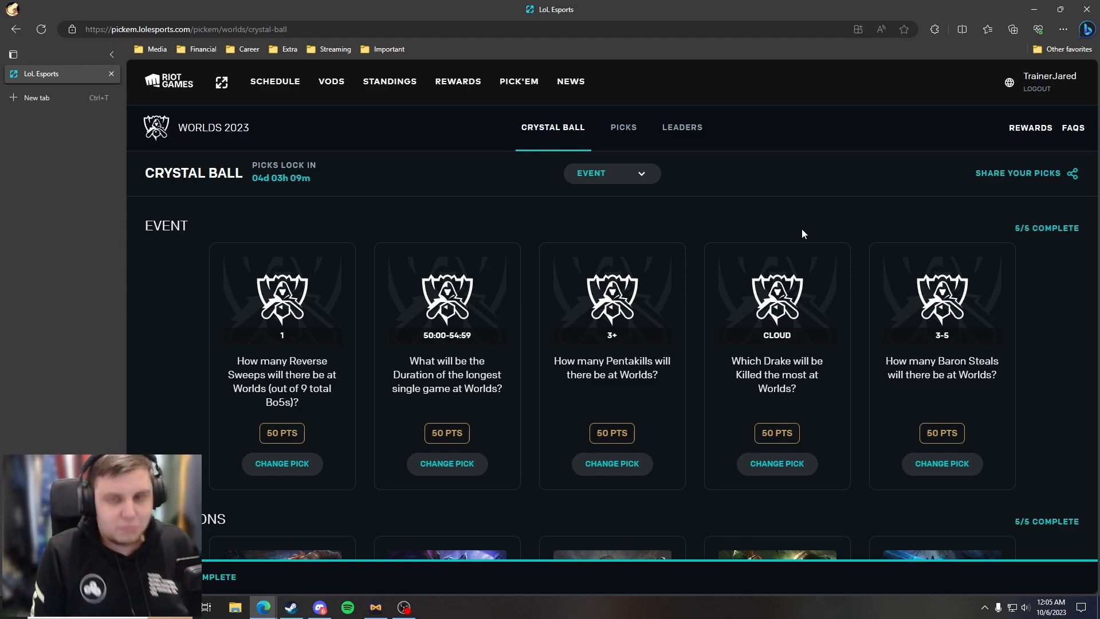
mouse_move(1055, 181)
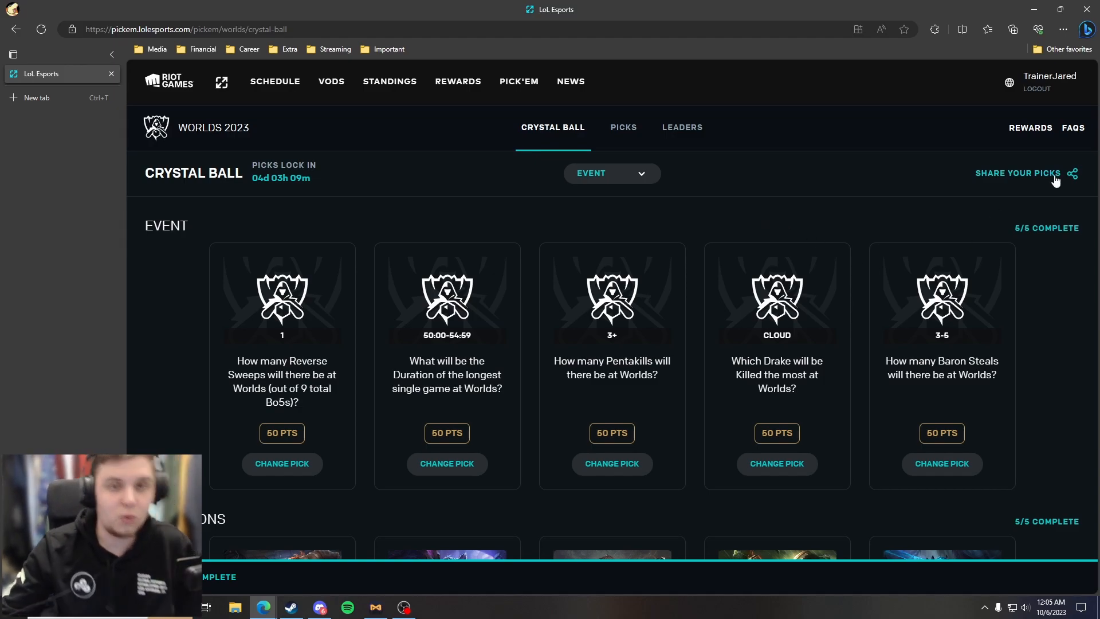